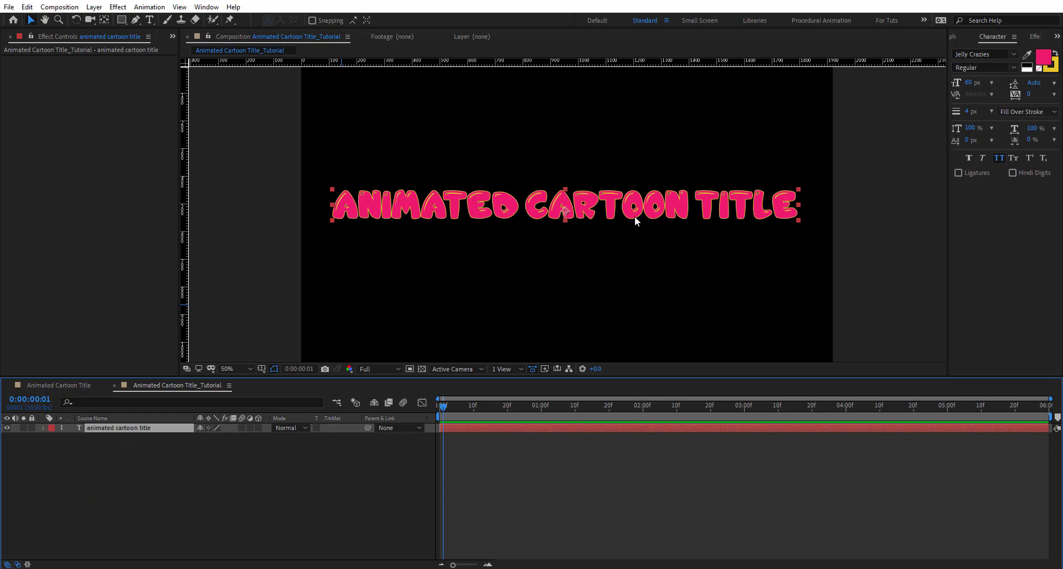
{"action": "mouse_move", "coordinate": [977, 80]}
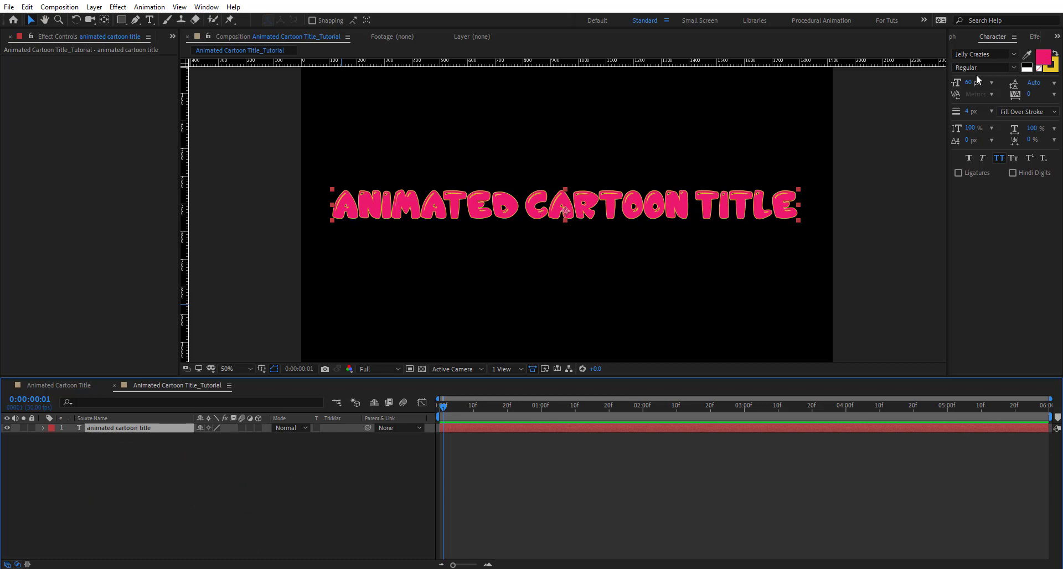
{"action": "mouse_move", "coordinate": [494, 205]}
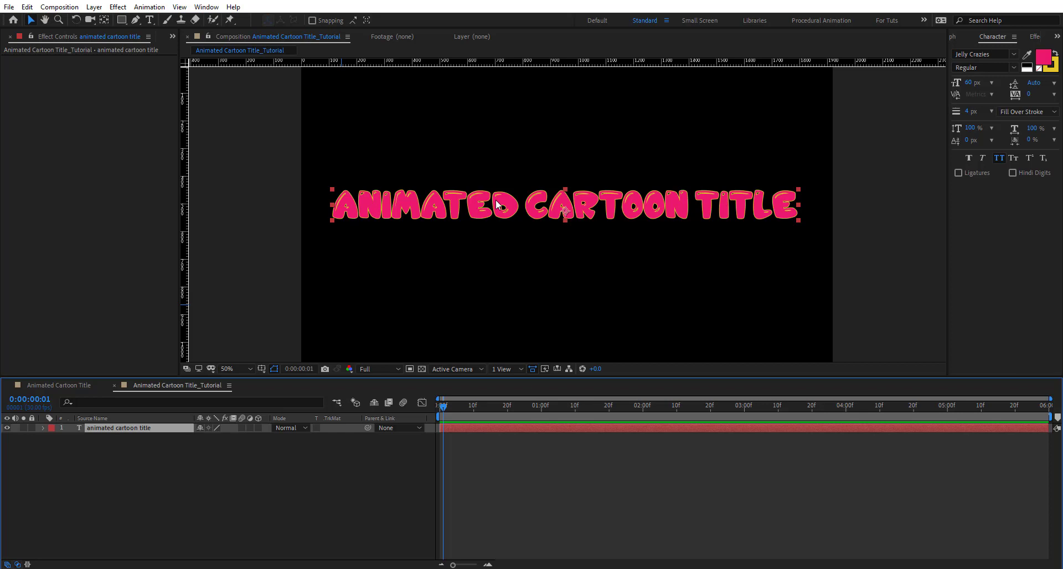
{"action": "mouse_move", "coordinate": [501, 414]}
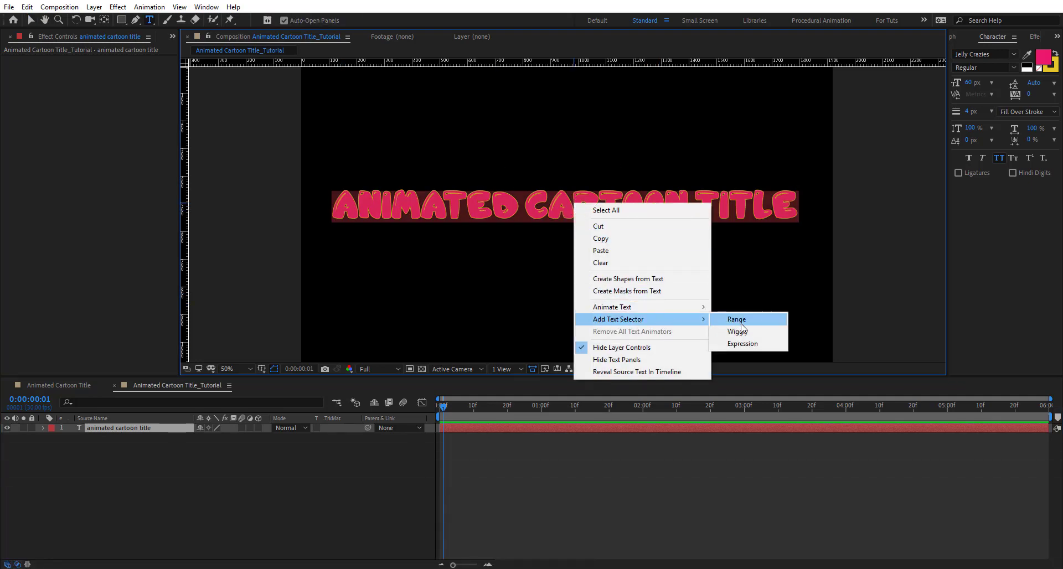
Add an Expression Selector to Animator 1, delete Range Selector 1, and reveal the selector's Based On and Amount.
{"action": "left_click", "coordinate": [735, 318]}
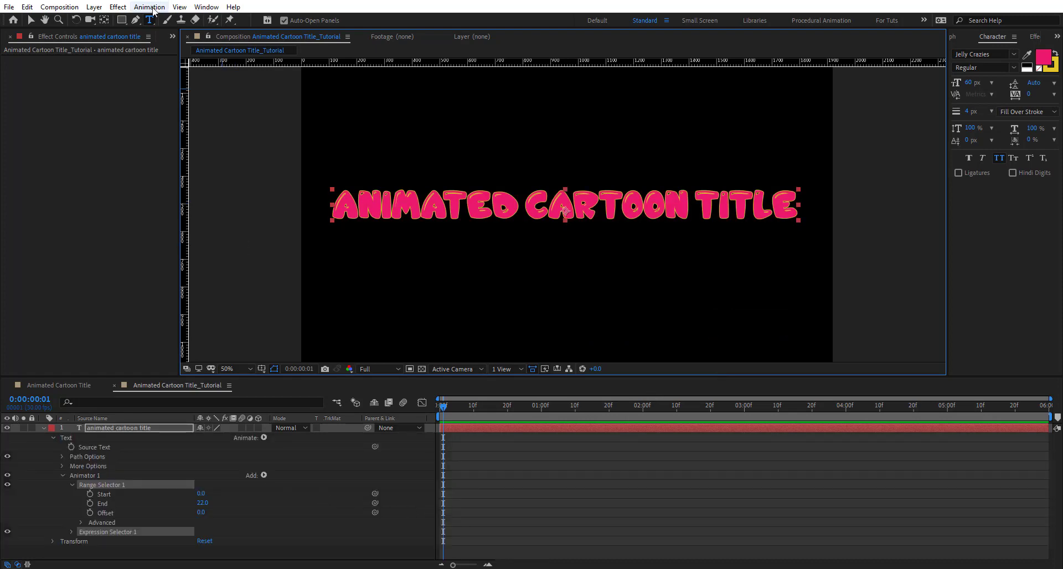
{"action": "left_click", "coordinate": [149, 7]}
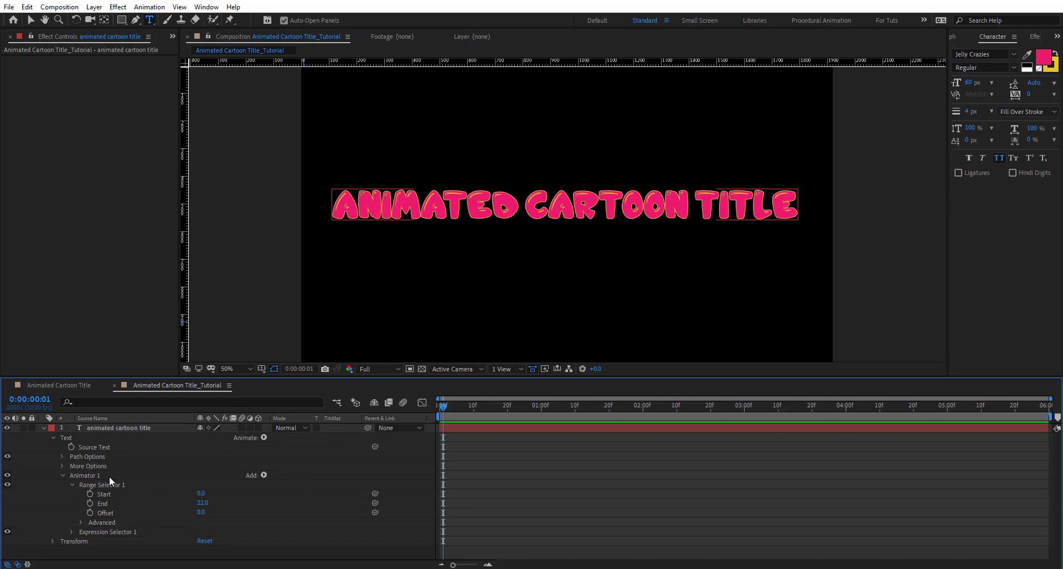
{"action": "left_click", "coordinate": [103, 485]}
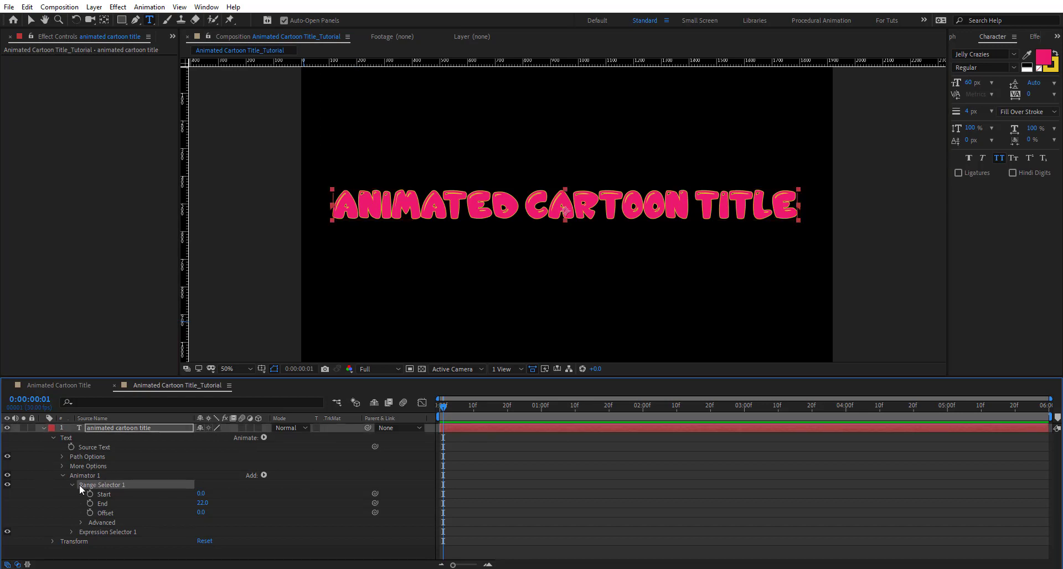
{"action": "mouse_move", "coordinate": [109, 492]}
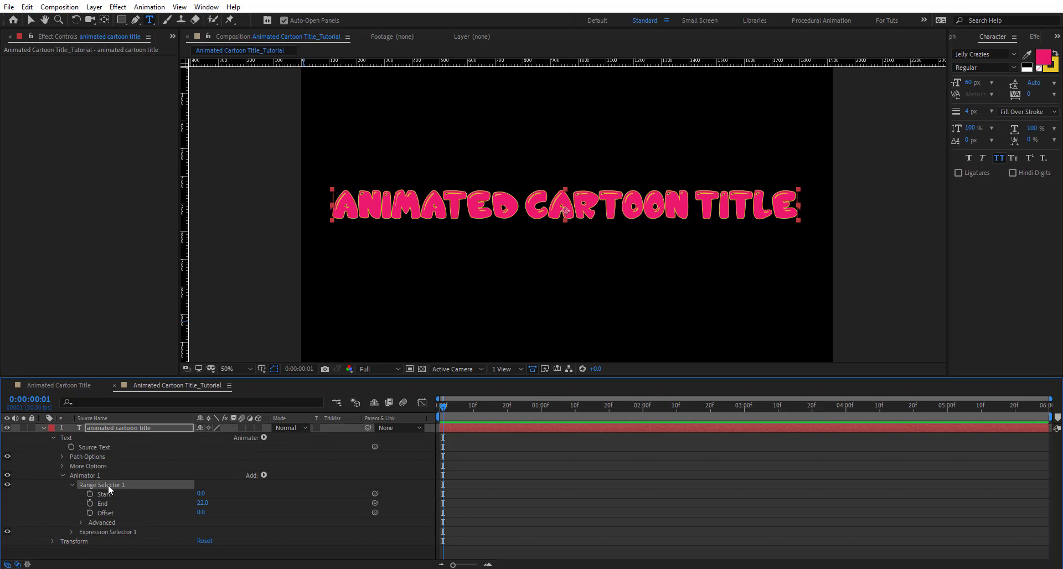
{"action": "left_click", "coordinate": [73, 485]}
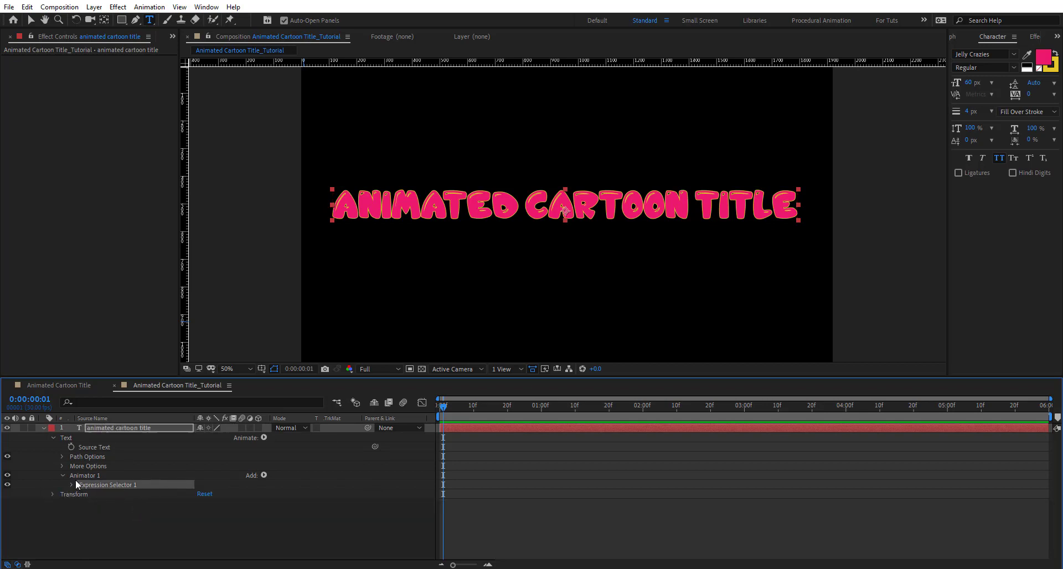
{"action": "left_click", "coordinate": [71, 485]}
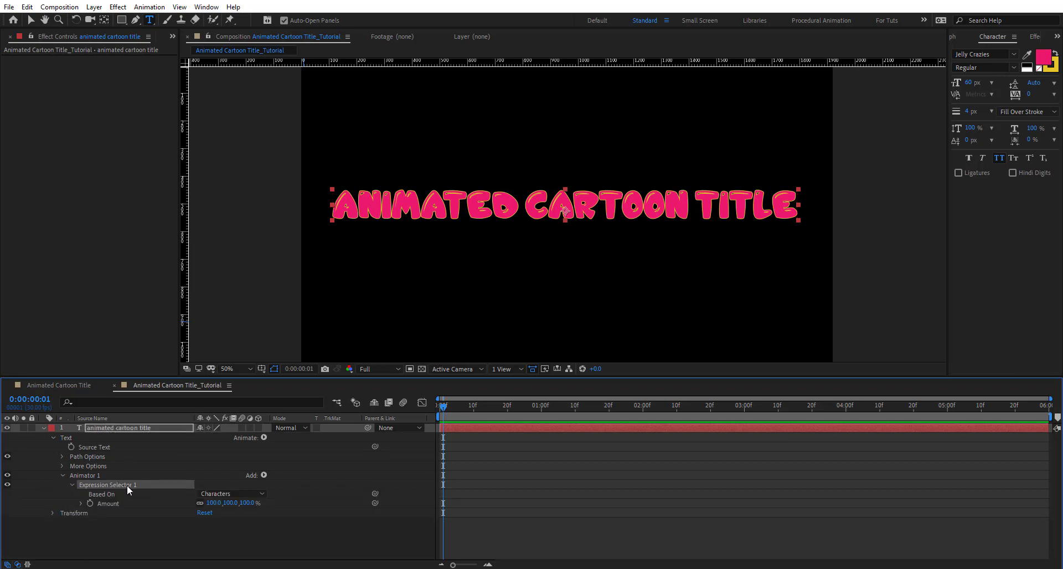
{"action": "mouse_move", "coordinate": [104, 502]}
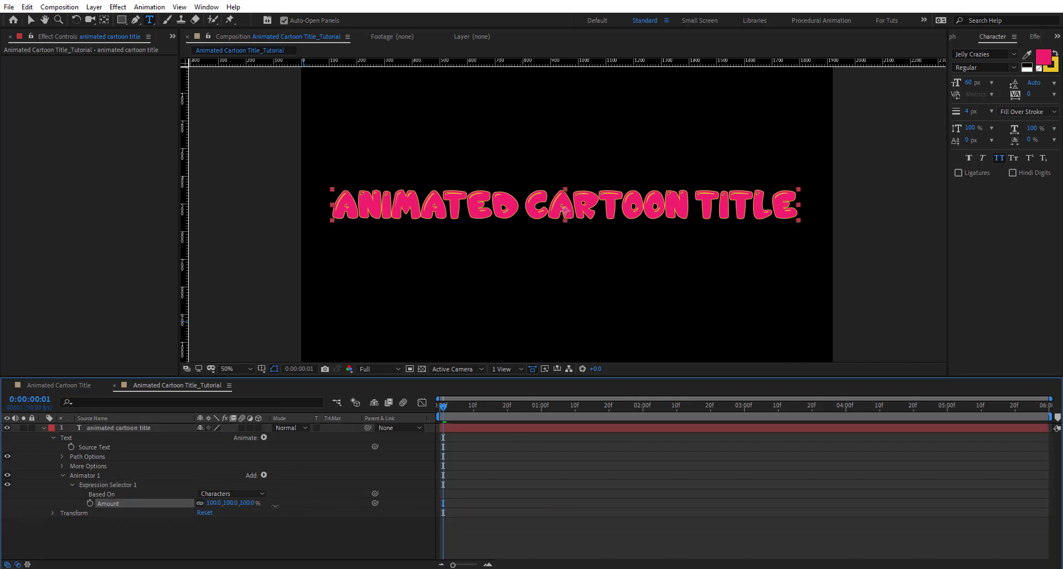
Add a Scale property to Animator 1 and set it to 0,0%.
{"action": "left_click", "coordinate": [263, 475]}
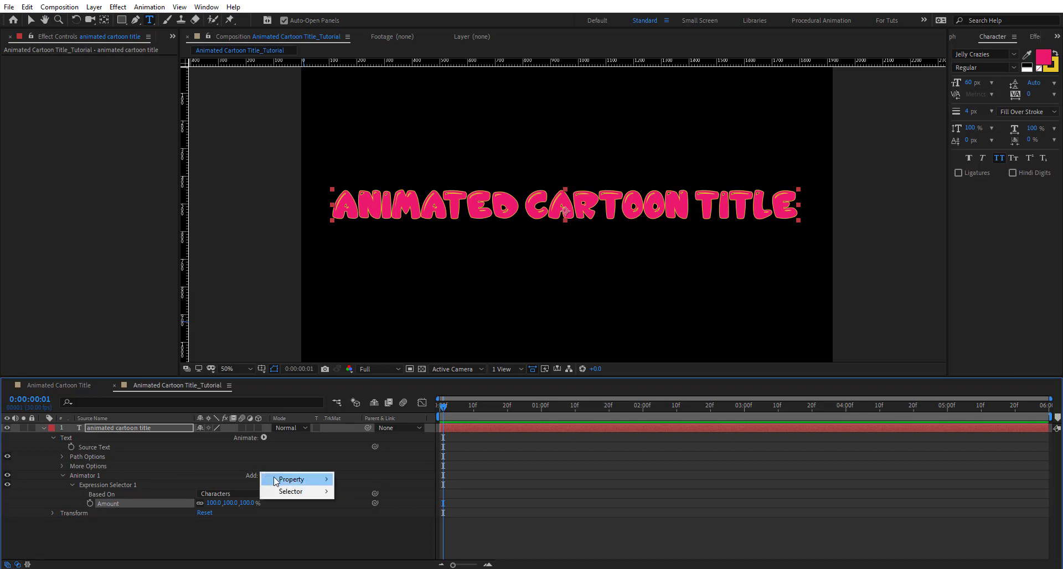
{"action": "left_click", "coordinate": [291, 479]}
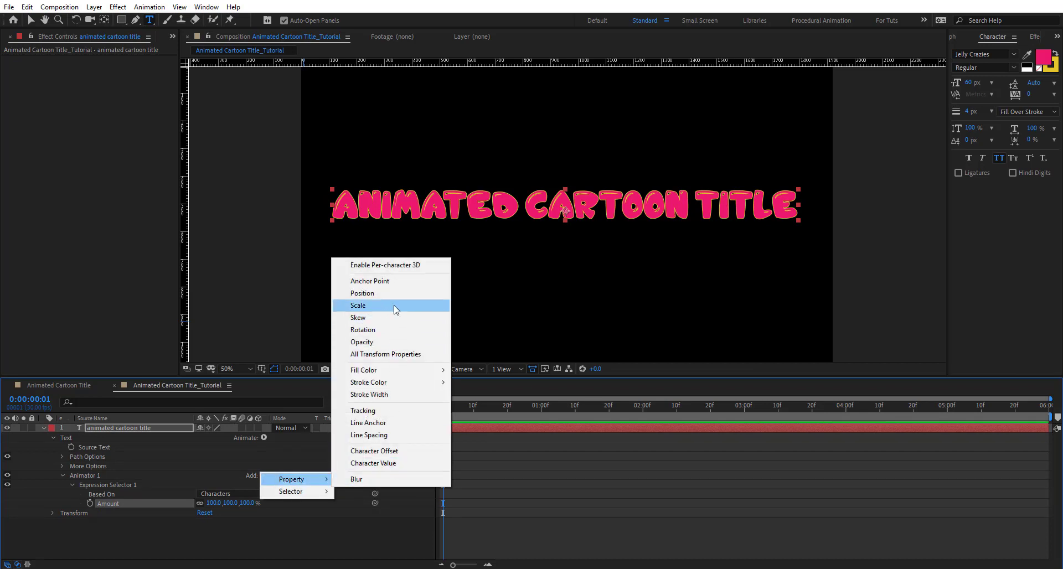
{"action": "left_click", "coordinate": [357, 304]}
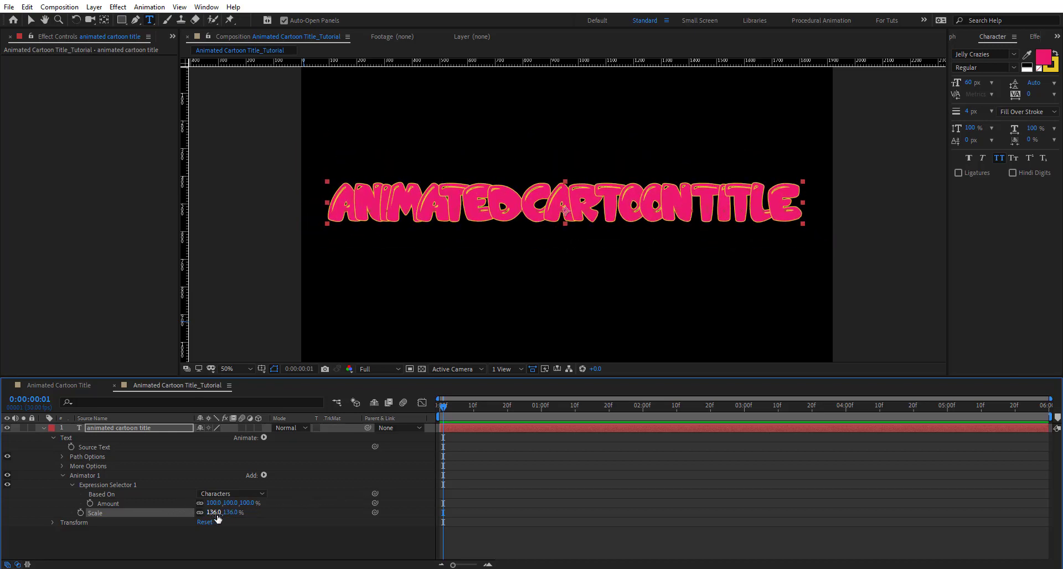
{"action": "left_click", "coordinate": [203, 521]}
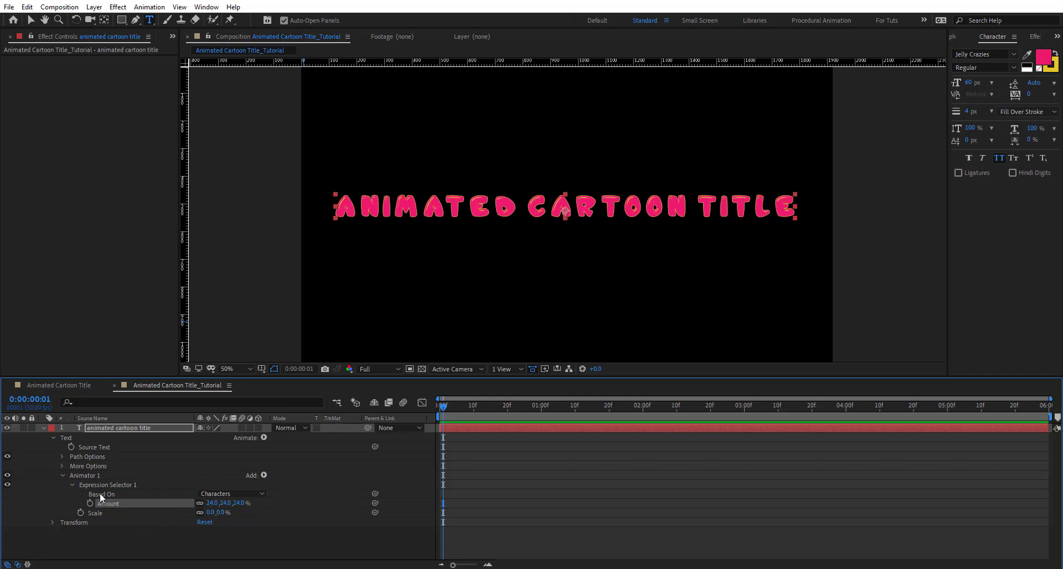
{"action": "left_click", "coordinate": [230, 493]}
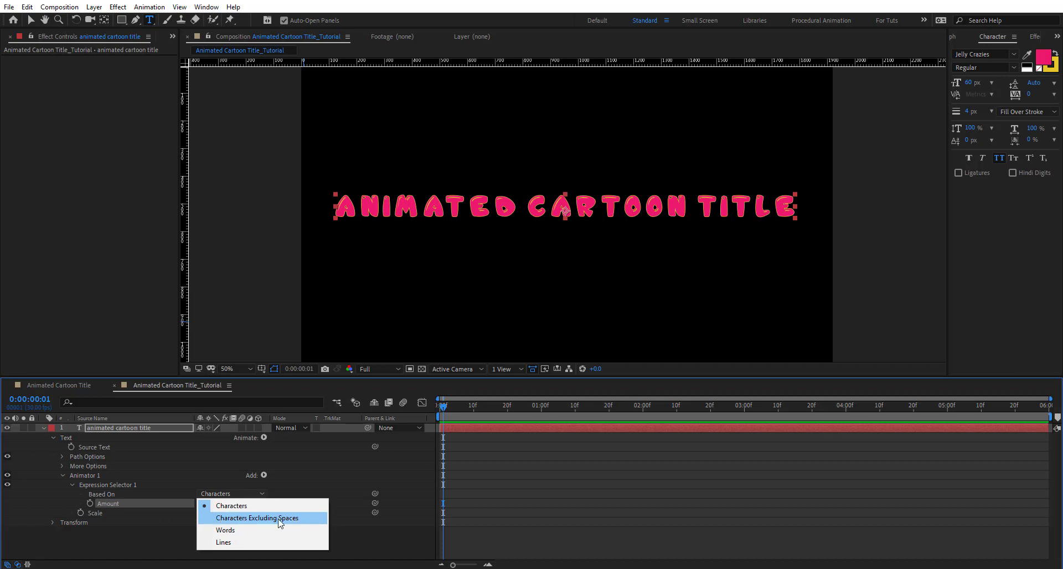
{"action": "mouse_move", "coordinate": [300, 525]}
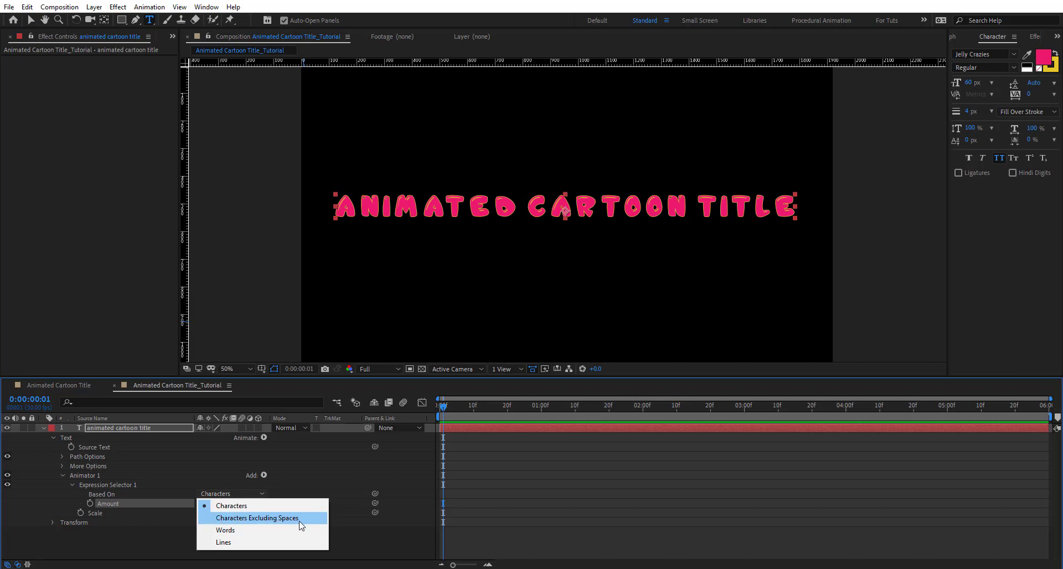
{"action": "left_click", "coordinate": [225, 530]}
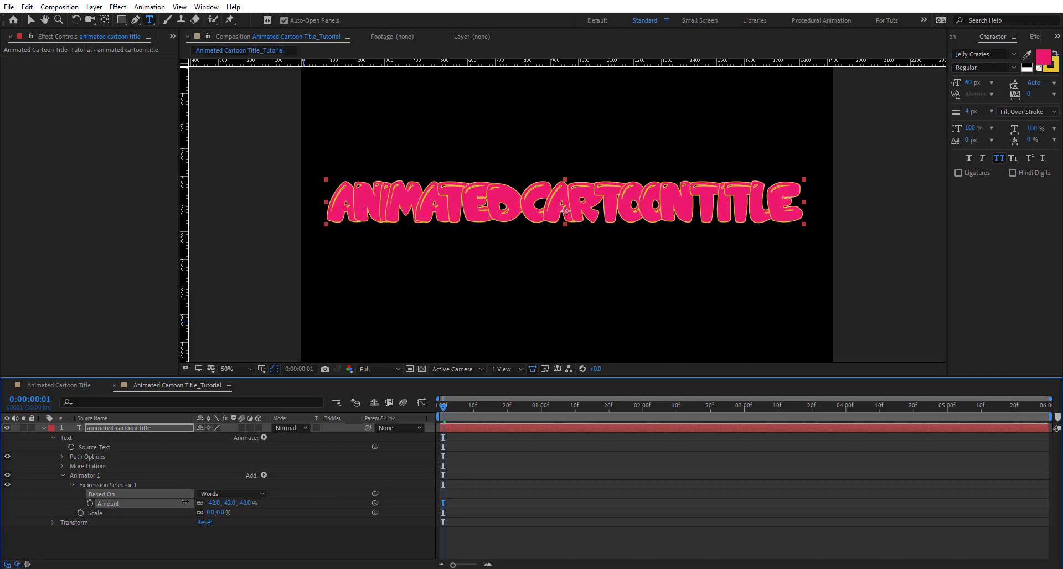
{"action": "left_click", "coordinate": [230, 492]}
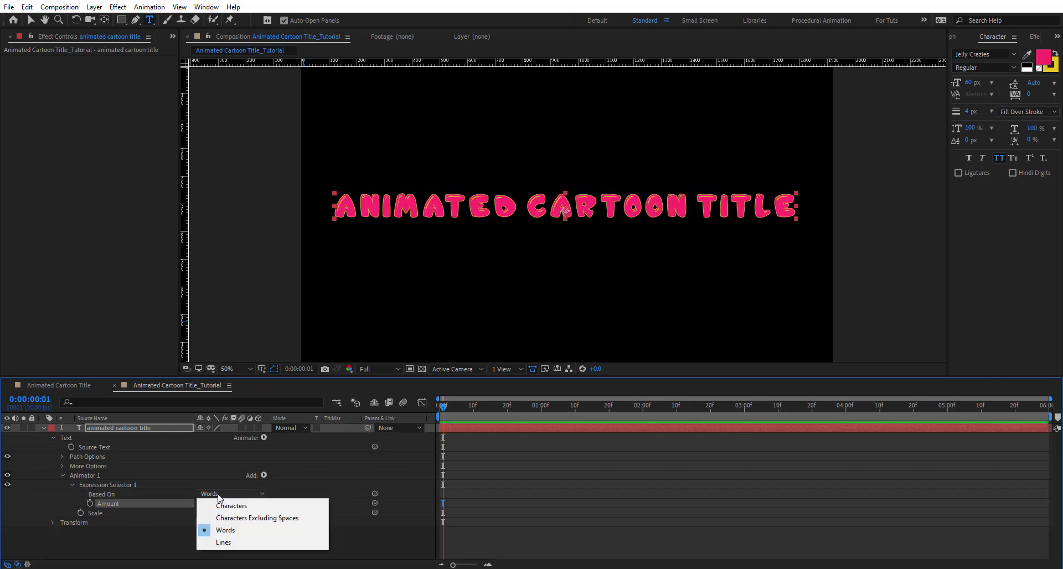
{"action": "mouse_move", "coordinate": [232, 505]}
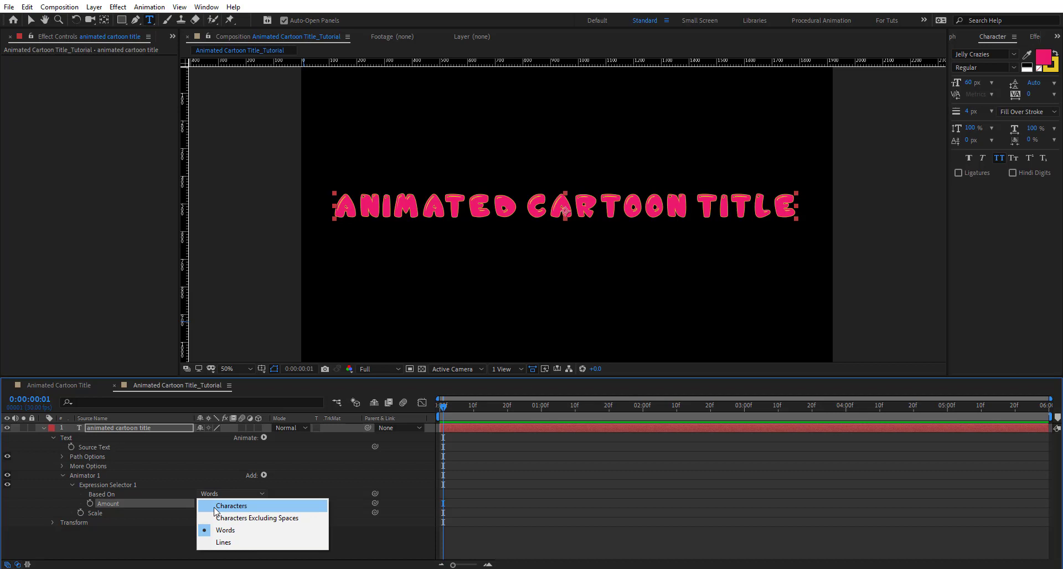
{"action": "left_click", "coordinate": [231, 505]}
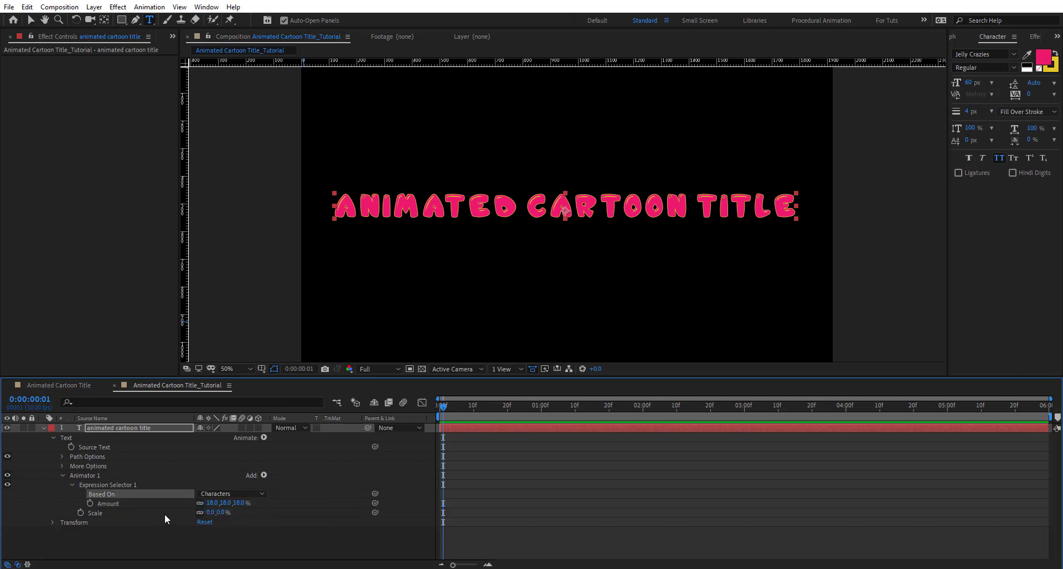
{"action": "mouse_move", "coordinate": [101, 511]}
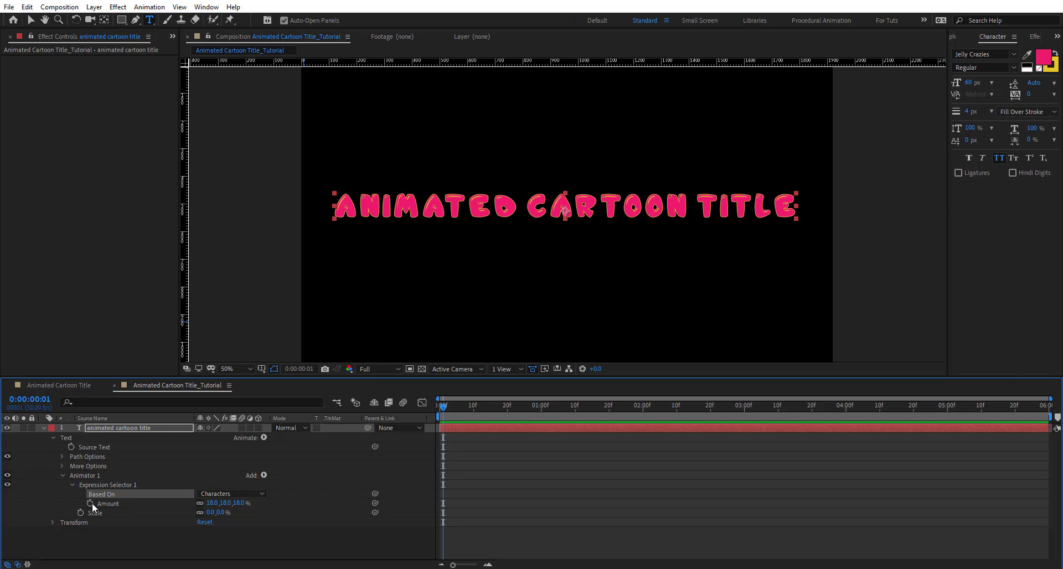
Start a fresh expression on the selector's Amount defining delay=0.05;.
{"action": "left_click", "coordinate": [84, 504]}
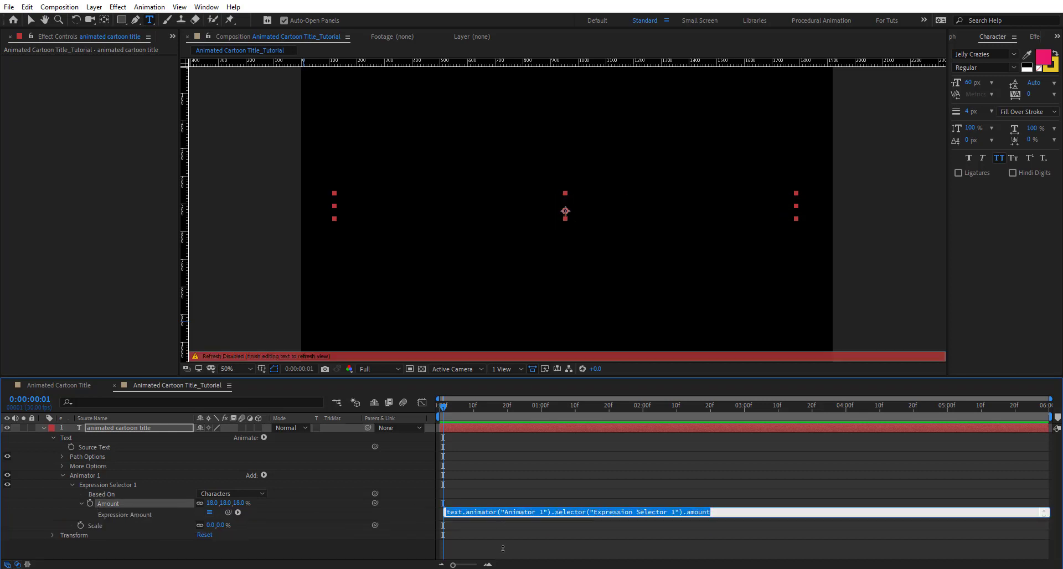
{"action": "left_click", "coordinate": [740, 515]}
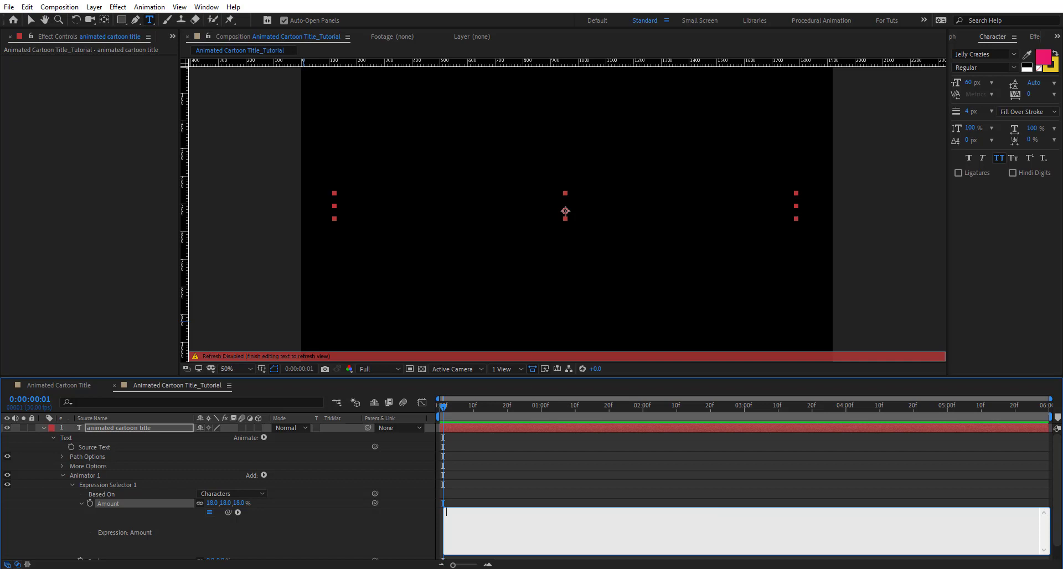
{"action": "type", "text": "delay="}
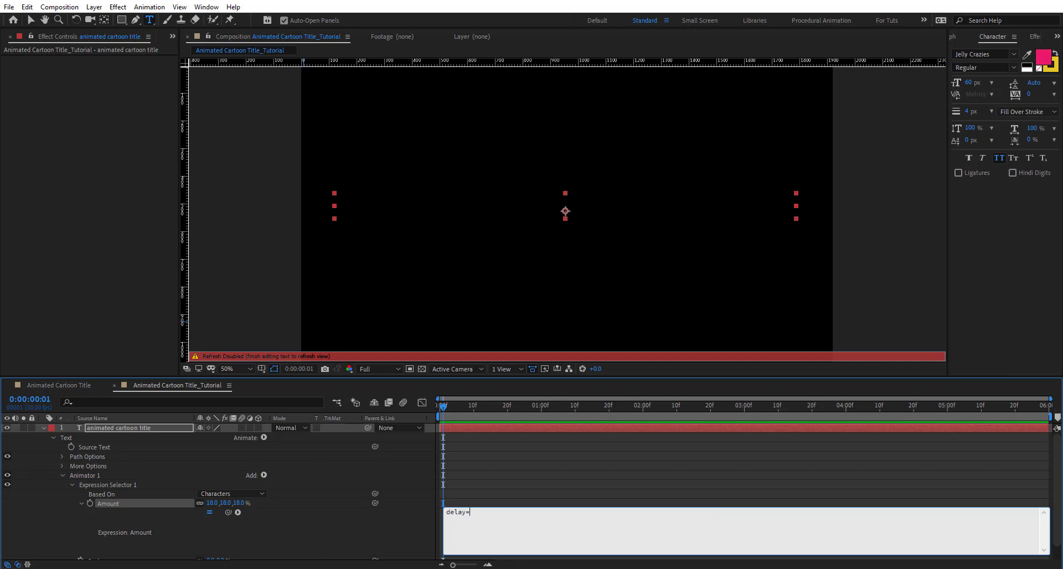
{"action": "type", "text": "0.05"}
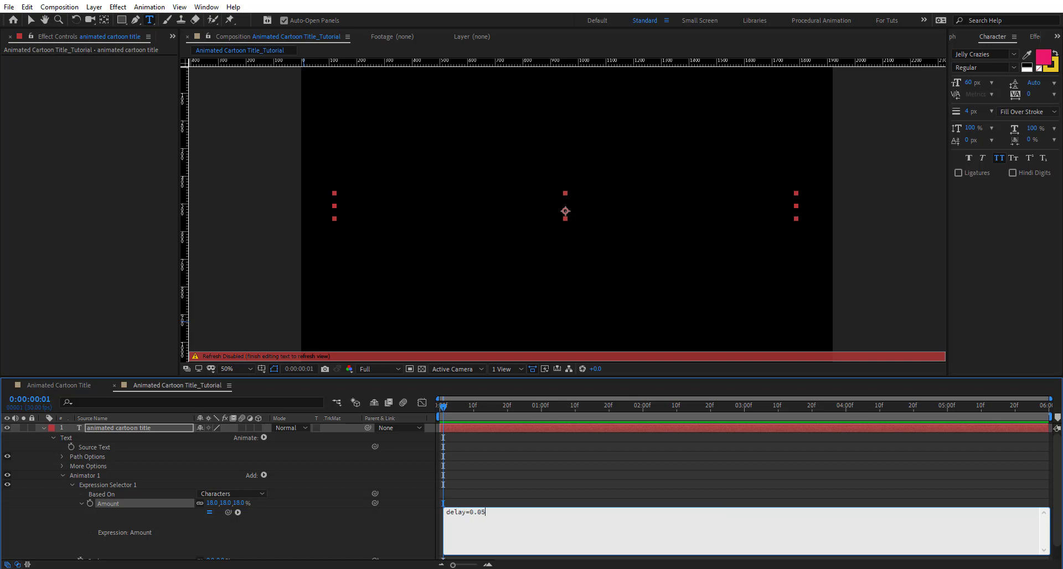
{"action": "type", "text": ";"}
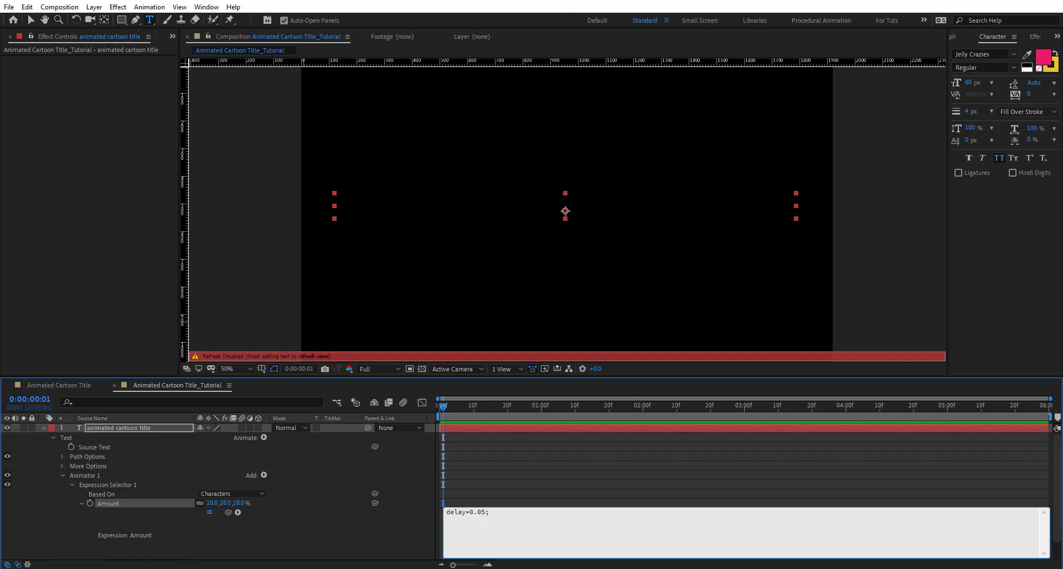
Add the per-character line TextDelay=delay*textIndex;.
{"action": "type", "text": "TextD"}
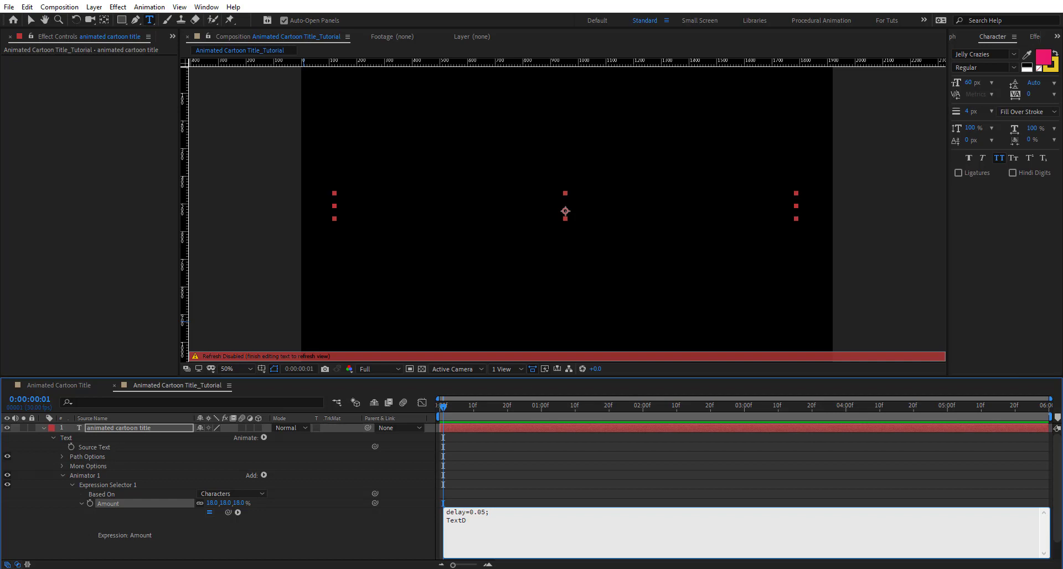
{"action": "type", "text": "e"}
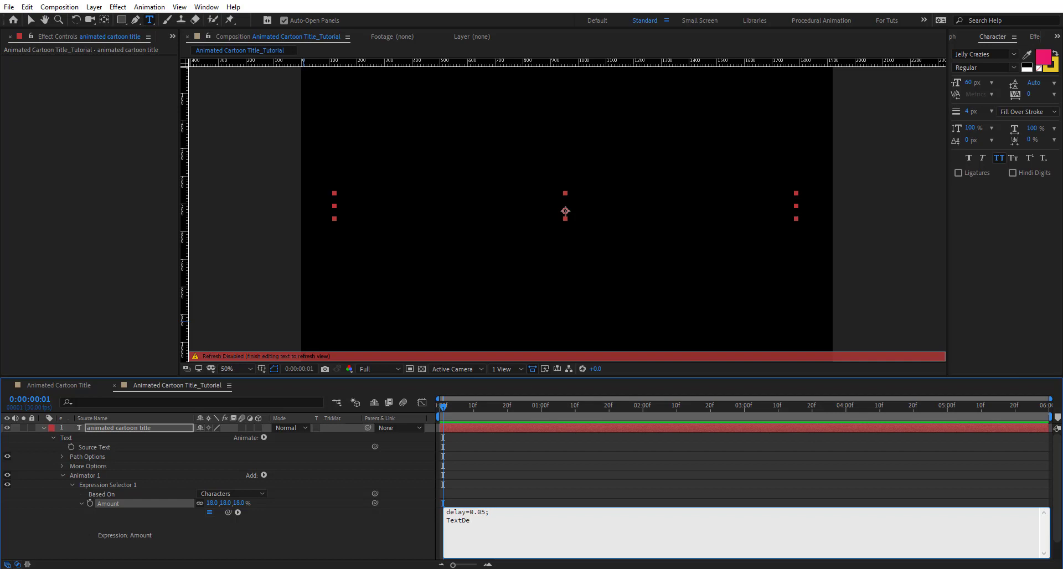
{"action": "type", "text": "lay="}
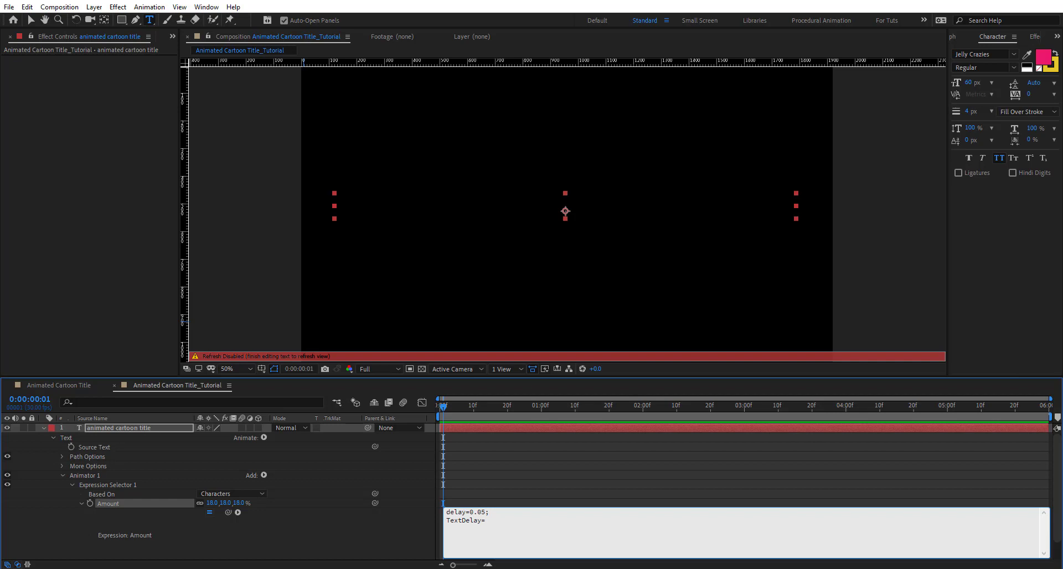
{"action": "type", "text": "delay*"}
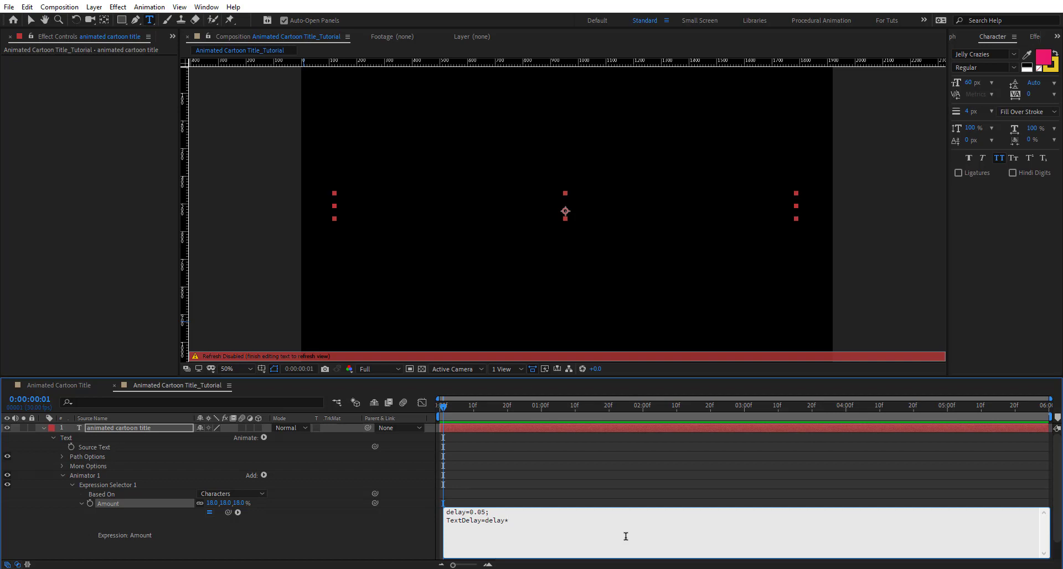
{"action": "type", "text": "textIndex"}
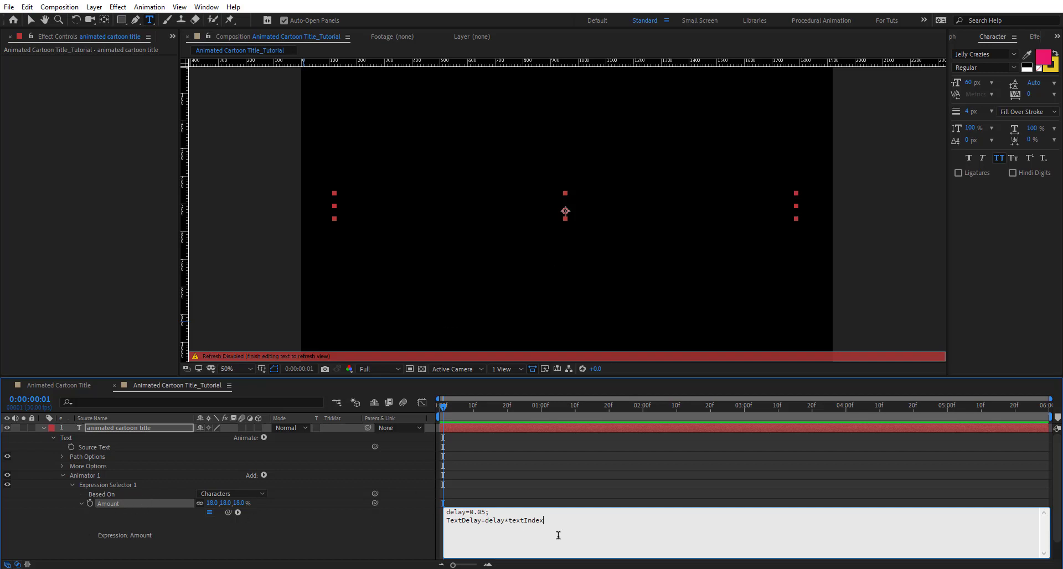
{"action": "type", "text": ";"}
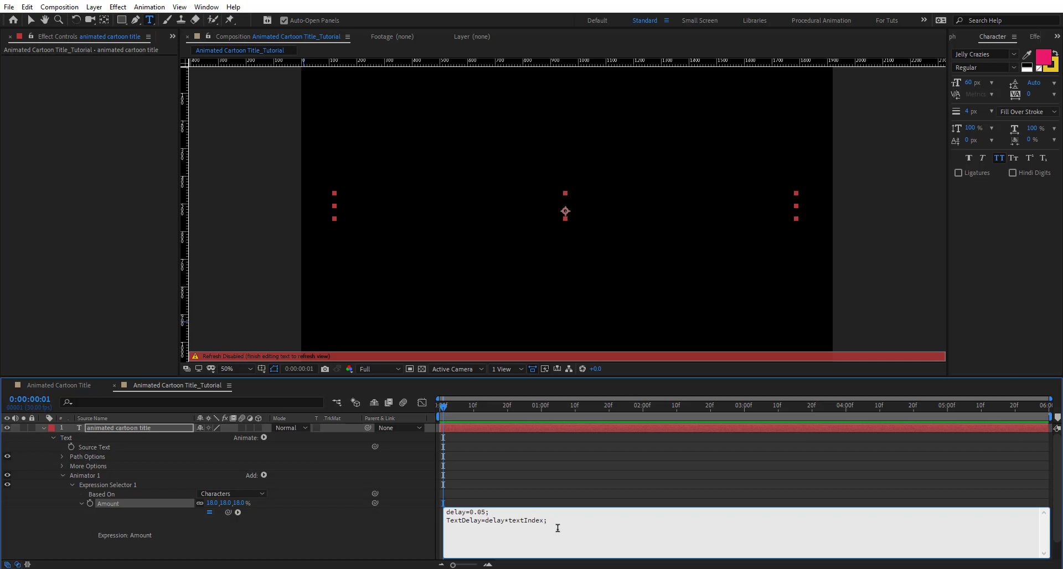
Add the delayed-time line t=time-TextDelay;.
{"action": "type", "text": "t="}
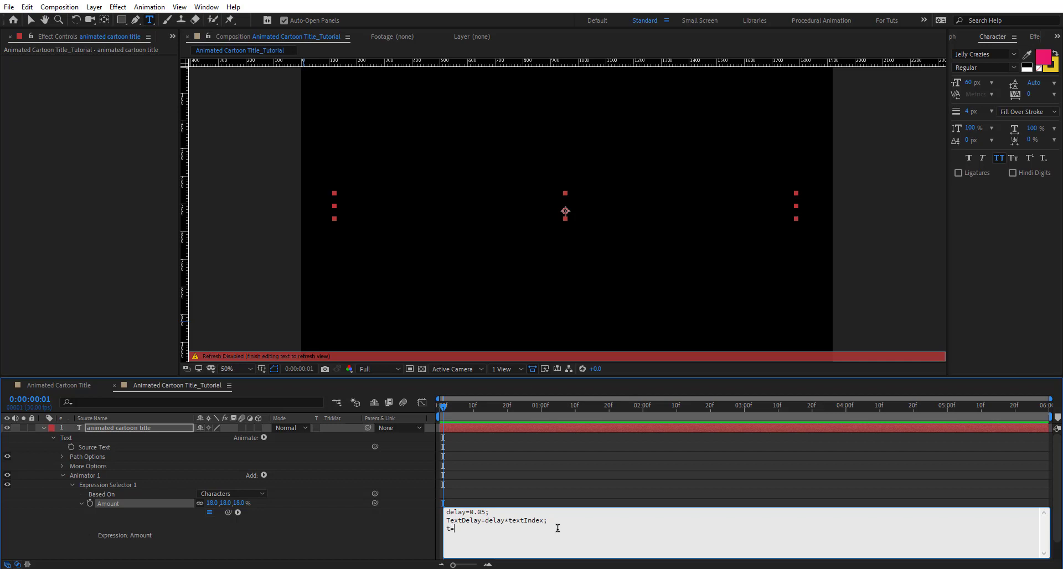
{"action": "type", "text": "time-"}
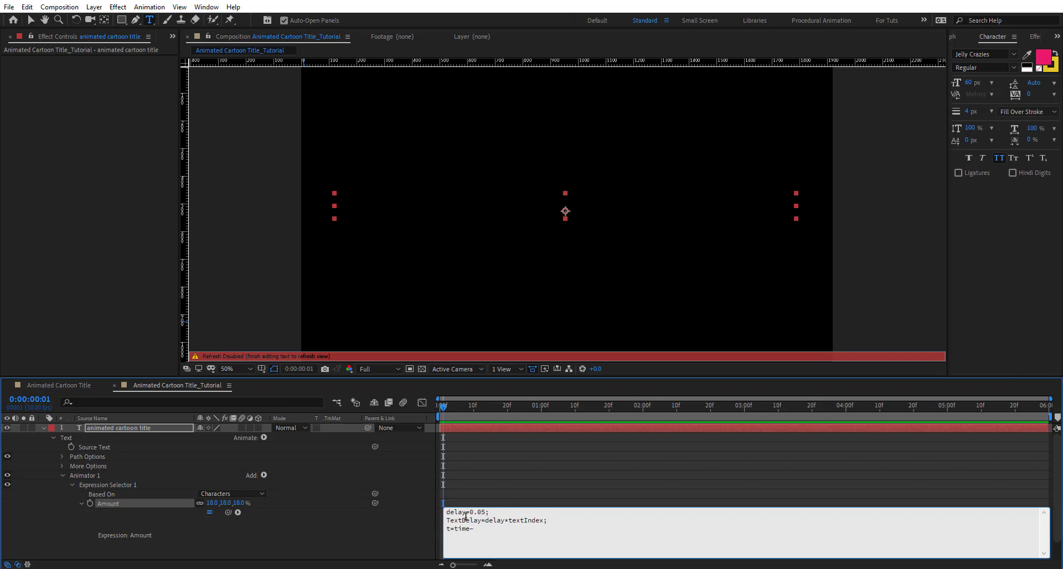
{"action": "type", "text": "TextDElay"}
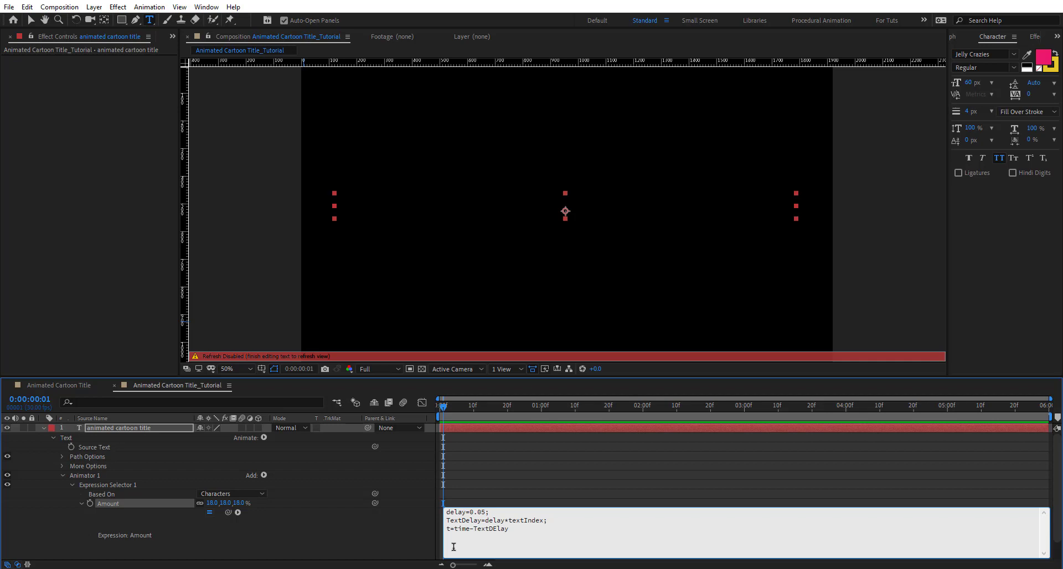
{"action": "type", "text": ";"}
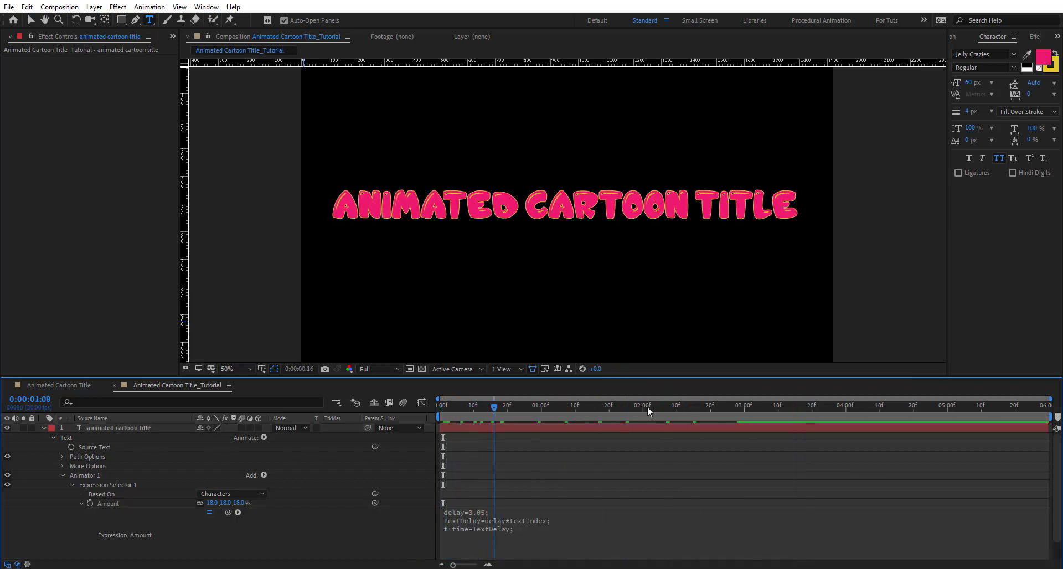
Change the last line to t=(time-TextDelay)*50;, apply it, and scrub to see letters pop in sequentially.
{"action": "left_click", "coordinate": [910, 406]}
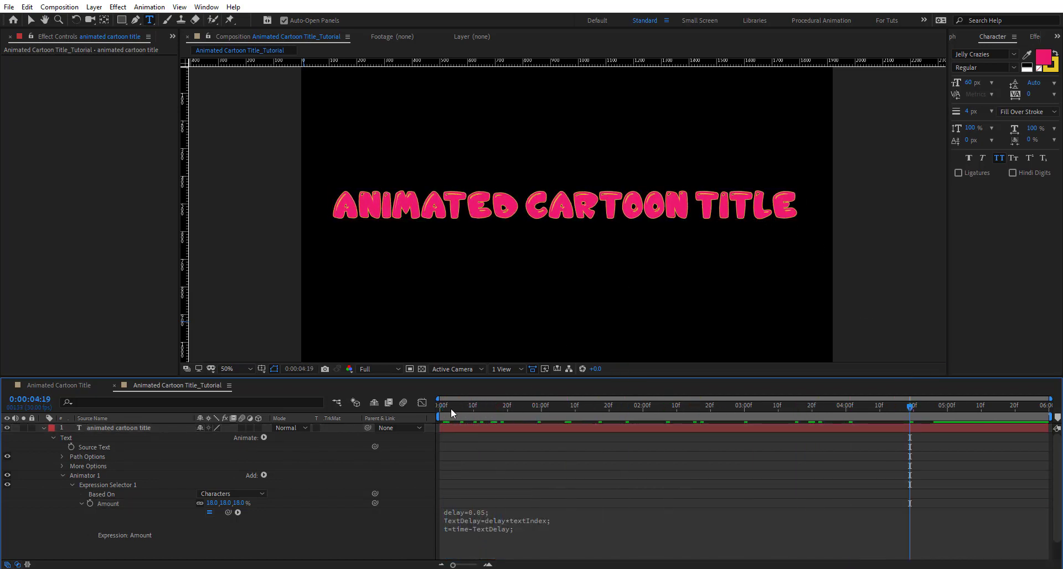
{"action": "left_click", "coordinate": [525, 405]}
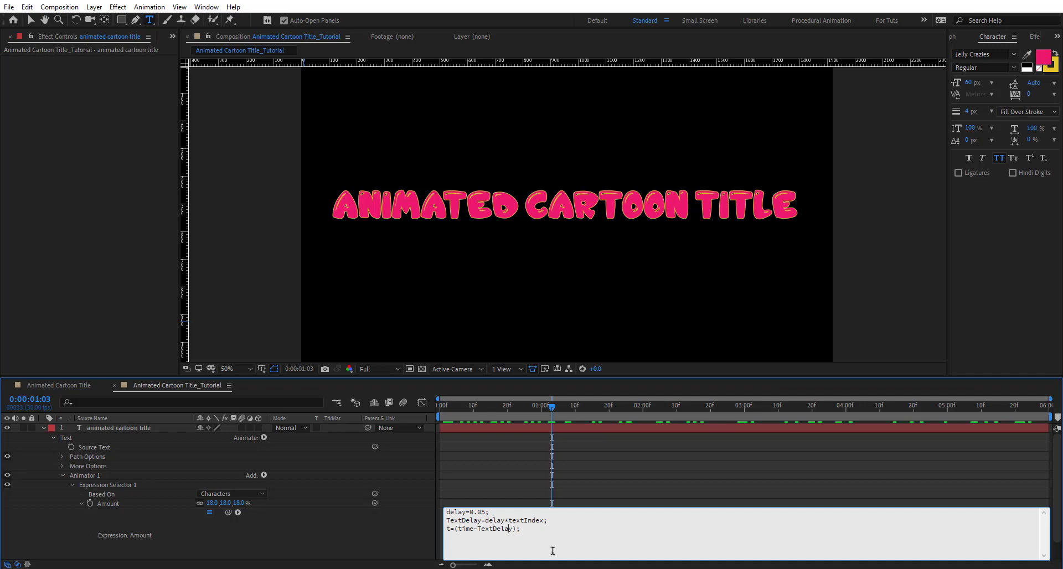
{"action": "type", "text": "*50"}
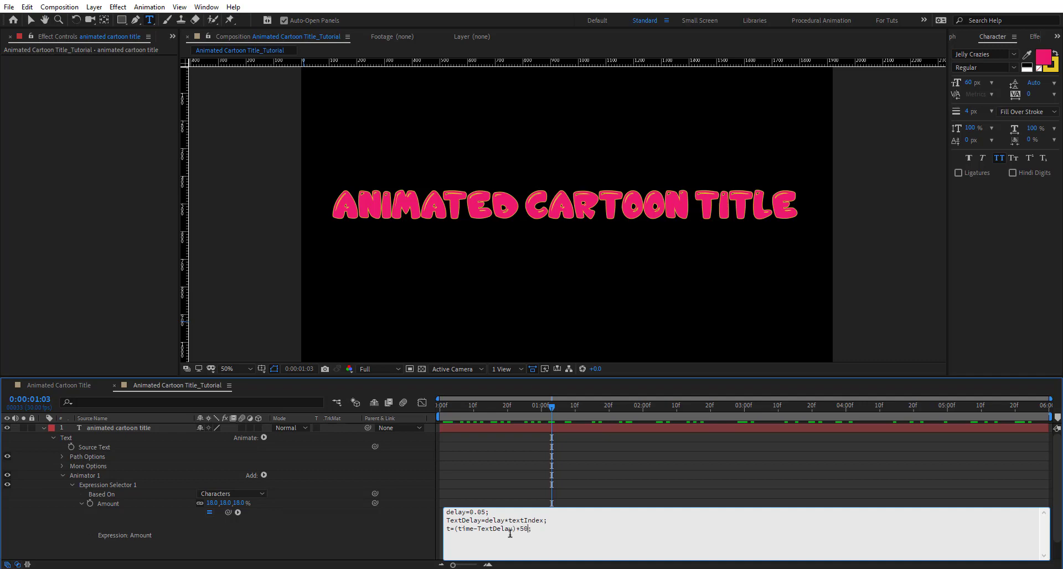
{"action": "left_click", "coordinate": [754, 405]}
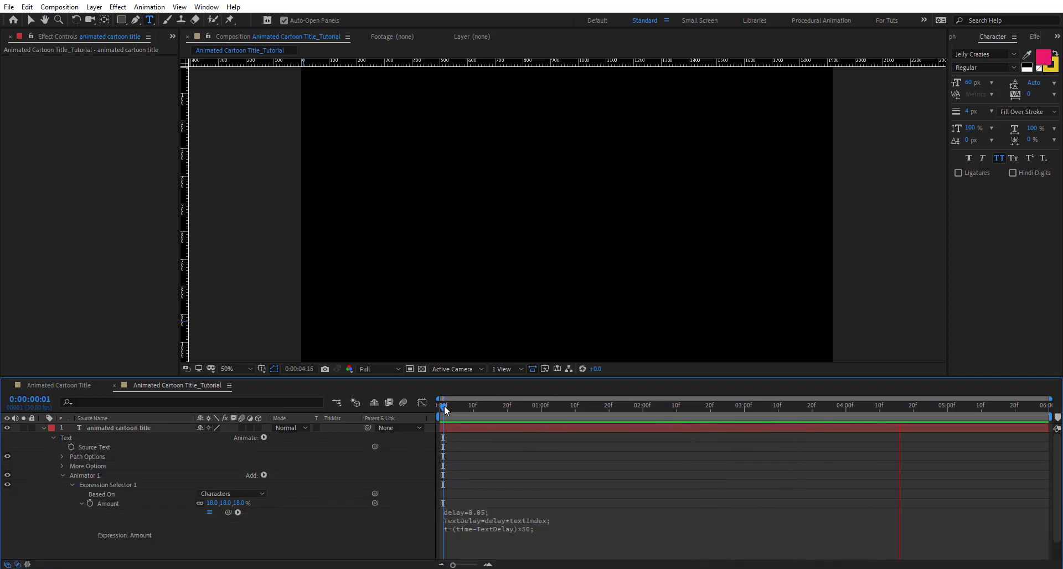
{"action": "left_click_drag", "start_coordinate": [443, 405], "coordinate": [506, 405]}
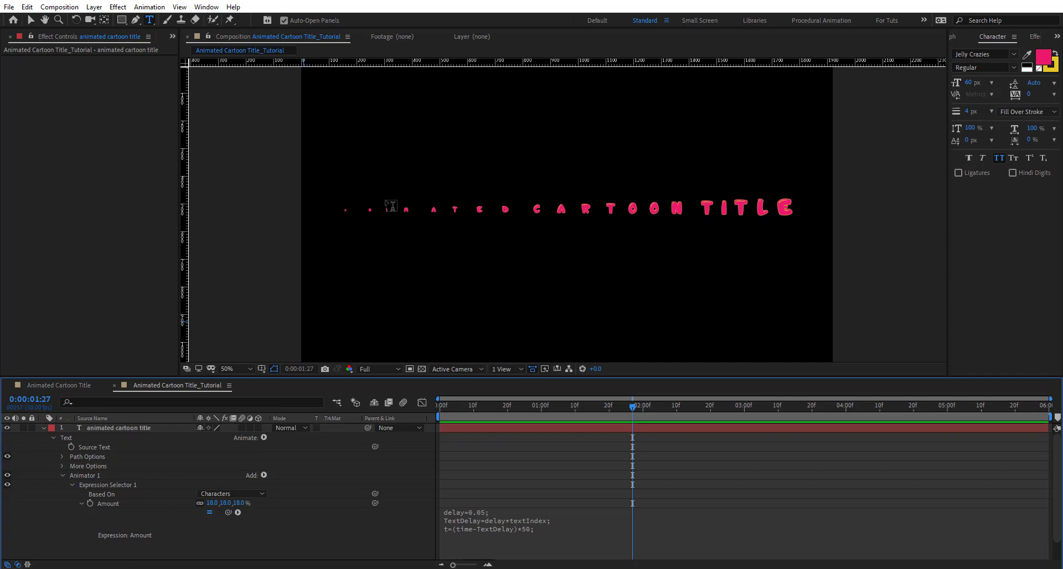
{"action": "mouse_move", "coordinate": [479, 411]}
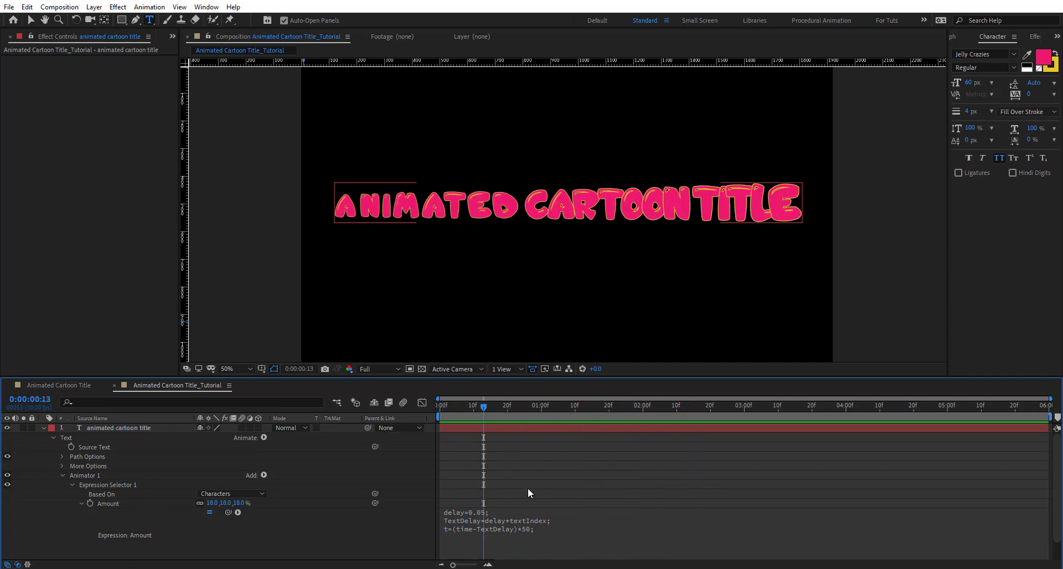
Drop the *50 and begin a condition if ( t>=0) { in the Amount expression.
{"action": "double_click", "coordinate": [522, 508]}
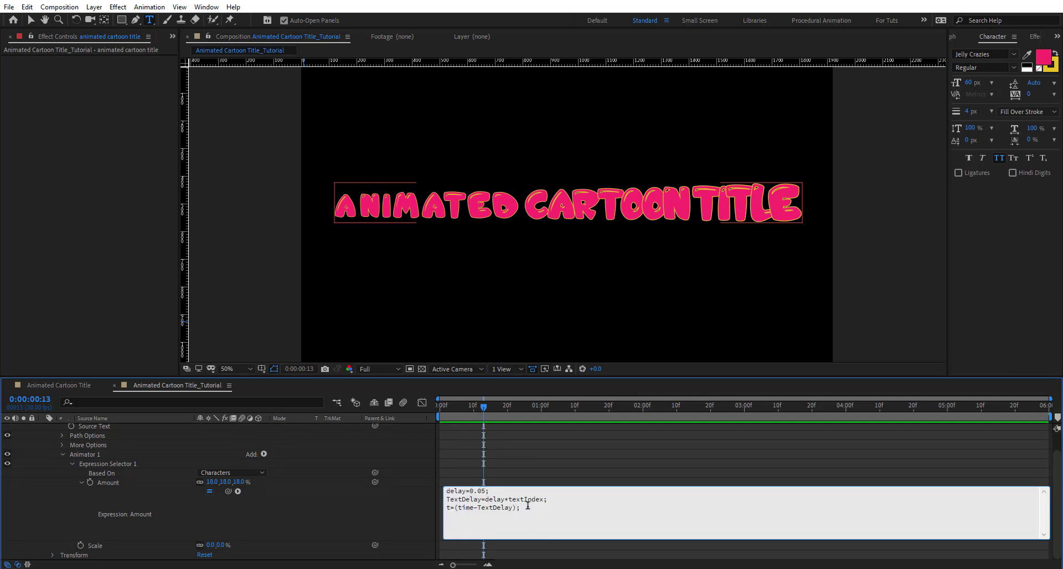
{"action": "type", "text": "if ("}
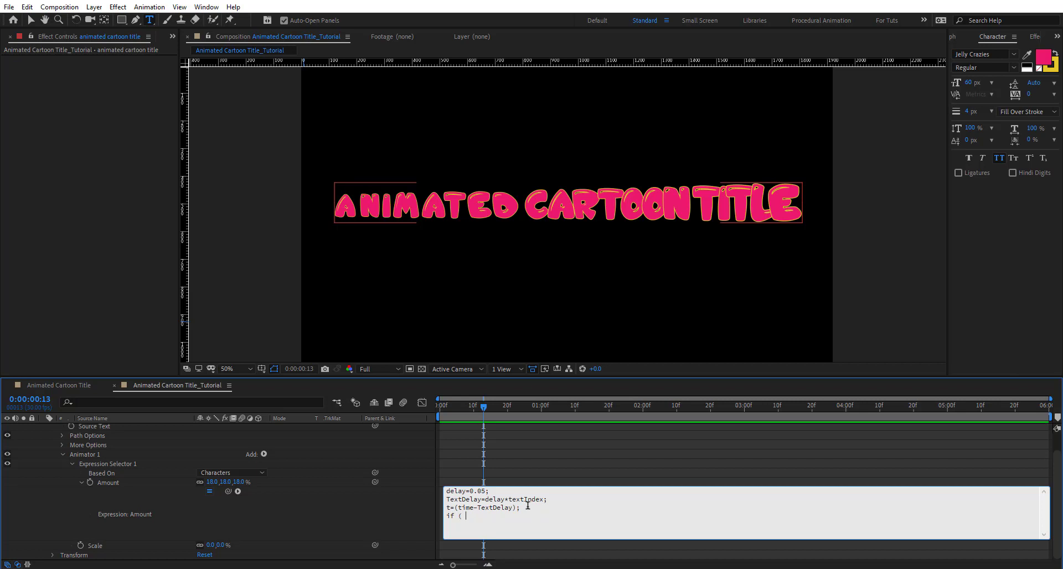
{"action": "type", "text": "t"}
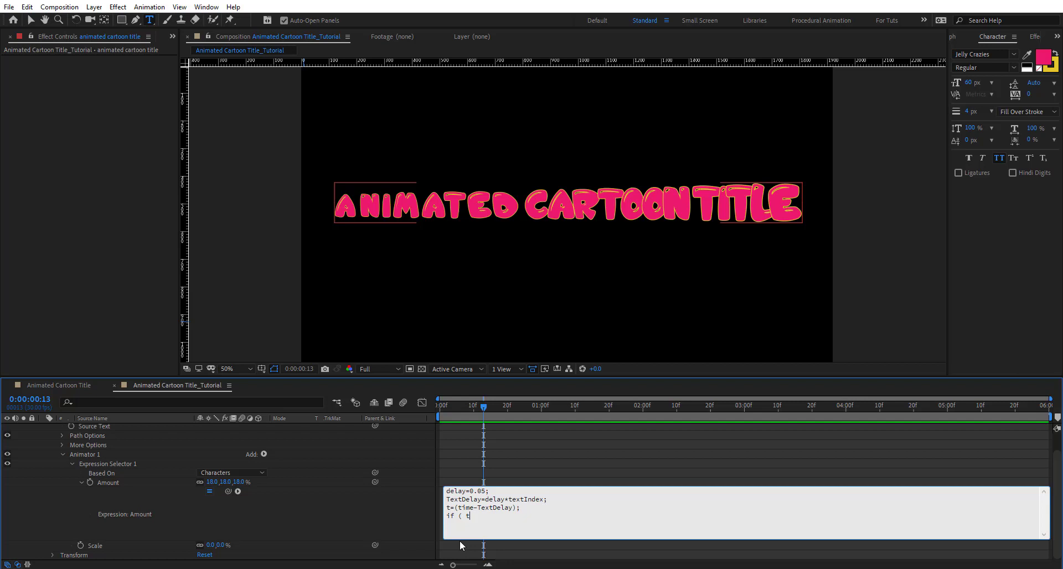
{"action": "type", "text": ">="}
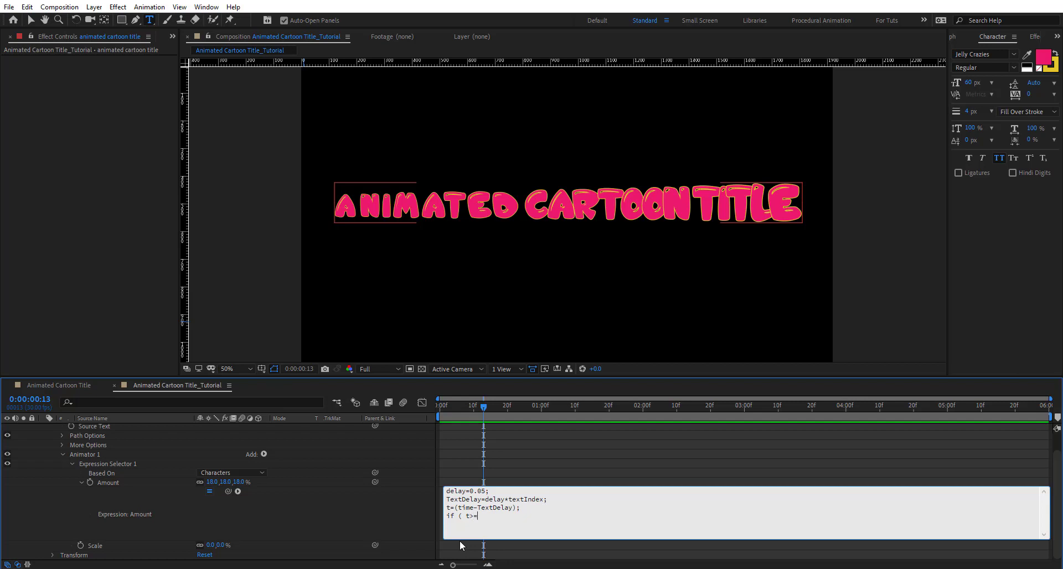
{"action": "type", "text": "0)"}
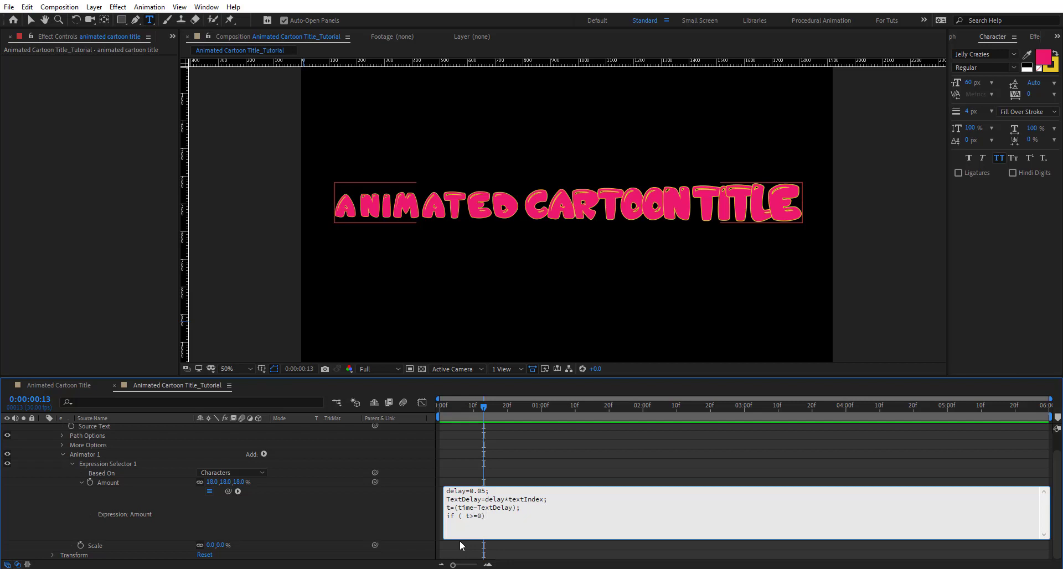
{"action": "type", "text": "{"}
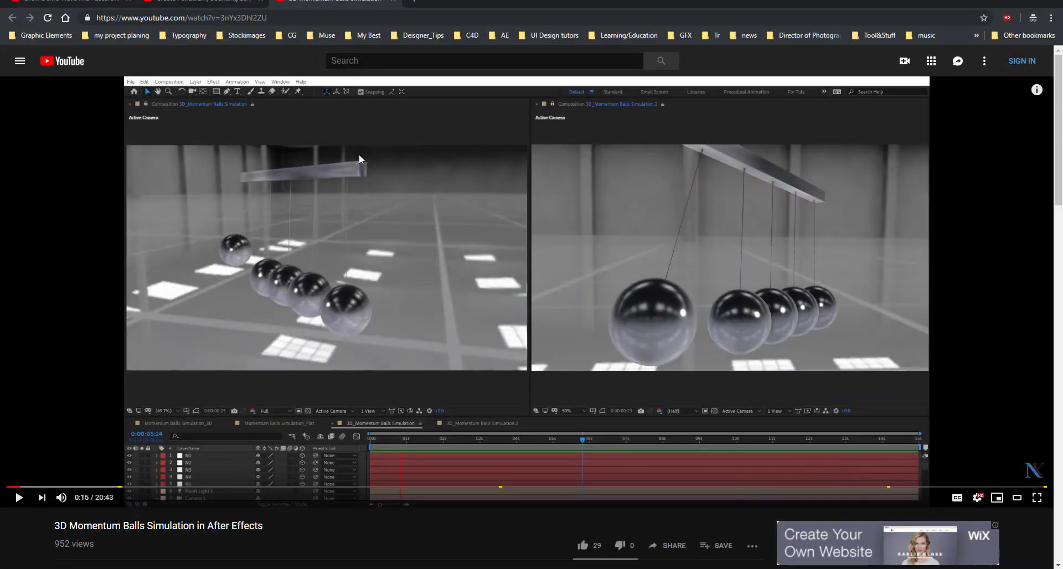
{"action": "mouse_move", "coordinate": [143, 419]}
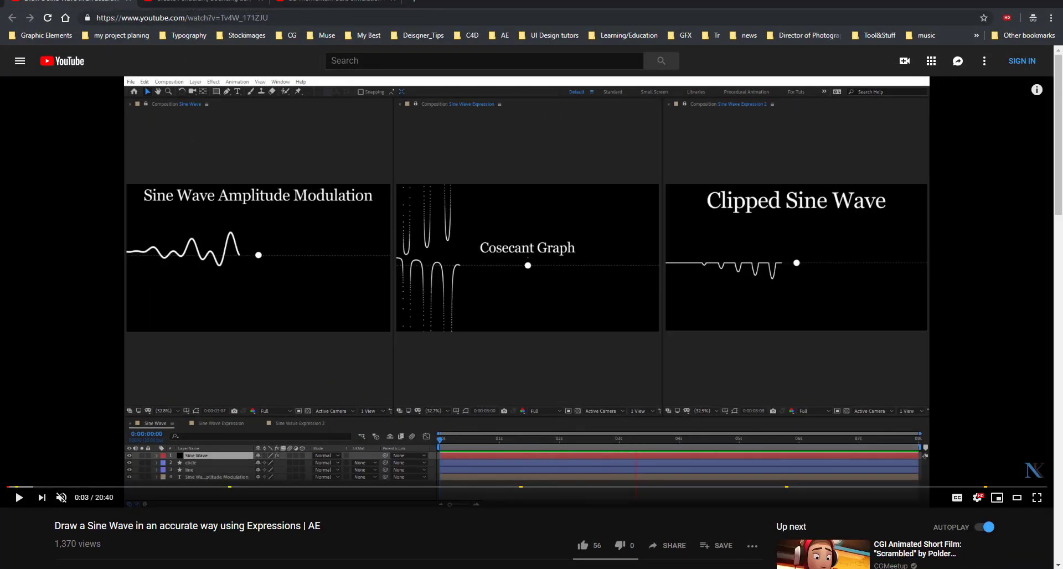
{"action": "mouse_move", "coordinate": [250, 350]}
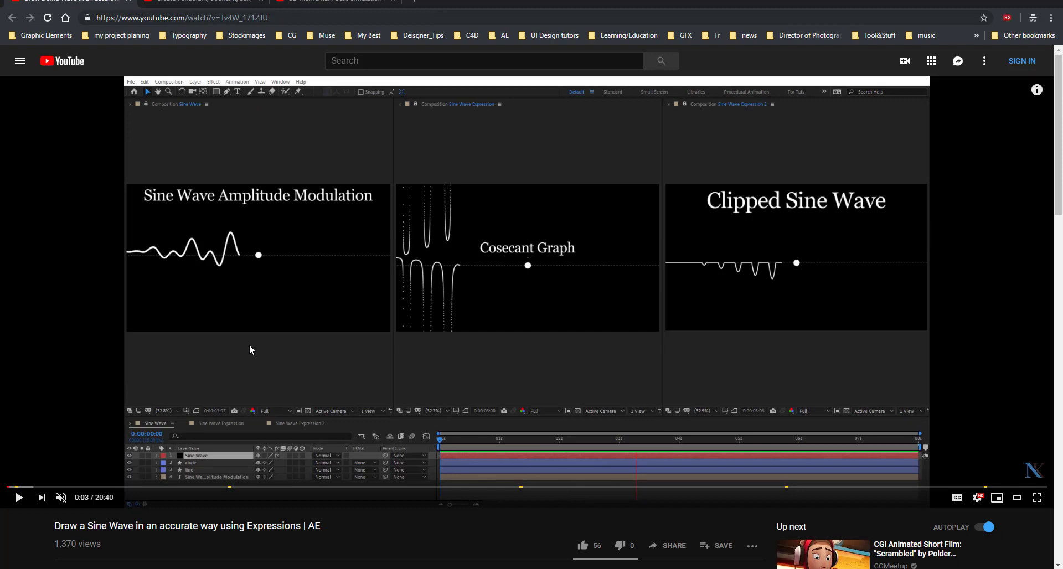
{"action": "mouse_move", "coordinate": [284, 402]}
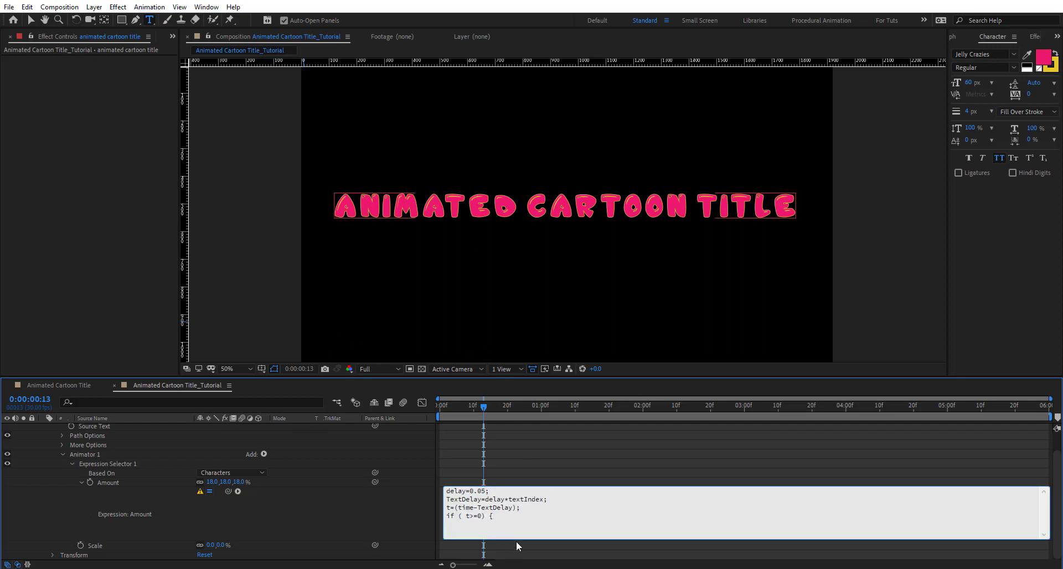
Inside the condition write delay =4; amp=100; freq=3; and begin the s= line.
{"action": "type", "text": "delay"}
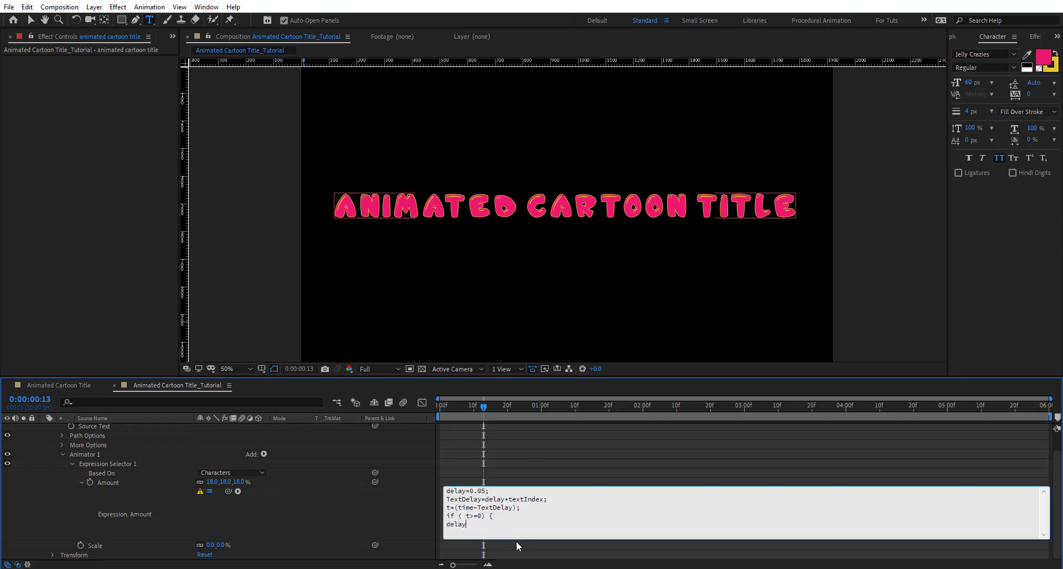
{"action": "type", "text": "="}
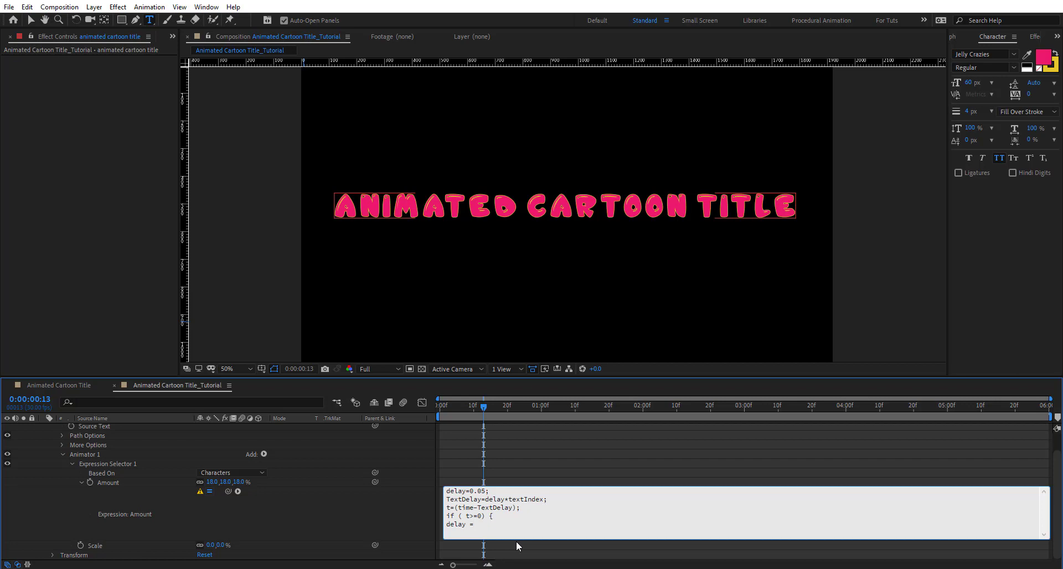
{"action": "type", "text": "4"}
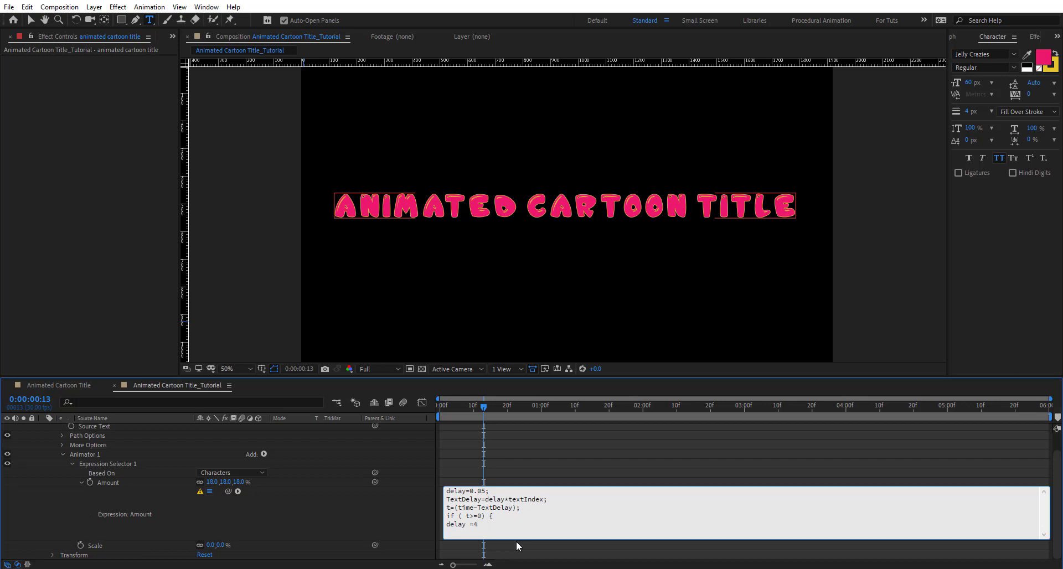
{"action": "type", "text": ";"}
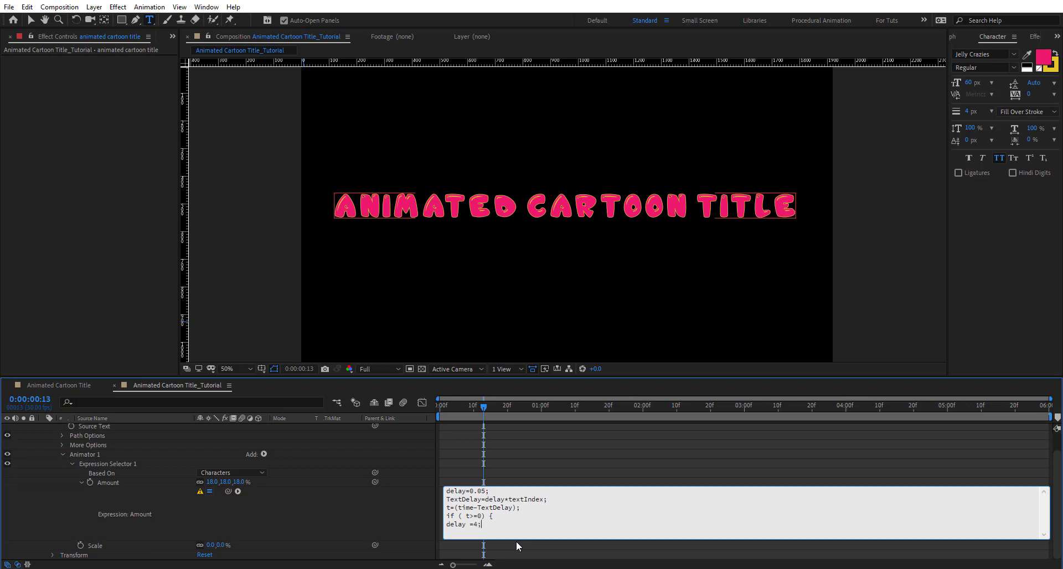
{"action": "type", "text": "amp"}
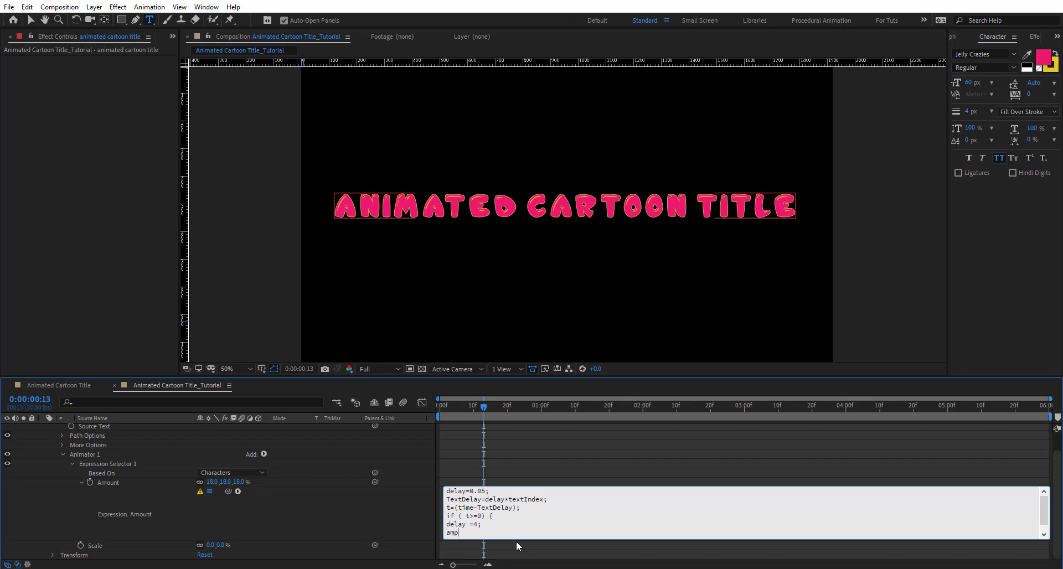
{"action": "type", "text": "=100;"}
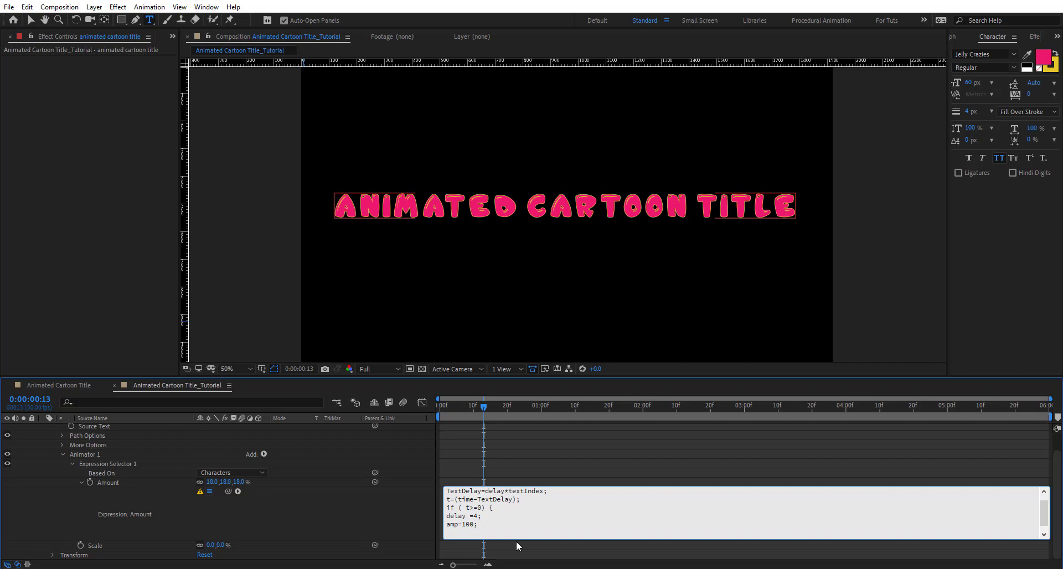
{"action": "type", "text": "freq="}
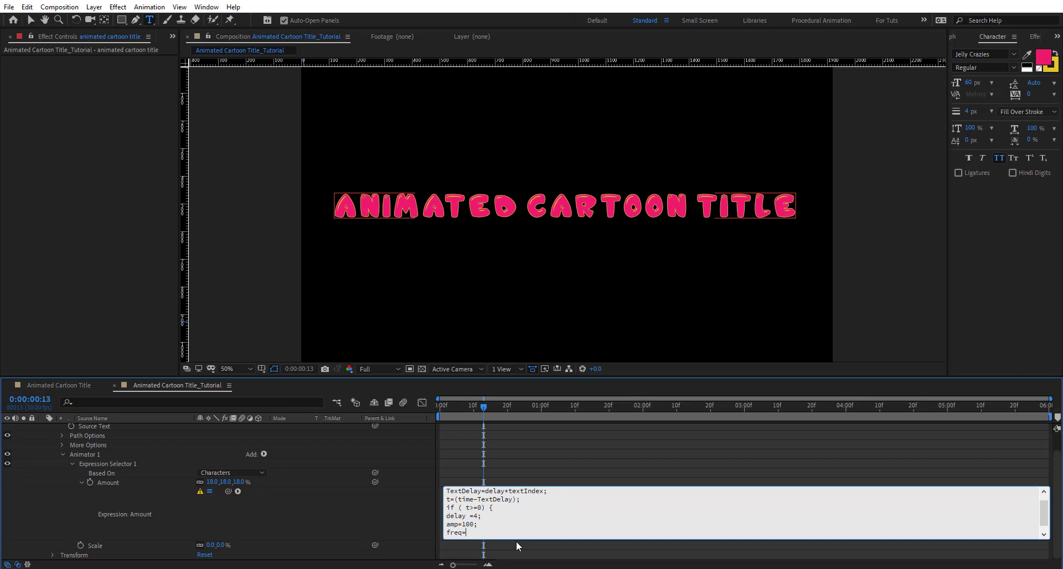
{"action": "type", "text": "3;"}
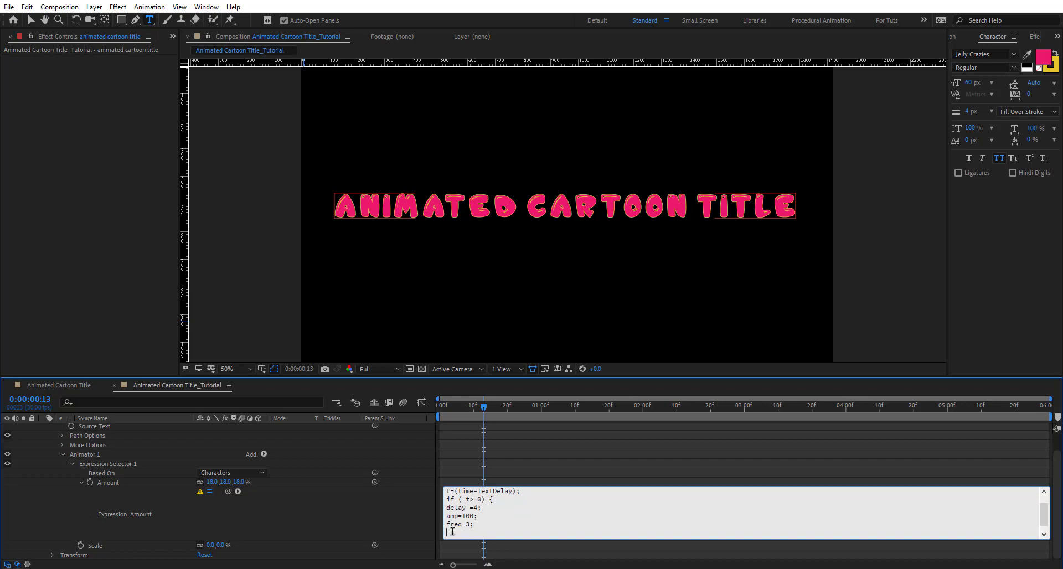
{"action": "type", "text": "s="}
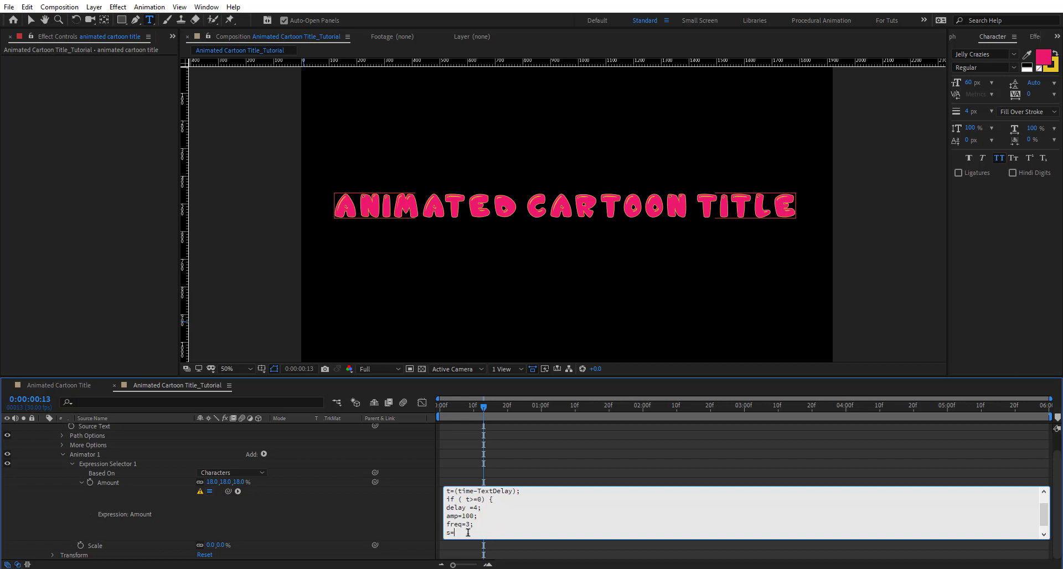
Write the cosine part s=amp*Math.cos(t*Math.PI*freq*2).
{"action": "type", "text": "amp"}
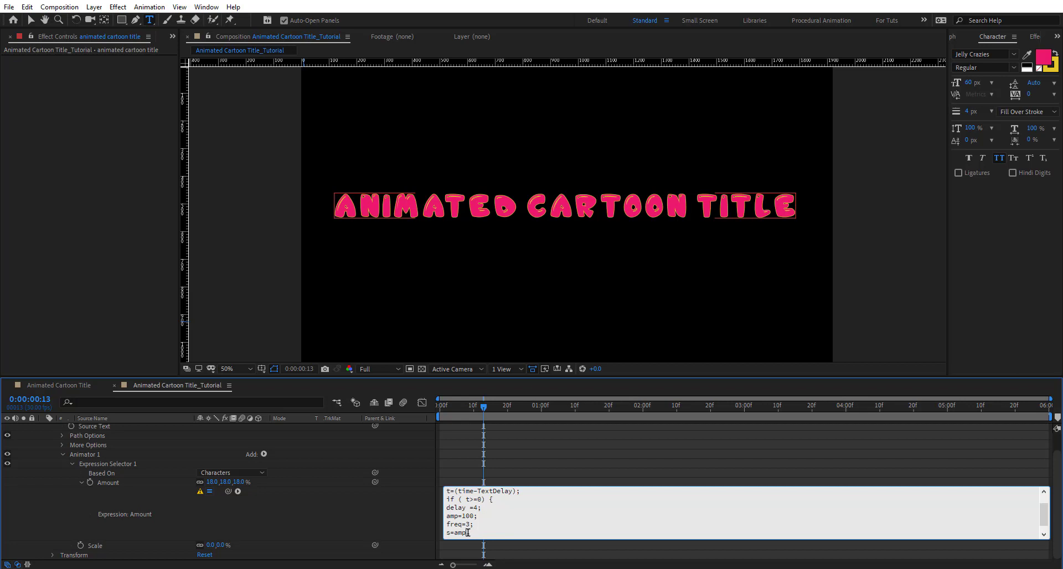
{"action": "type", "text": "Math"}
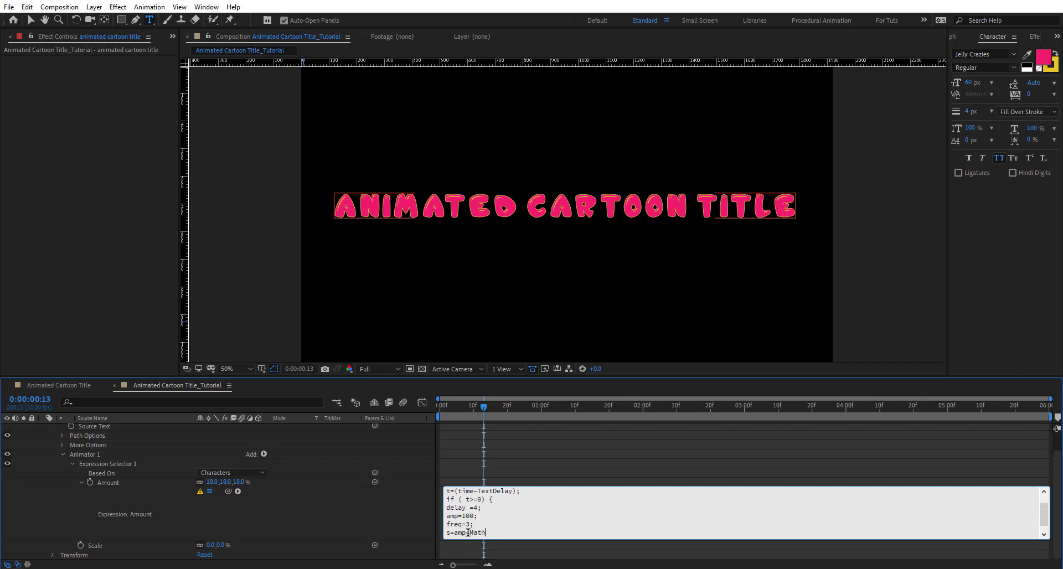
{"action": "type", "text": ".cos"}
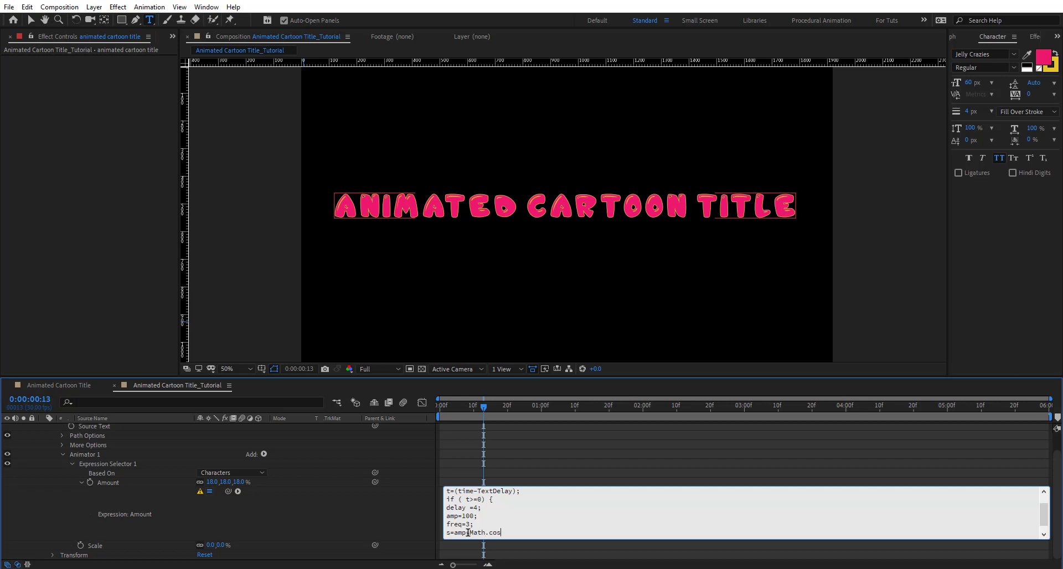
{"action": "type", "text": "(t"}
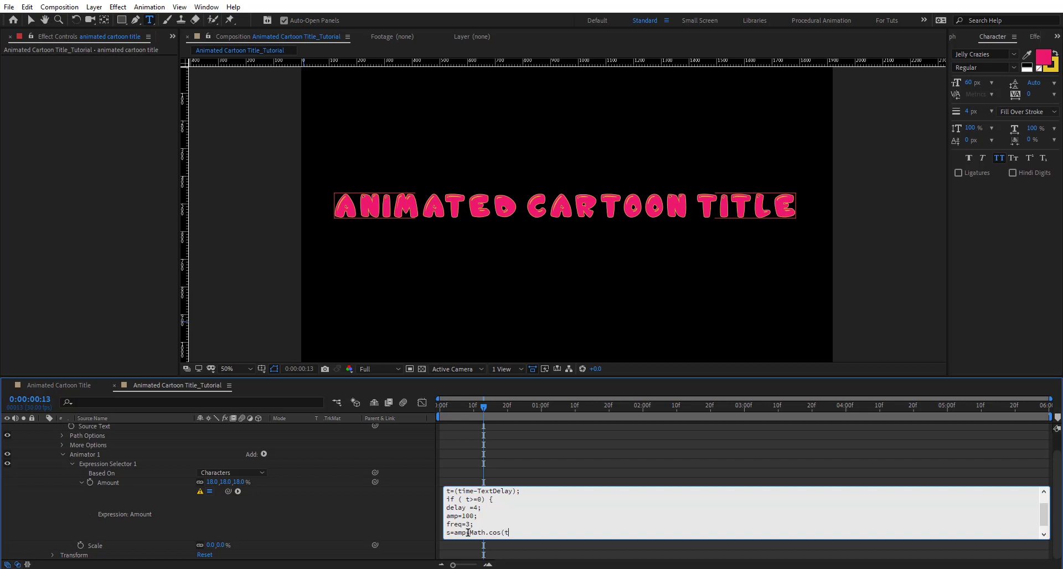
{"action": "type", "text": "ime"}
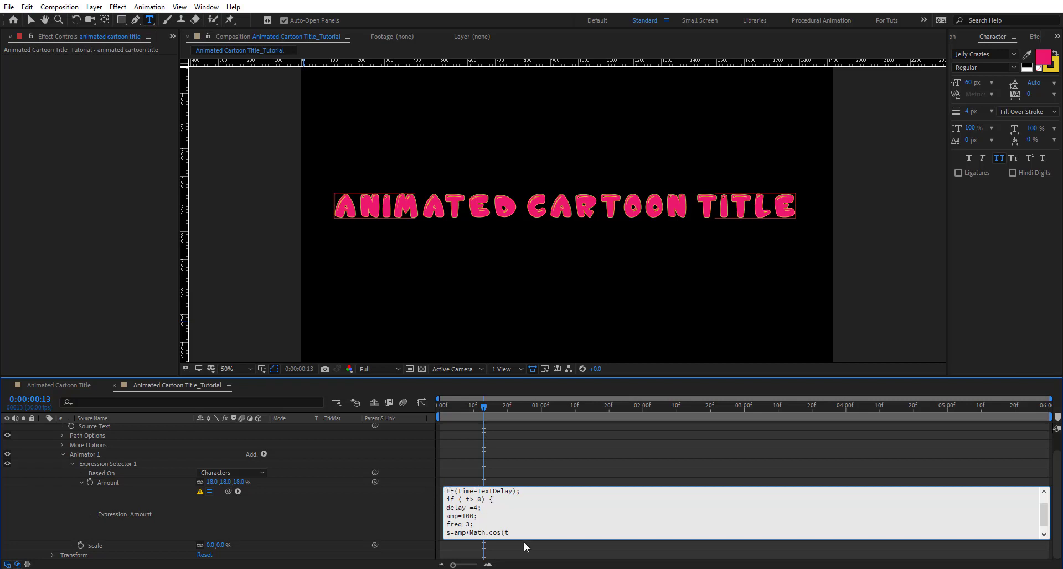
{"action": "type", "text": "*"}
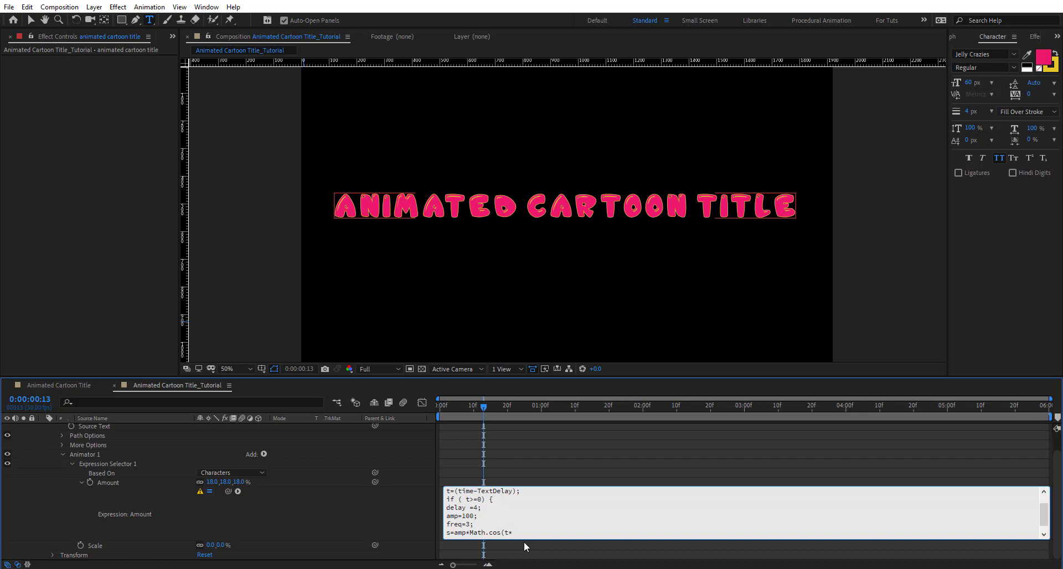
{"action": "type", "text": "Math."}
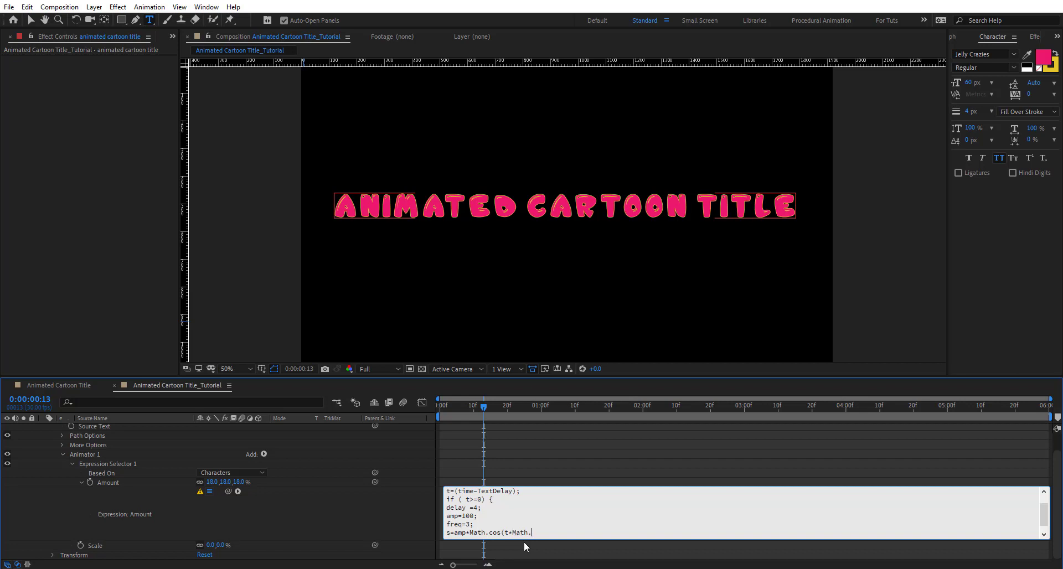
{"action": "type", "text": "PI*"}
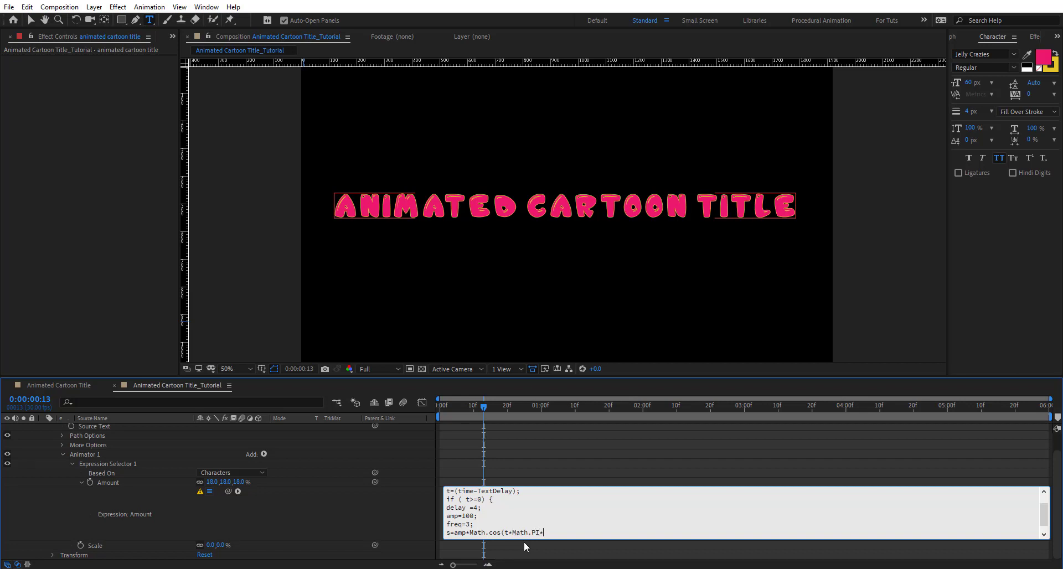
{"action": "type", "text": "freq"}
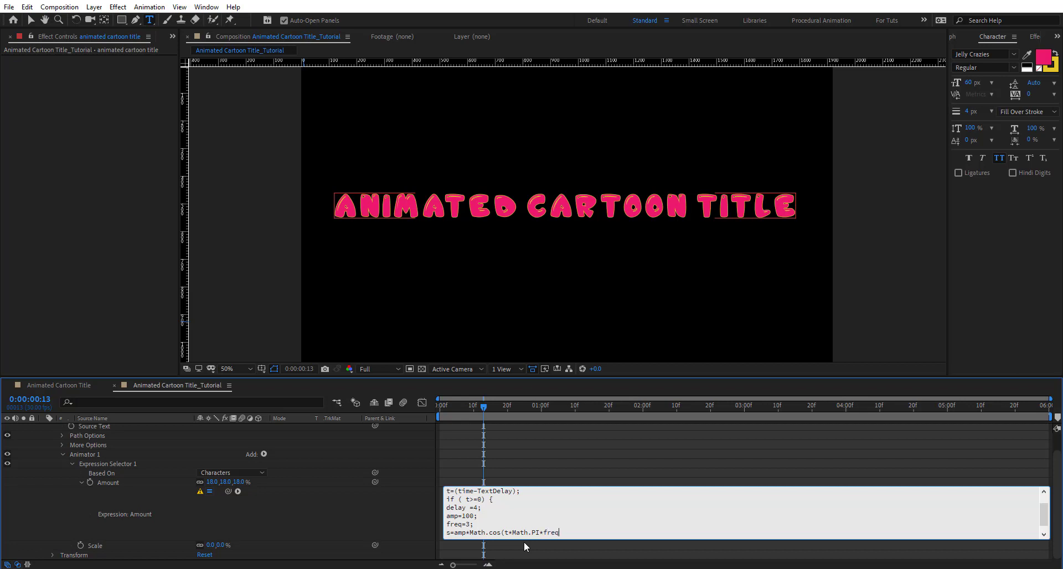
{"action": "type", "text": "*"}
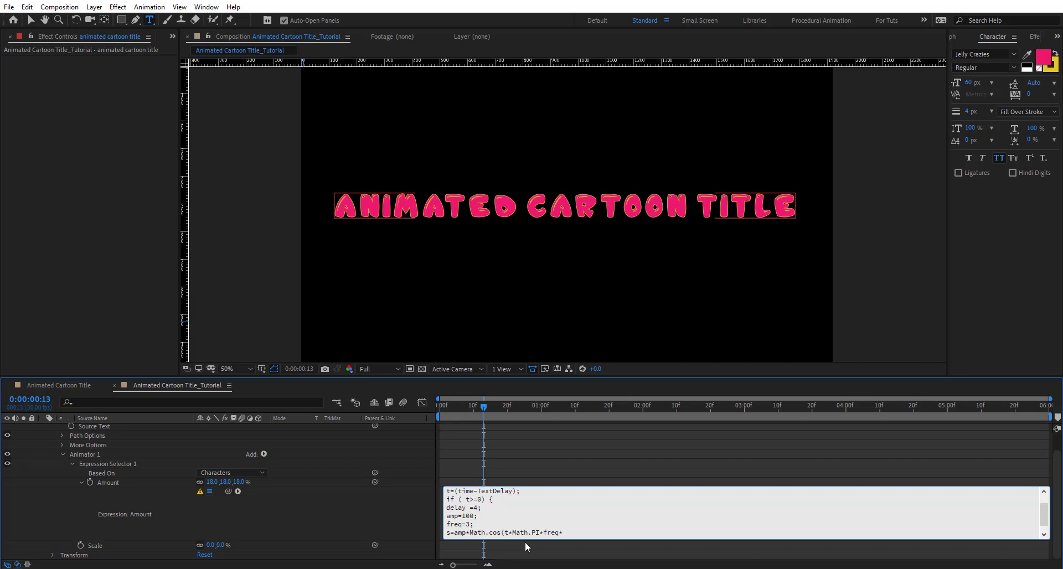
{"action": "type", "text": "2"}
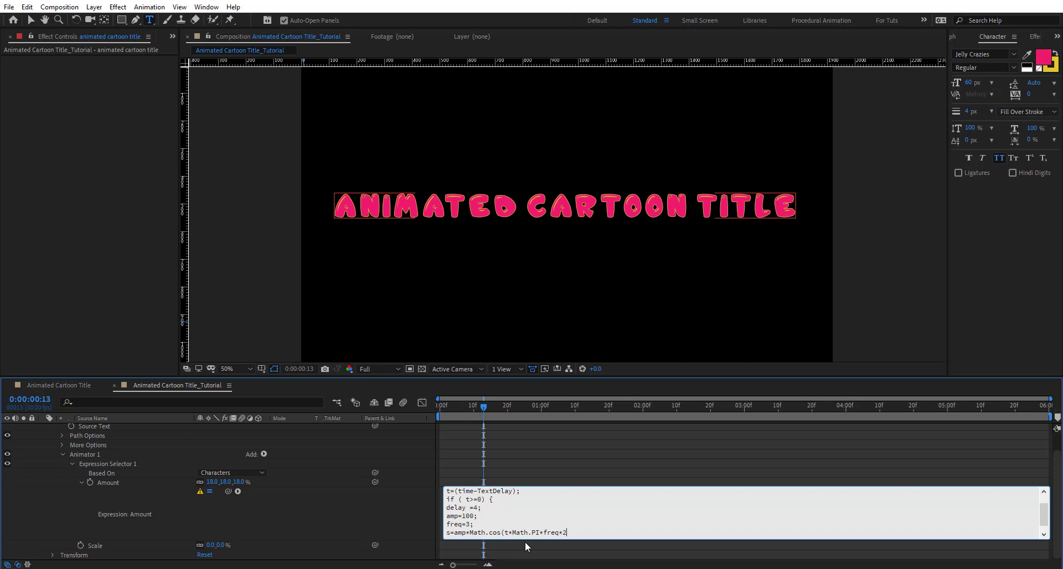
Complete the damping factor *Math.exp(-delay*t); on the s line.
{"action": "type", "text": "*Mat"}
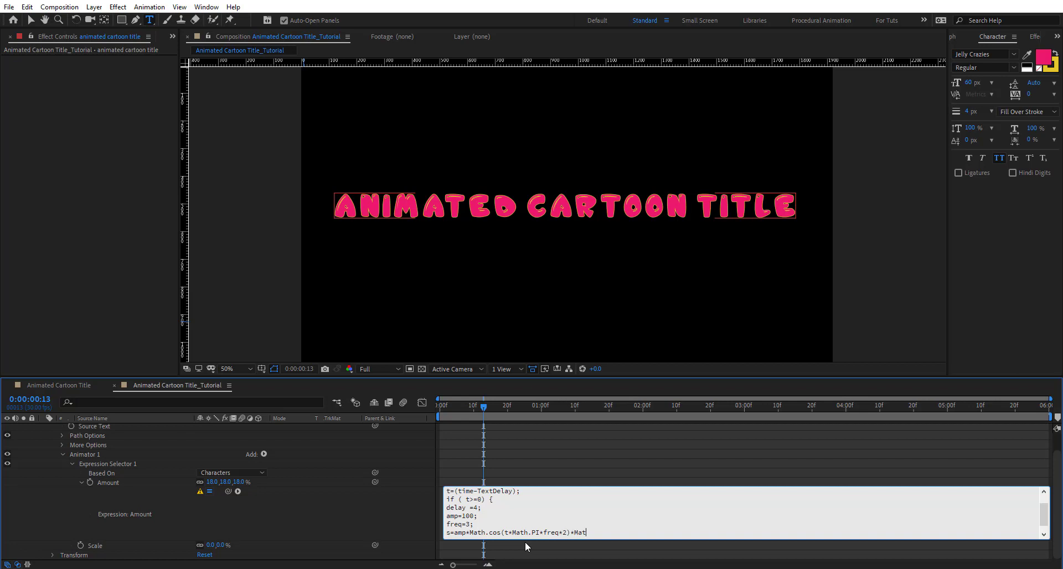
{"action": "type", "text": "h.ex"}
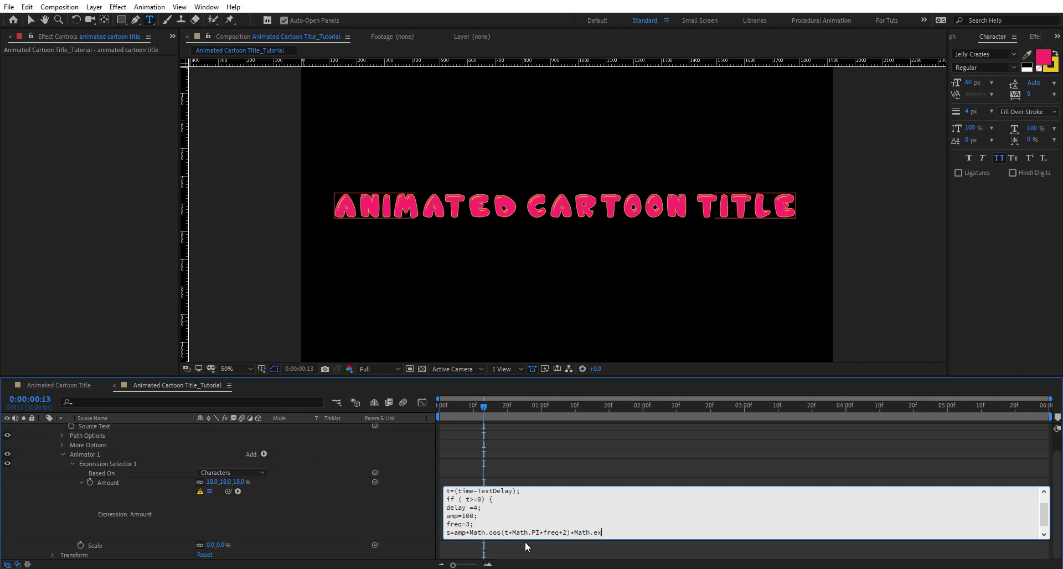
{"action": "type", "text": "p("}
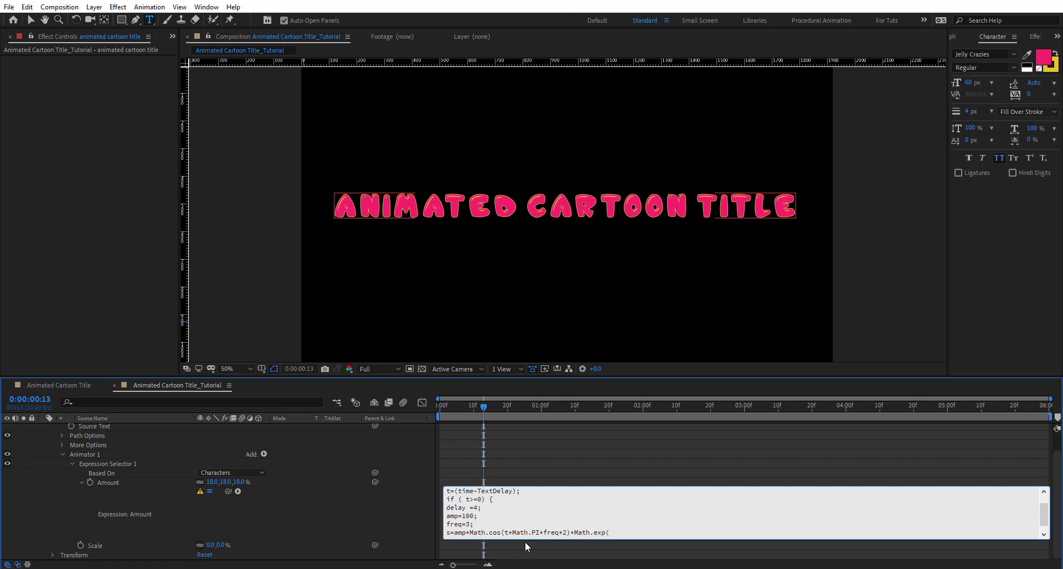
{"action": "type", "text": "(-delay"}
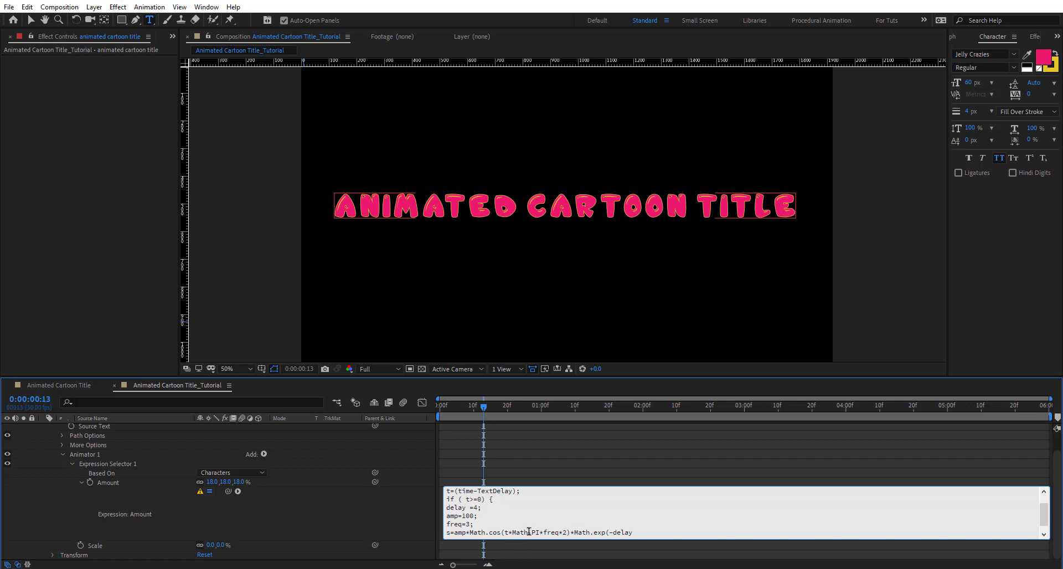
{"action": "type", "text": "*"}
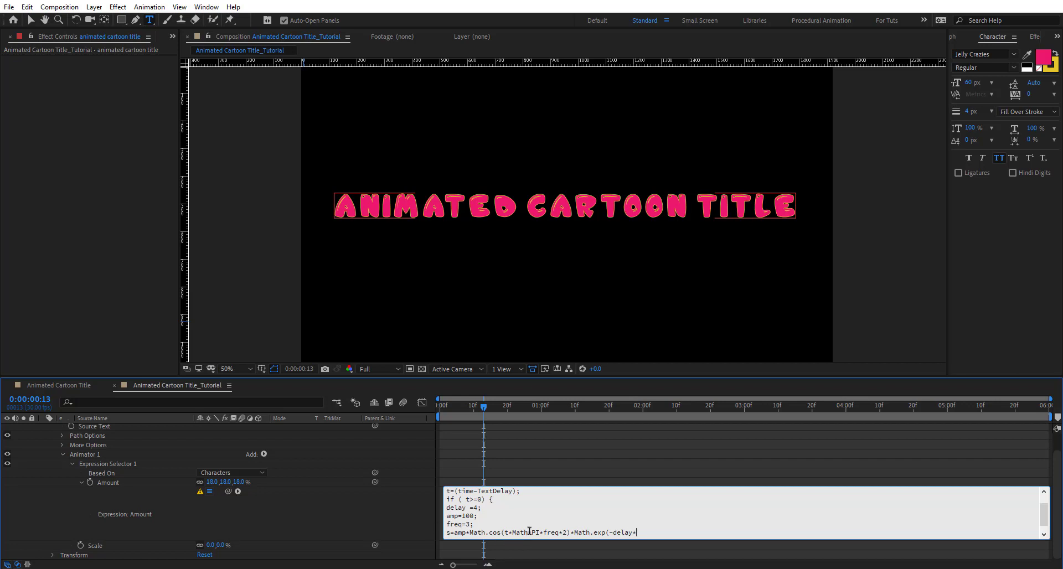
{"action": "type", "text": "t);"}
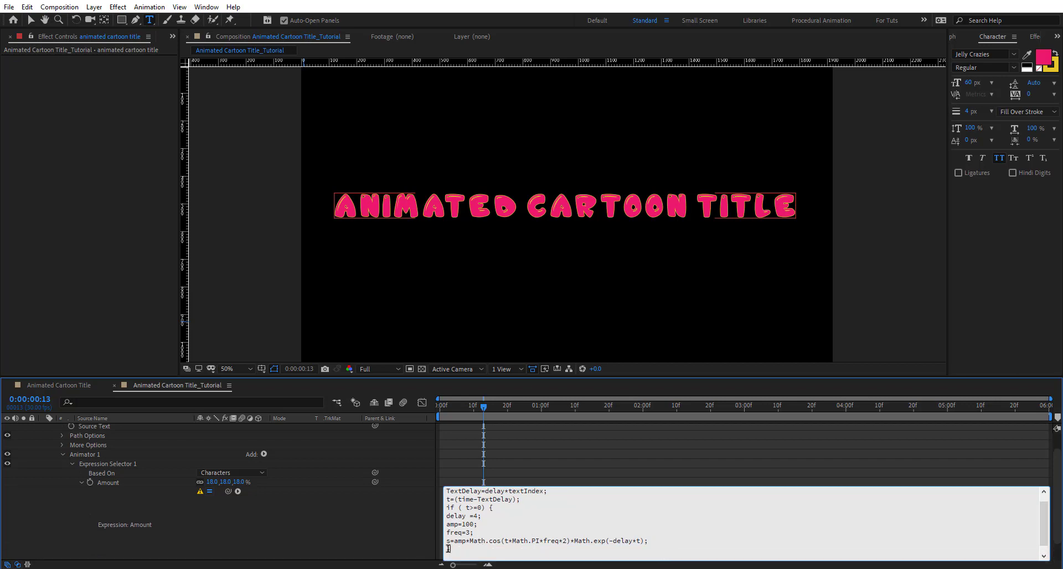
{"action": "mouse_move", "coordinate": [407, 549]}
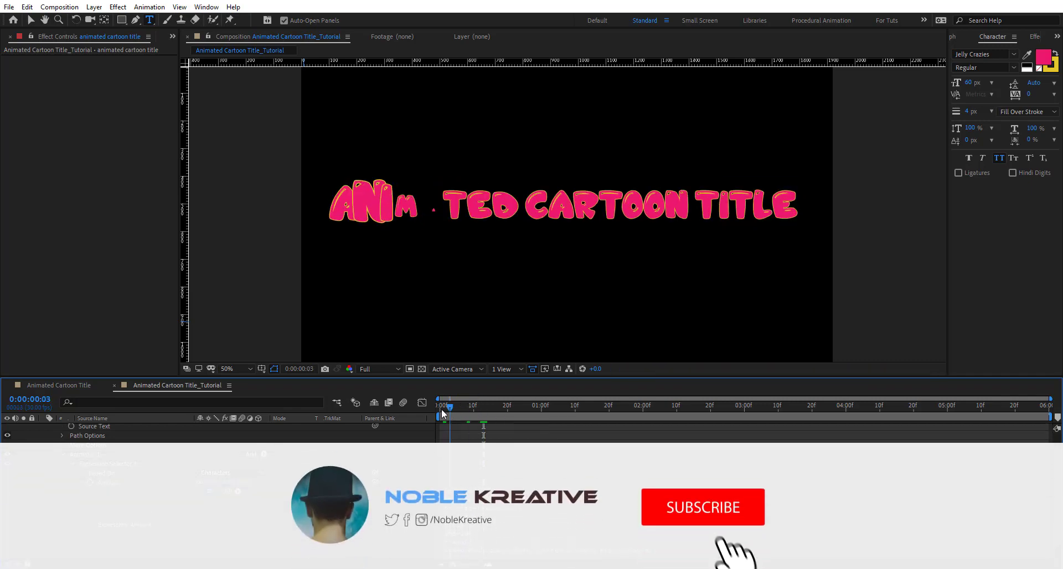
Scrub the time ruler to check the letters bouncing in one after another.
{"action": "left_click_drag", "start_coordinate": [448, 405], "coordinate": [687, 405]}
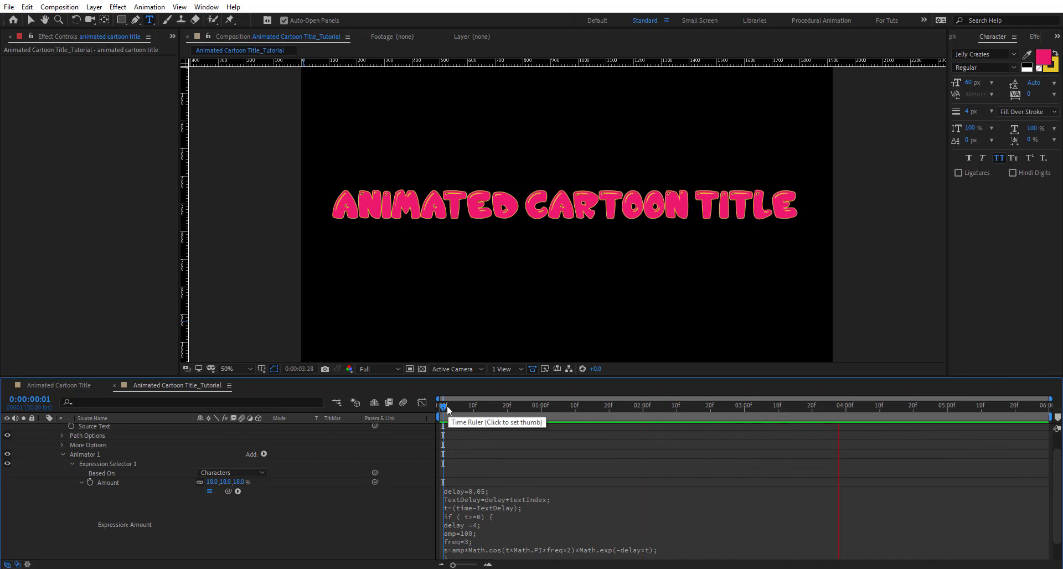
{"action": "left_click", "coordinate": [488, 405]}
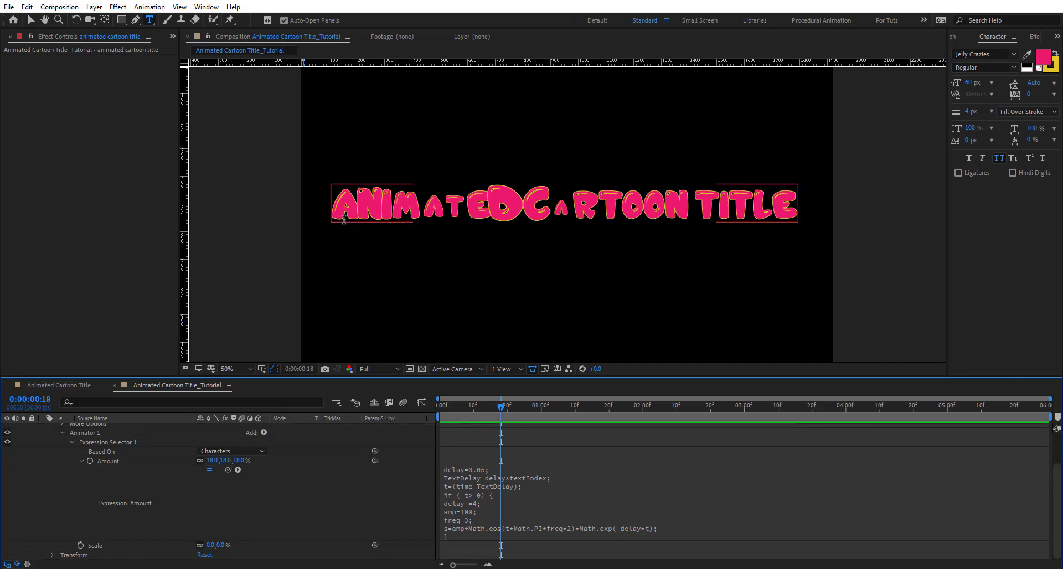
{"action": "mouse_move", "coordinate": [507, 562]}
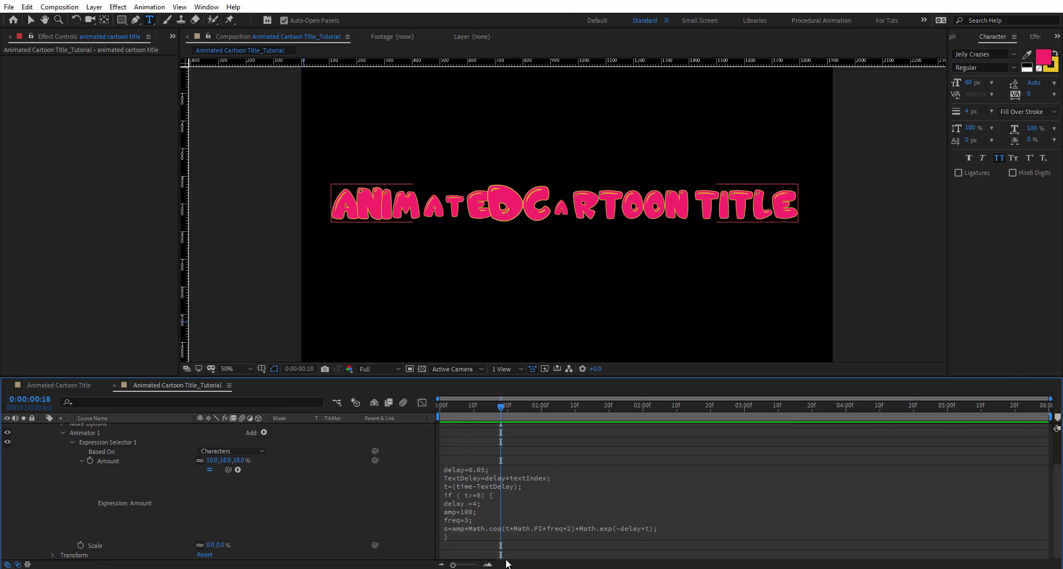
Add an else{ branch below the if block's closing brace.
{"action": "left_click", "coordinate": [475, 535]}
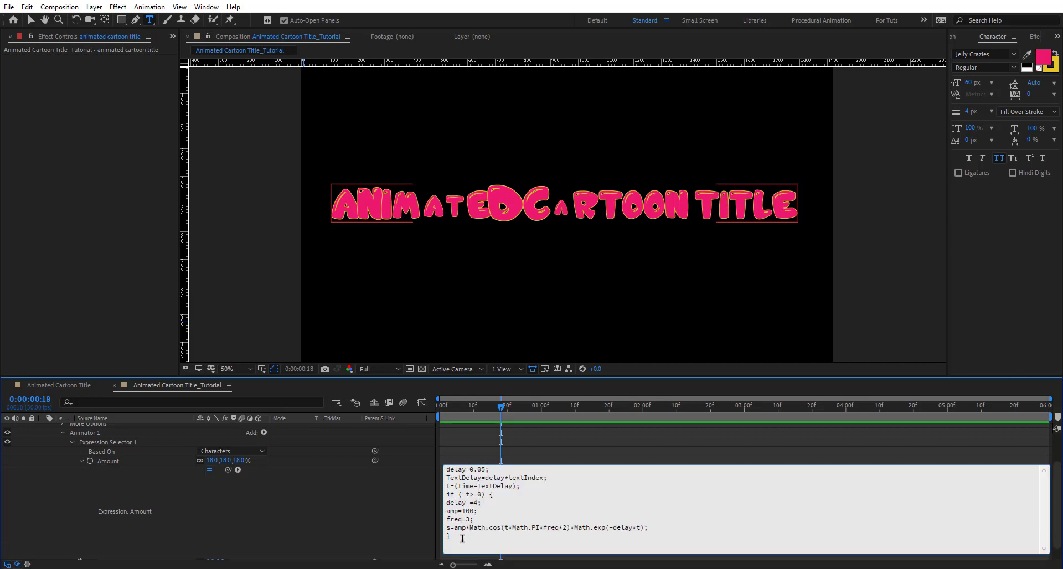
{"action": "type", "text": "else{"}
{"action": "type", "text": "value"}
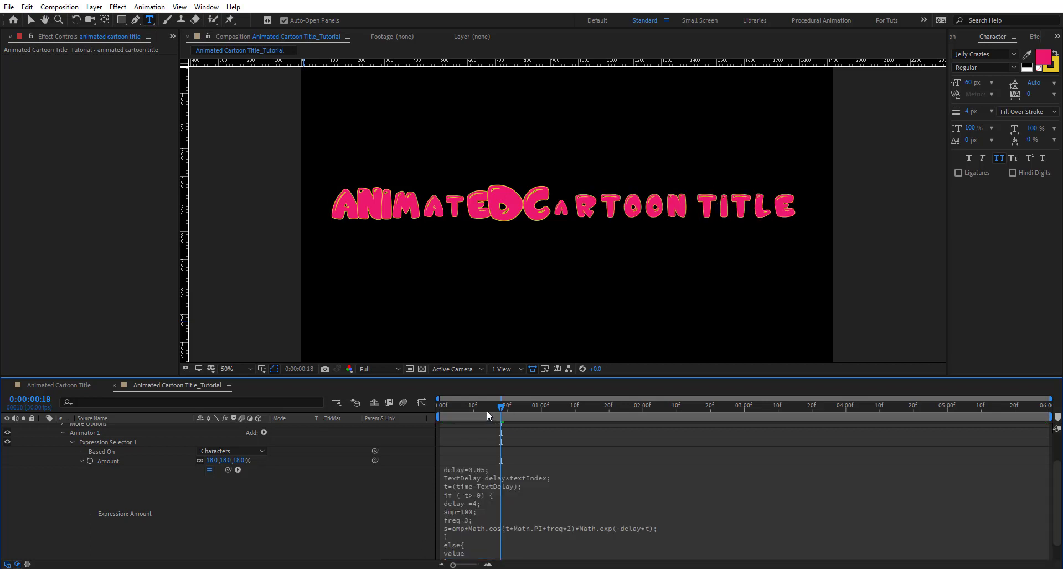
Close the else branch returning value, preview from the start, and change the inner delay from 4 to 6.
{"action": "left_click", "coordinate": [440, 405]}
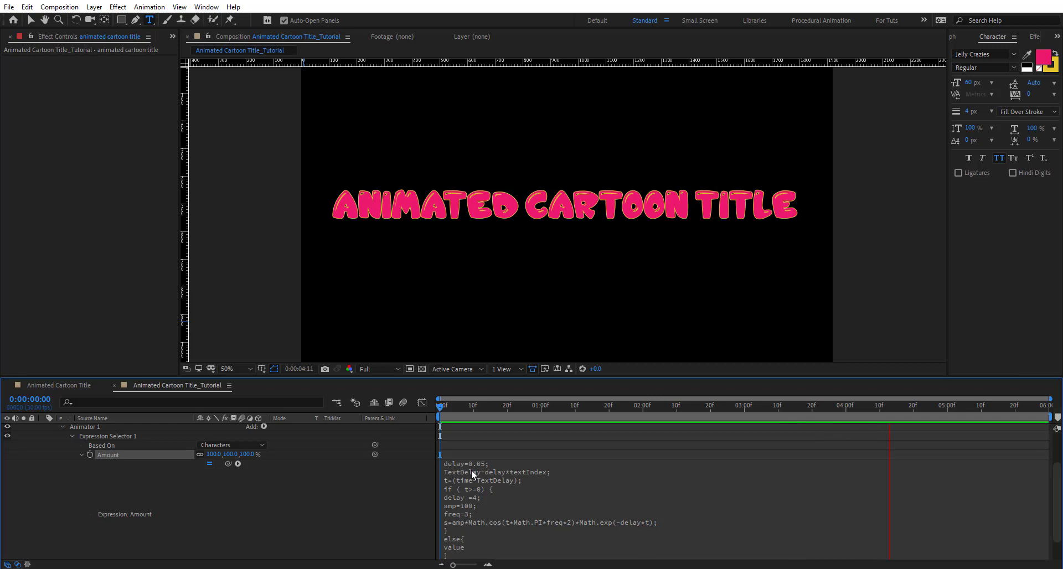
{"action": "left_click", "coordinate": [443, 405]}
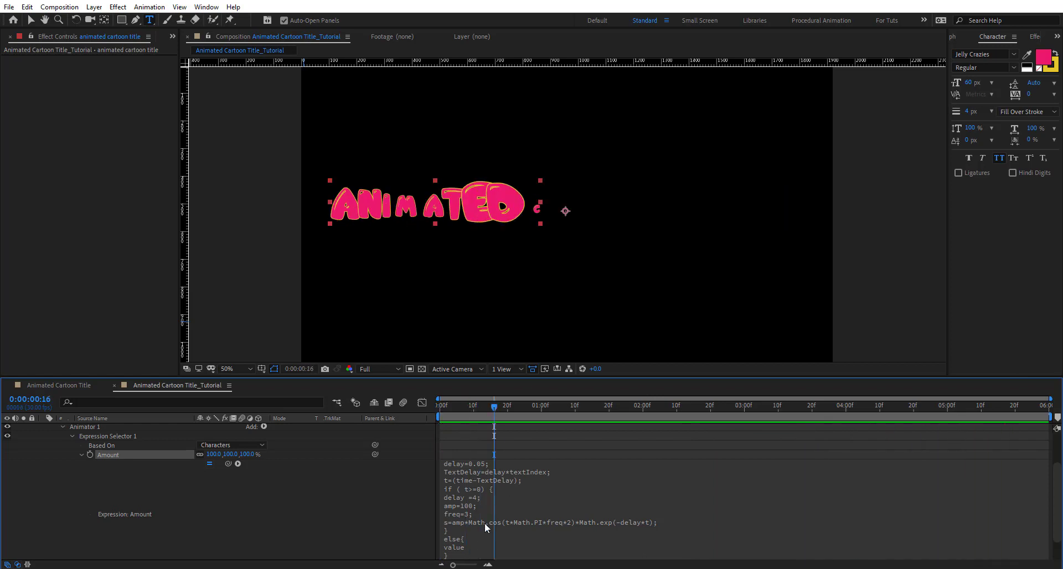
{"action": "left_click", "coordinate": [488, 528]}
{"action": "type", "text": "6"}
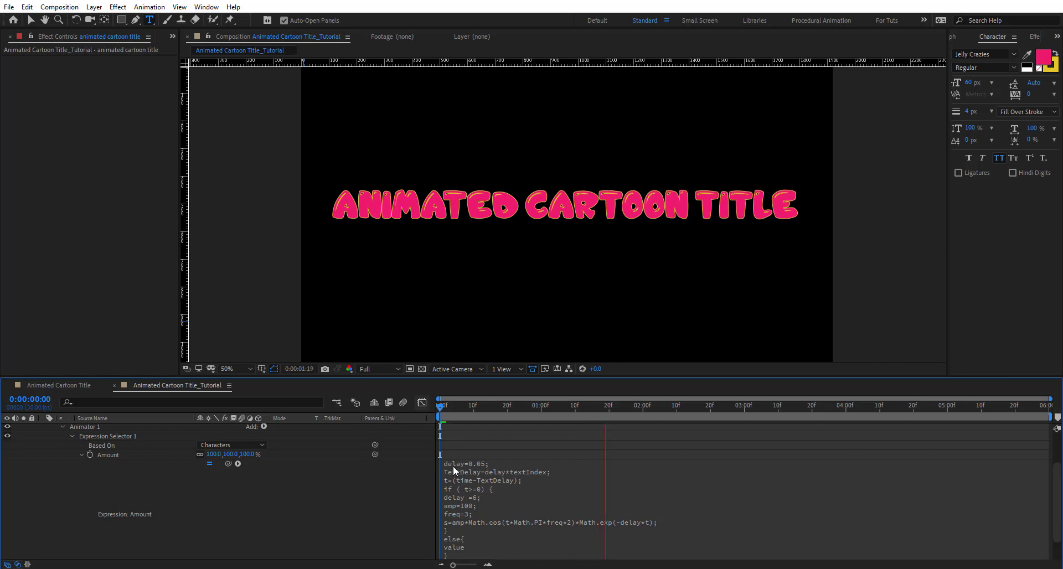
Apply the delay=1 change and scrub the early frames to check the letter-by-letter bounce.
{"action": "left_click", "coordinate": [444, 406]}
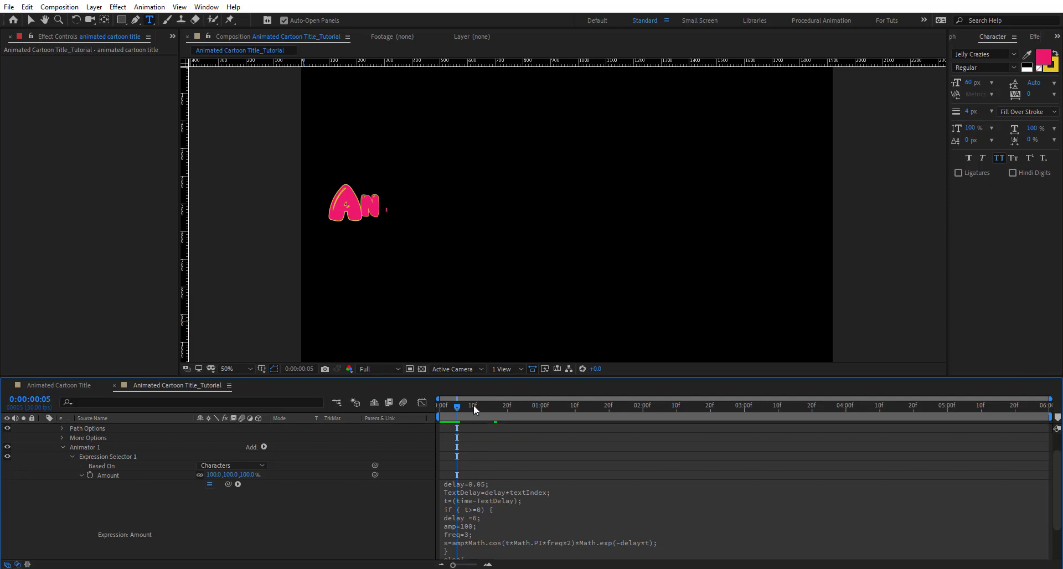
{"action": "left_click", "coordinate": [355, 204]}
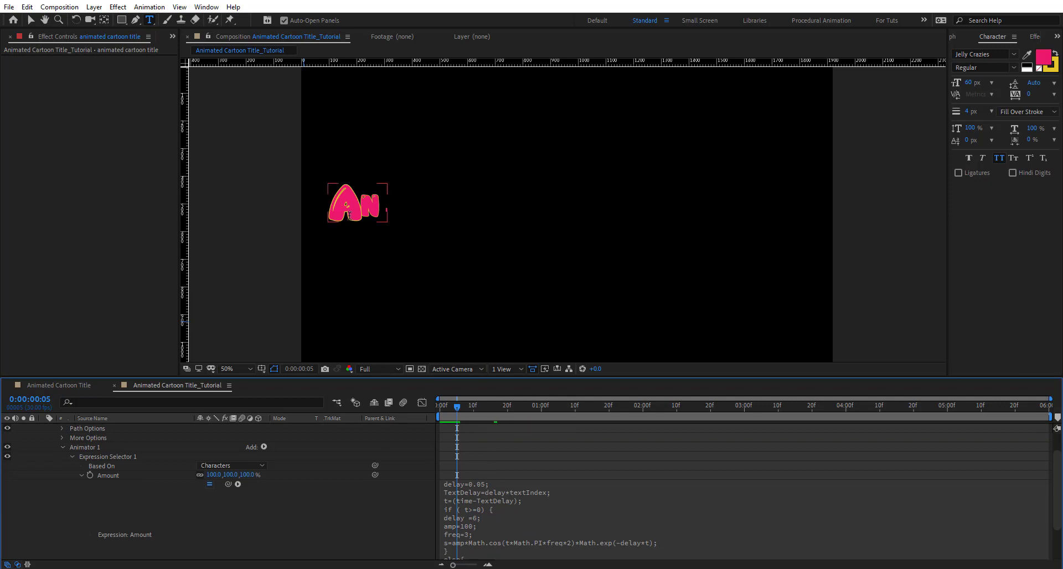
{"action": "mouse_move", "coordinate": [482, 489]}
{"action": "type", "text": "1"}
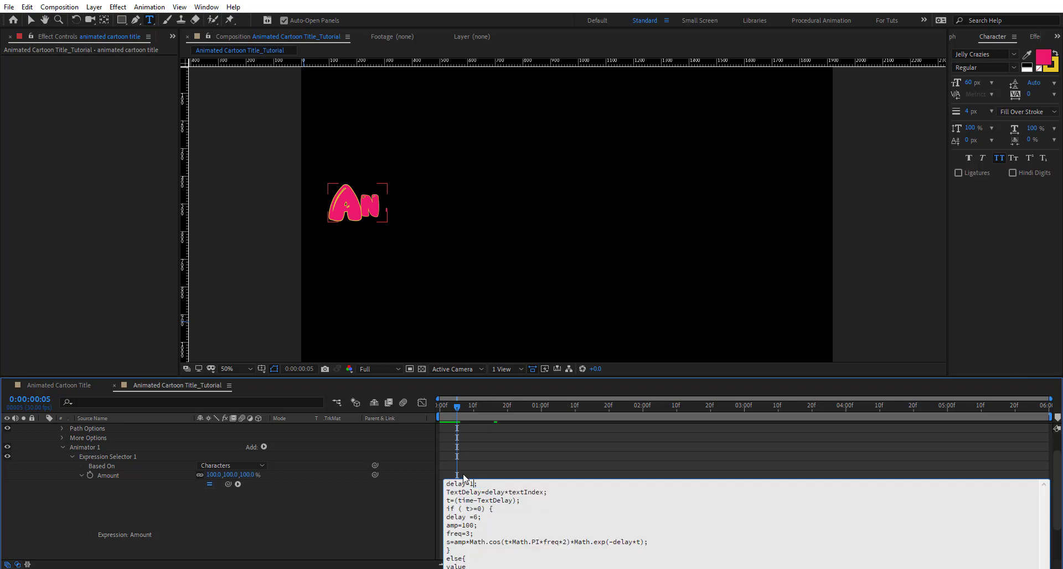
{"action": "left_click", "coordinate": [491, 405]}
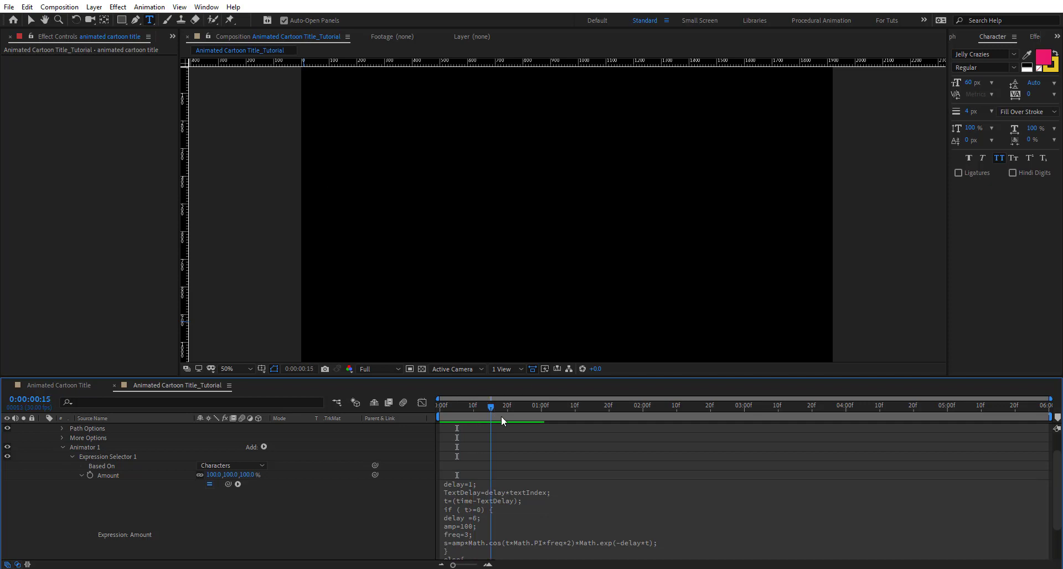
{"action": "left_click_drag", "start_coordinate": [491, 405], "coordinate": [548, 405]}
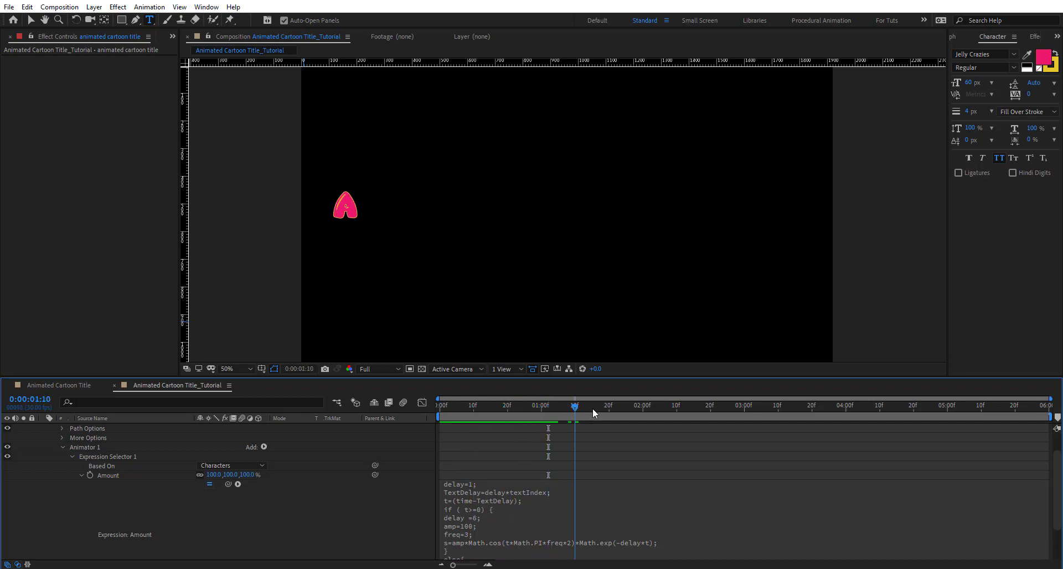
{"action": "left_click_drag", "start_coordinate": [575, 406], "coordinate": [674, 406]}
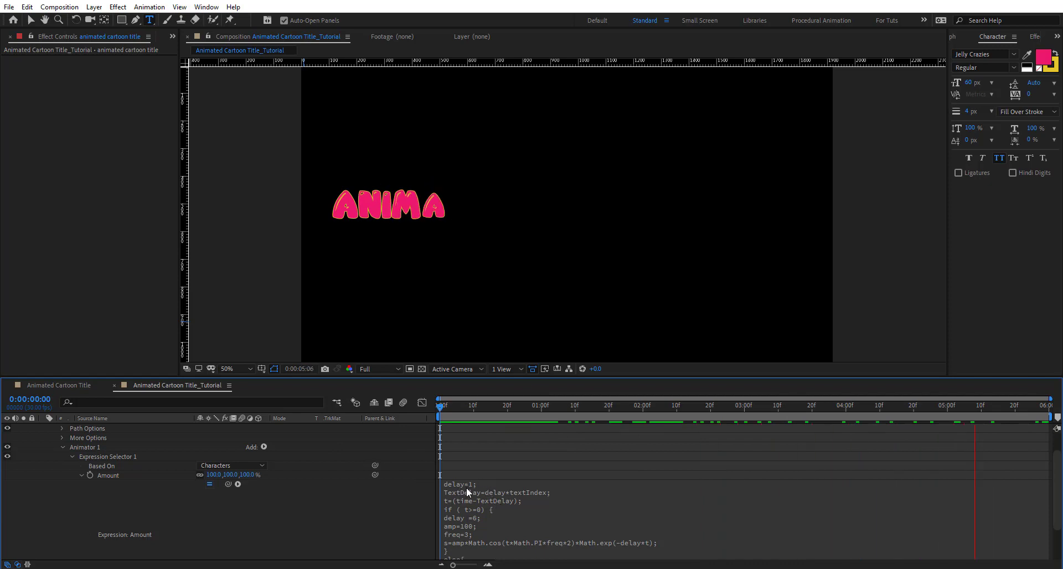
Edit the Amount expression again, selecting the delay value to return it to 0.05.
{"action": "left_click", "coordinate": [575, 405]}
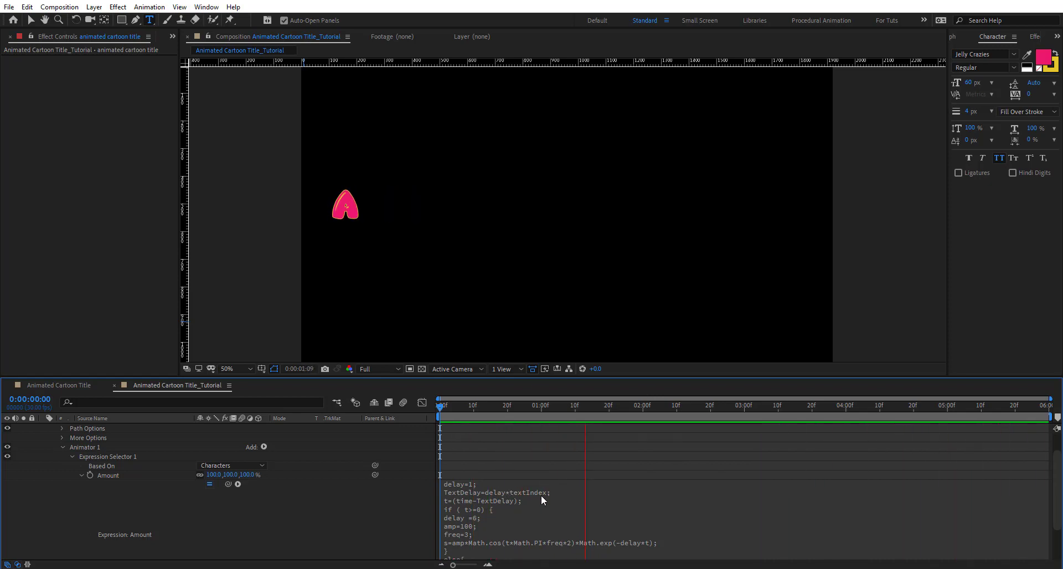
{"action": "left_click_drag", "start_coordinate": [584, 405], "coordinate": [442, 405]}
{"action": "type", "text": "0.05"}
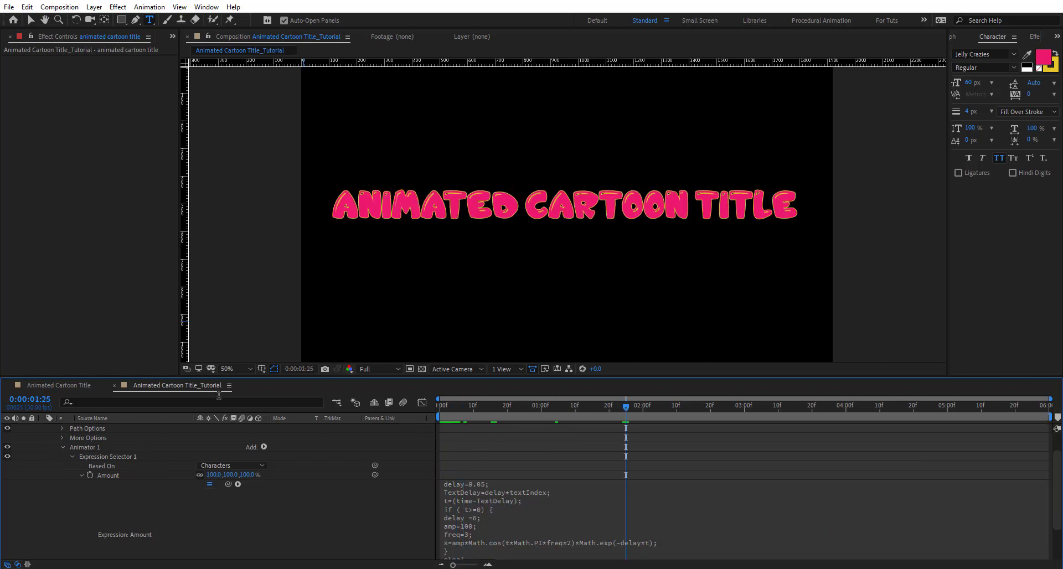
Draw an ellipse mask on the text layer and set Path Options > Path to Mask 1.
{"action": "left_click", "coordinate": [120, 19]}
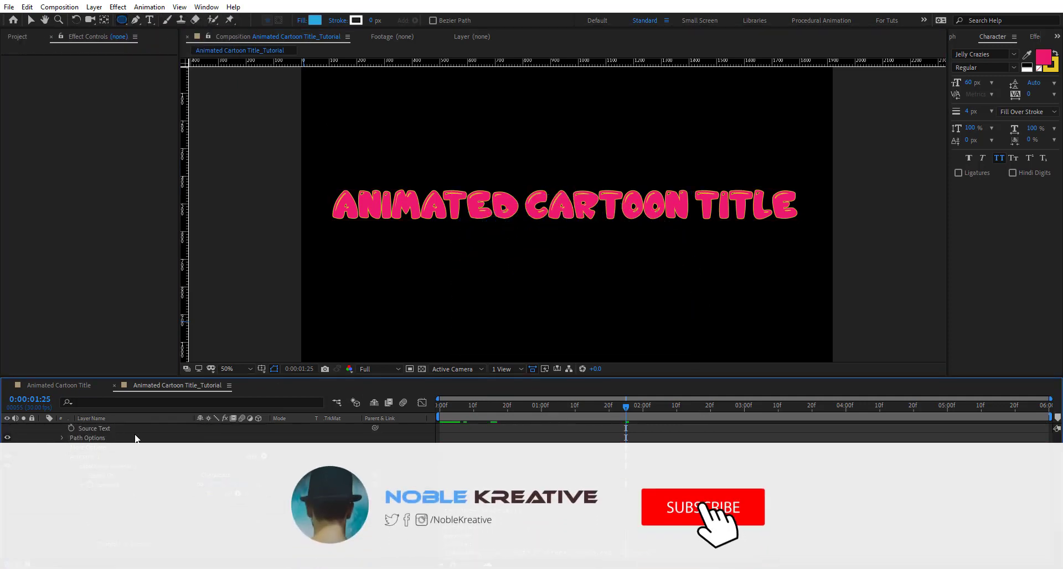
{"action": "left_click", "coordinate": [118, 427]}
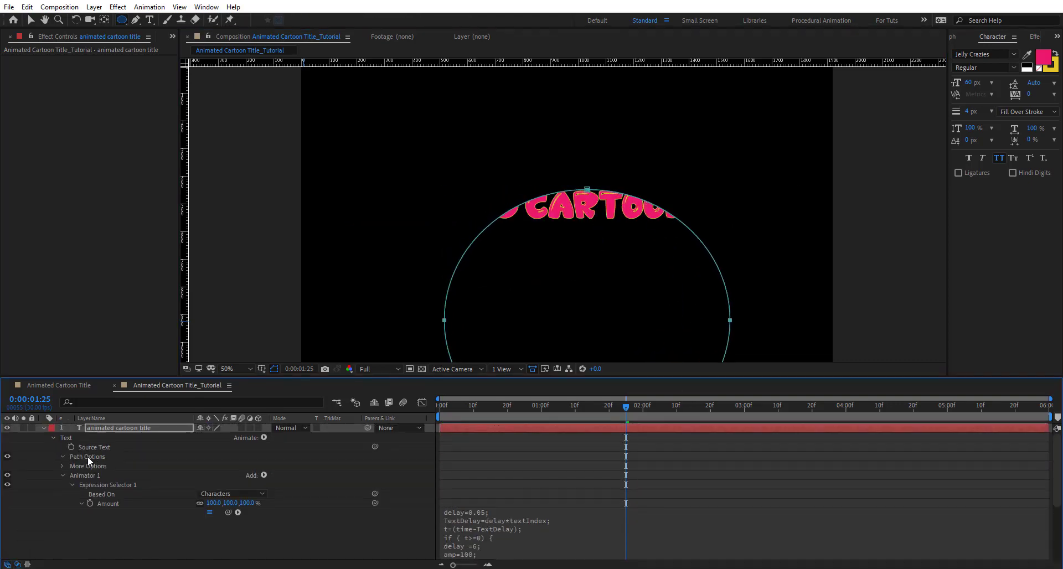
{"action": "left_click", "coordinate": [62, 475]}
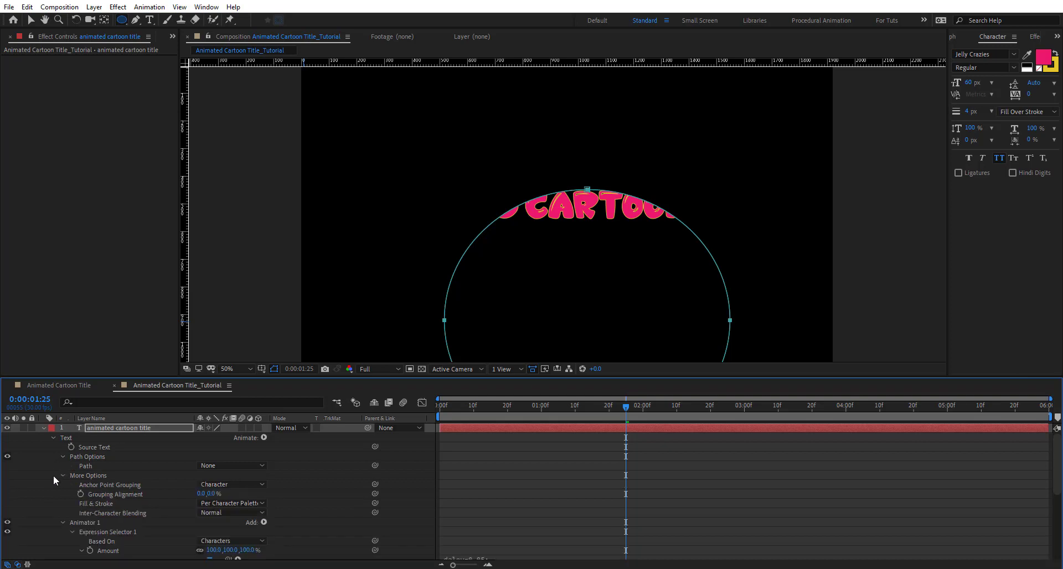
{"action": "left_click", "coordinate": [230, 465]}
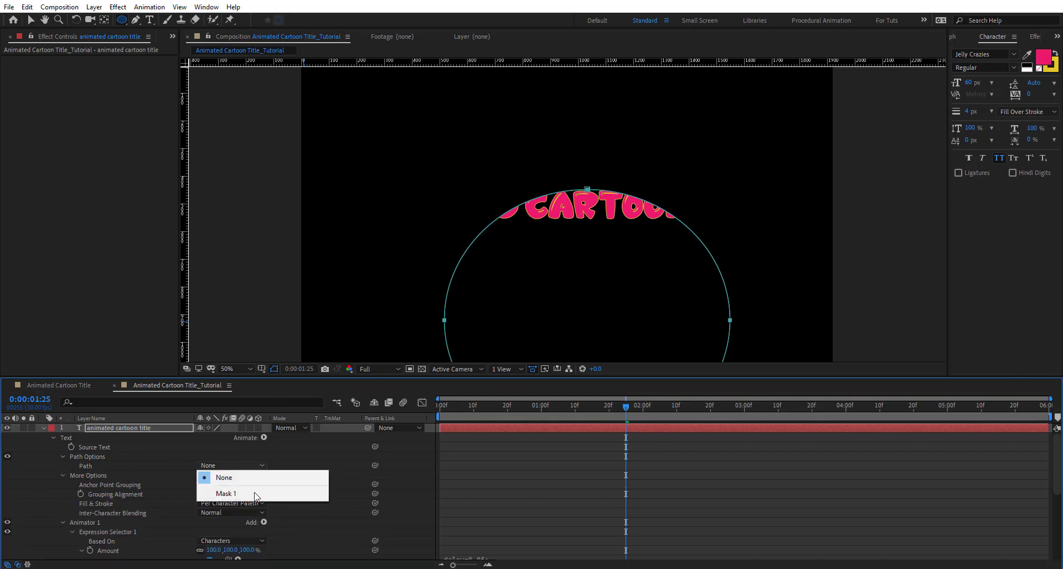
{"action": "left_click", "coordinate": [226, 493]}
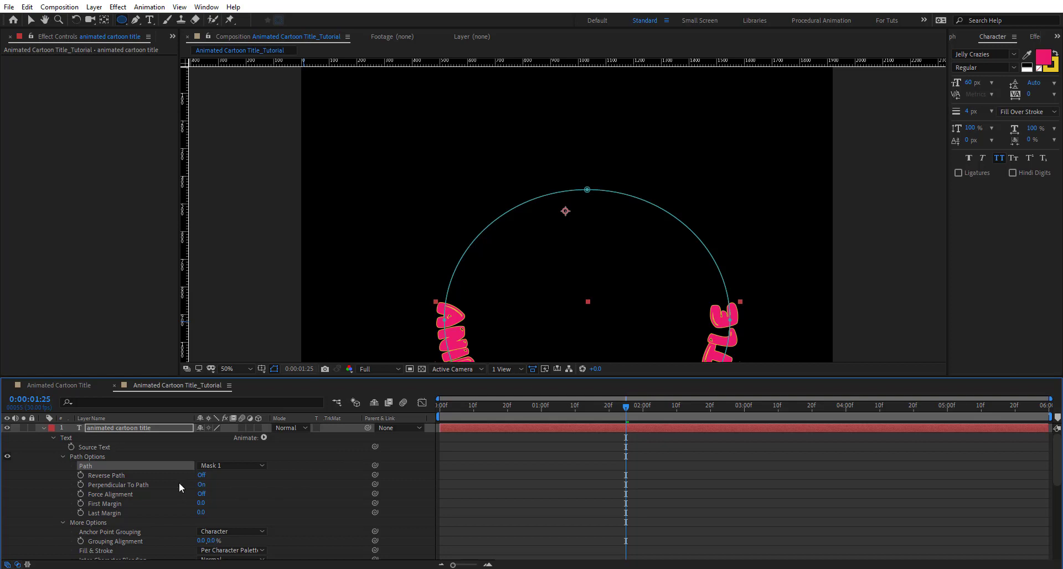
Raise First Margin to about 1519 so the title arches over the circle's top, then check playback.
{"action": "left_click", "coordinate": [200, 475]}
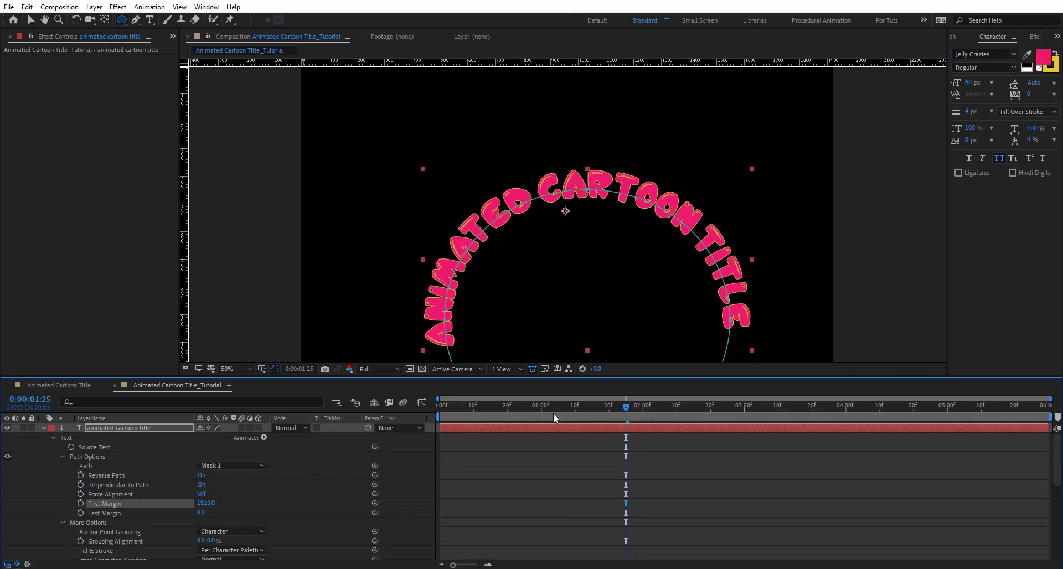
{"action": "left_click", "coordinate": [574, 405]}
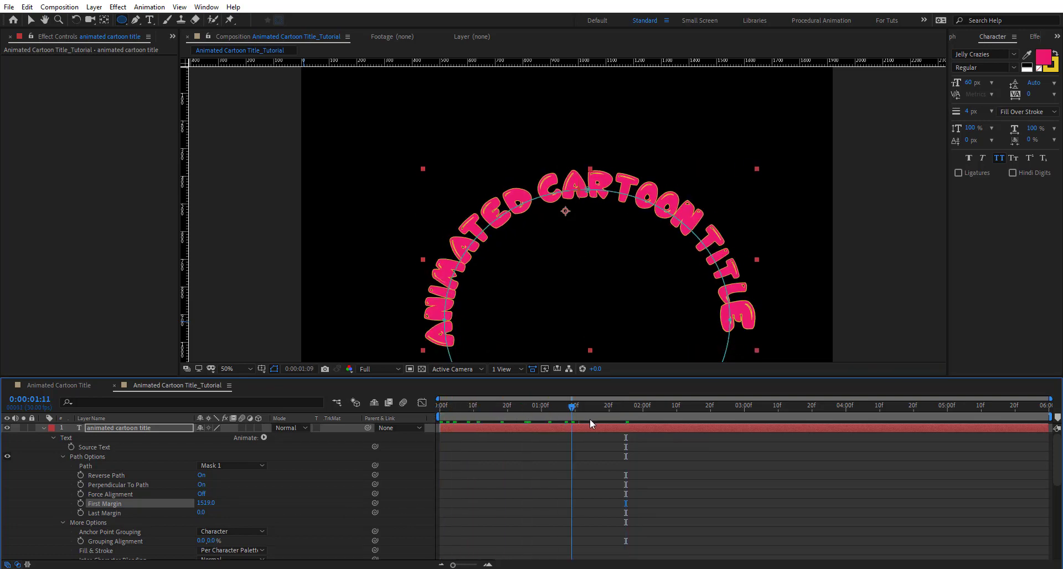
{"action": "left_click", "coordinate": [591, 405]}
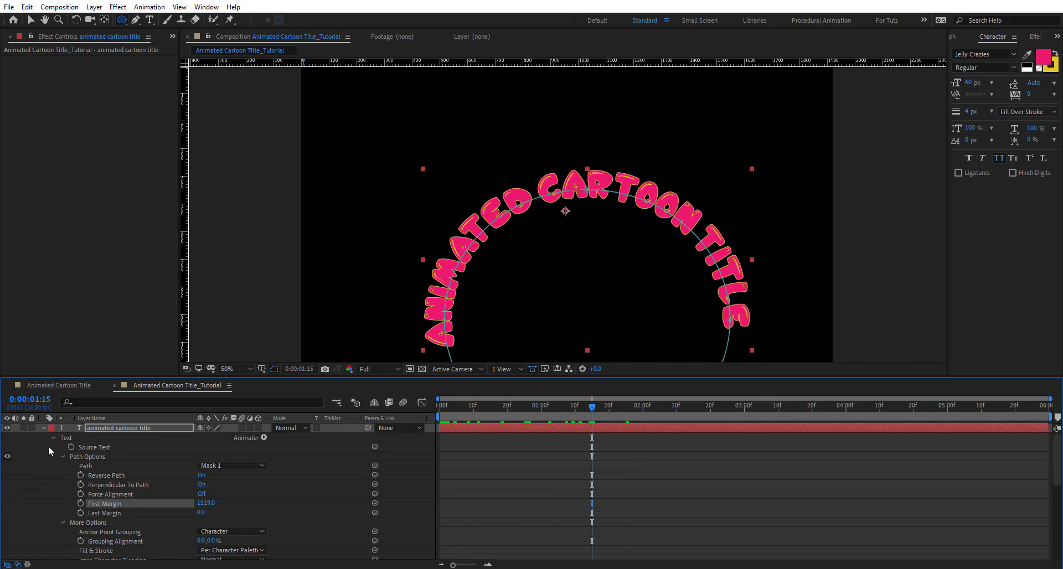
{"action": "left_click", "coordinate": [53, 437]}
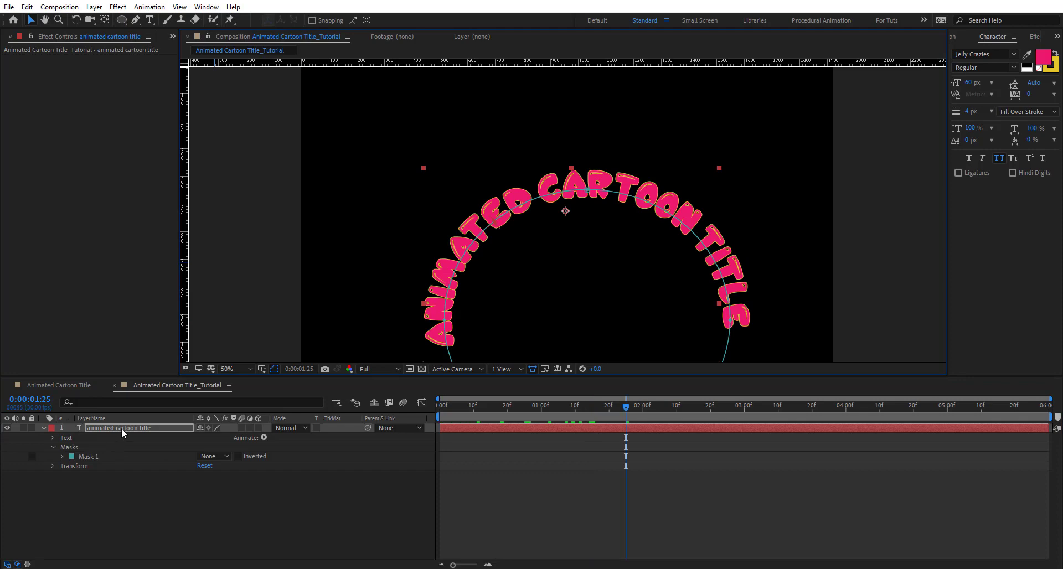
Add a Wiggly text selector to the title, creating Animator 2, and remove the extra Range Selector.
{"action": "right_click", "coordinate": [521, 210]}
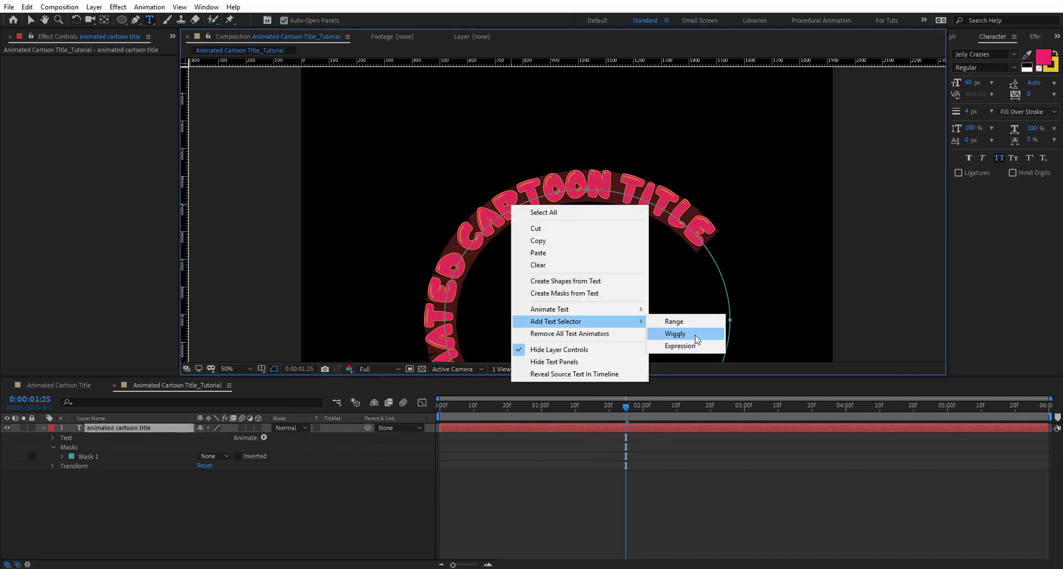
{"action": "mouse_move", "coordinate": [686, 322]}
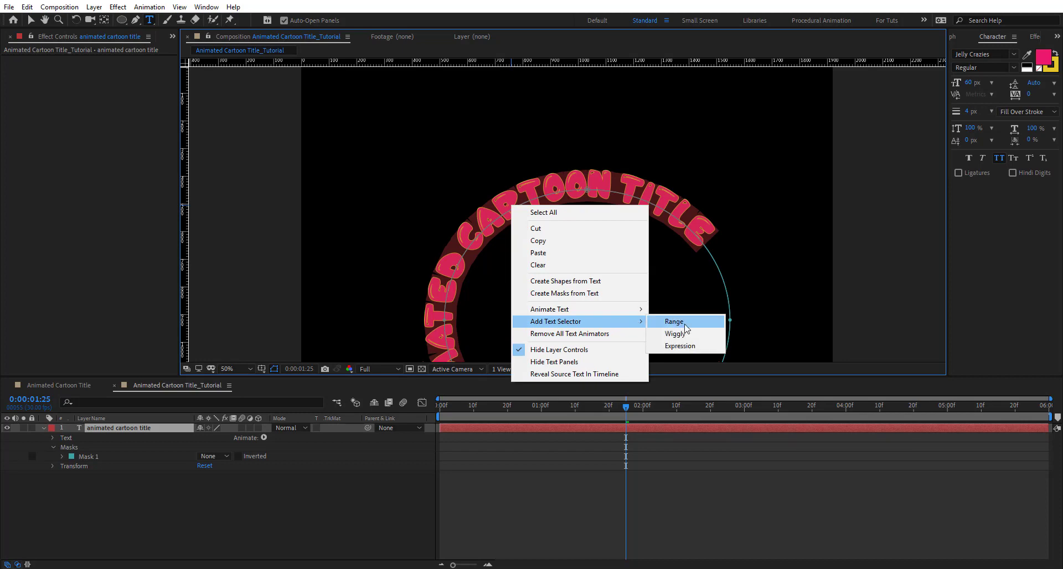
{"action": "left_click", "coordinate": [672, 322]}
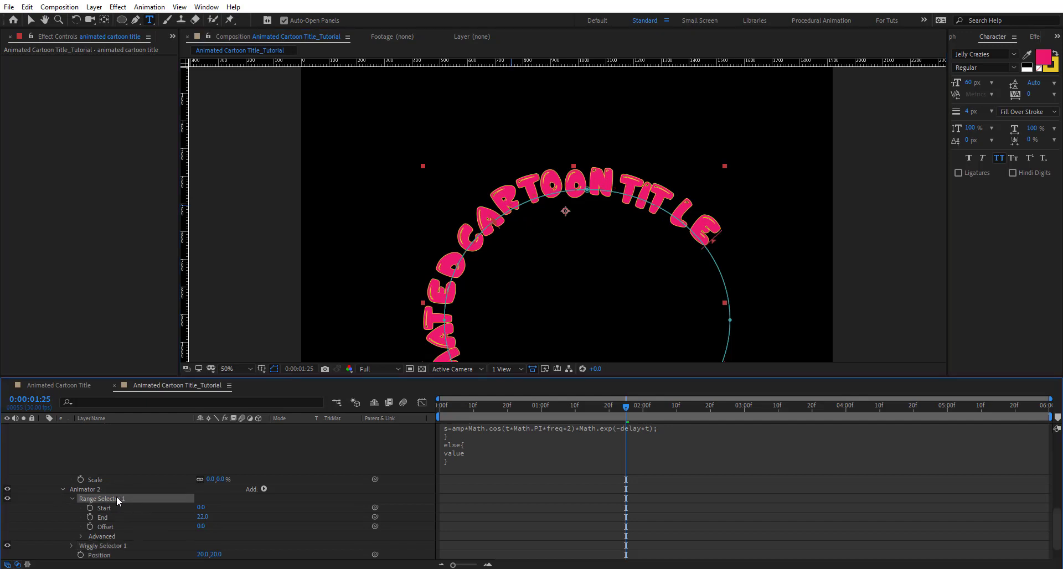
{"action": "left_click", "coordinate": [72, 498]}
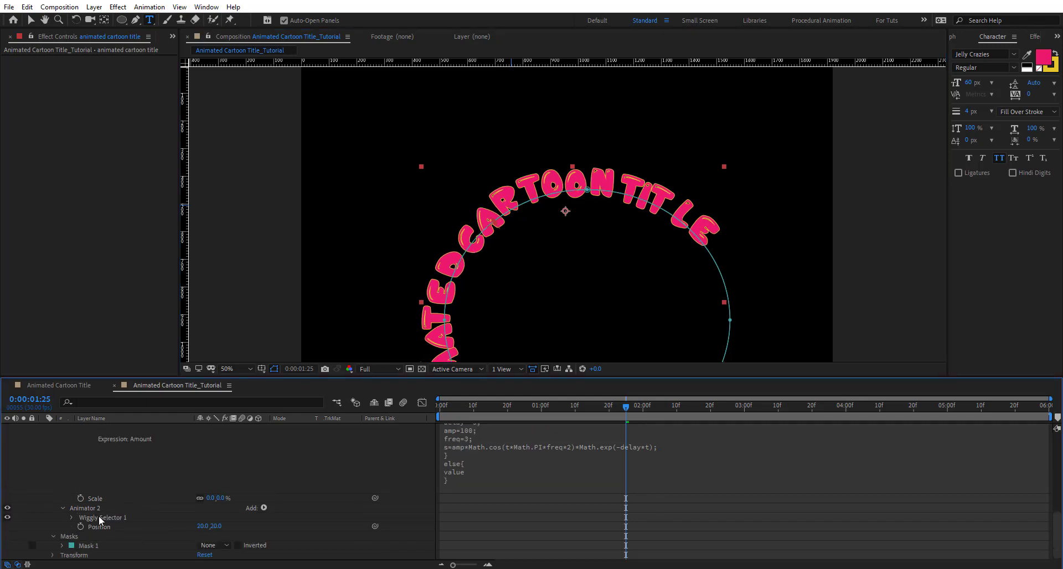
Expand Wiggly Selector 1 and set Wiggles/Second to 0.
{"action": "left_click", "coordinate": [72, 517]}
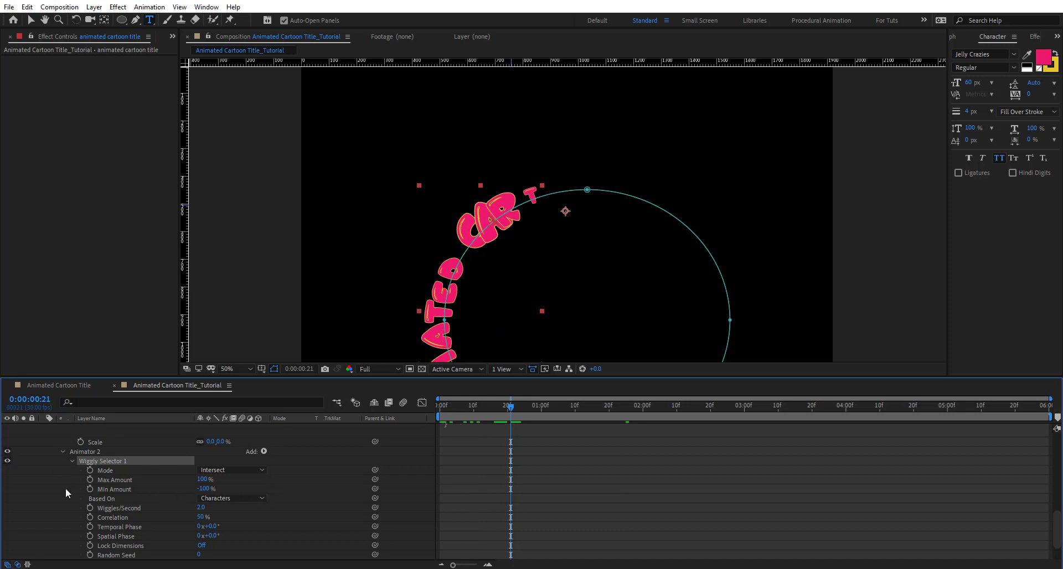
{"action": "left_click", "coordinate": [709, 405]}
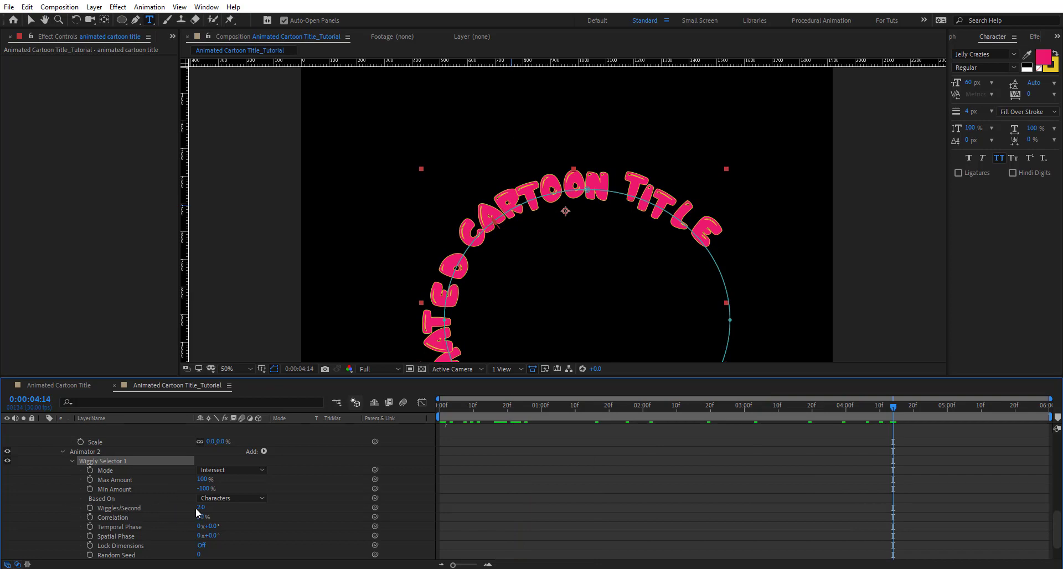
{"action": "triple_click", "coordinate": [206, 507]}
{"action": "type", "text": "0"}
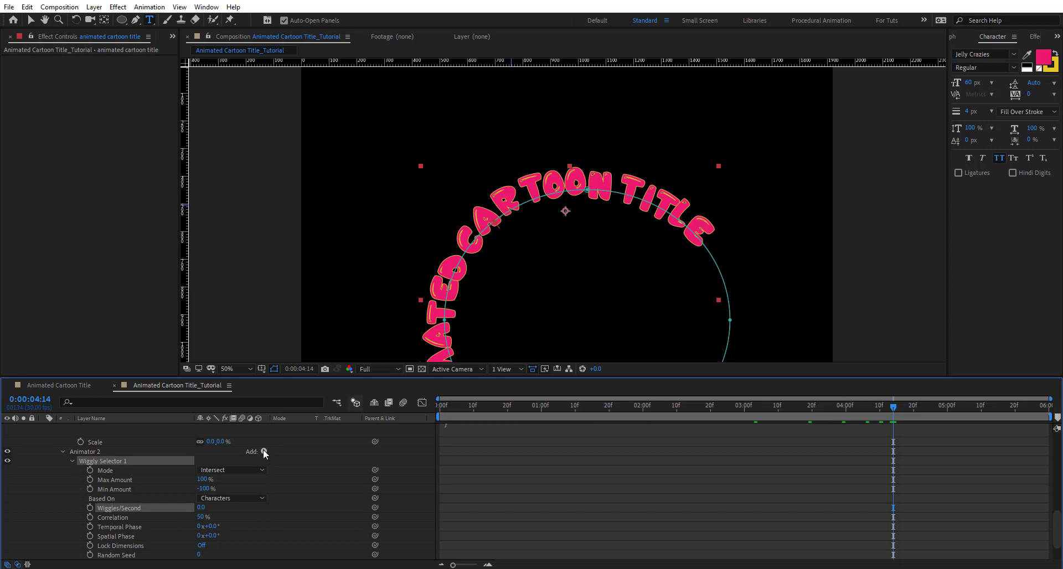
Add Scale, Rotation and Skew to Animator 2 with jitter like Scale -67,67 and Rotation 80°.
{"action": "left_click", "coordinate": [263, 452]}
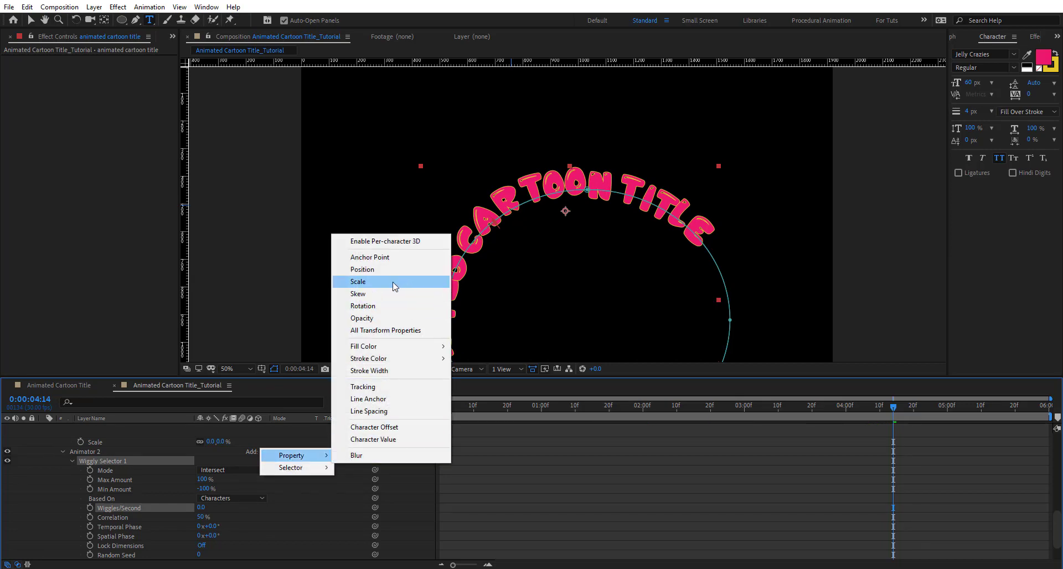
{"action": "left_click", "coordinate": [358, 282]}
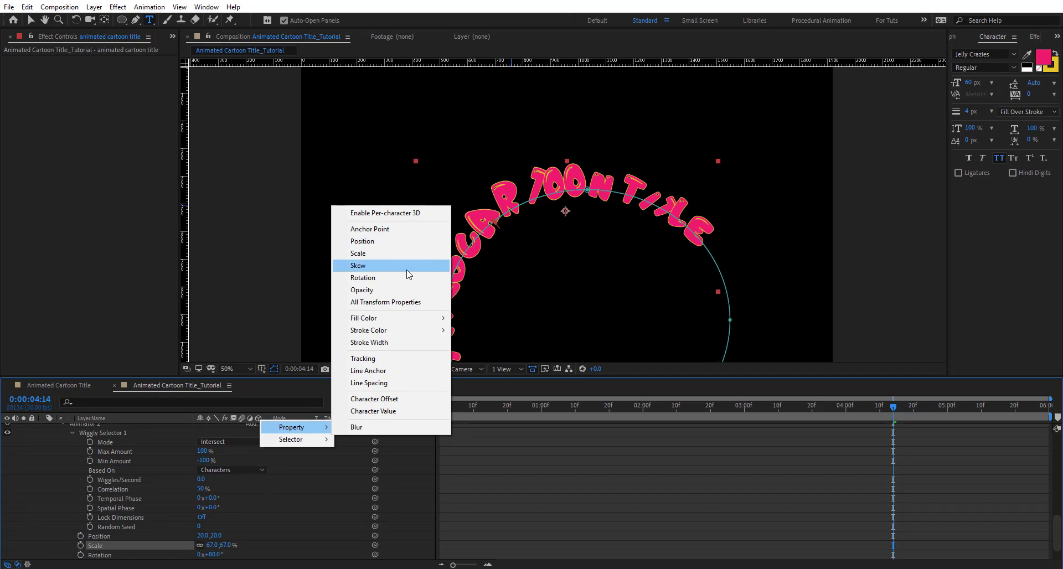
{"action": "left_click", "coordinate": [357, 264]}
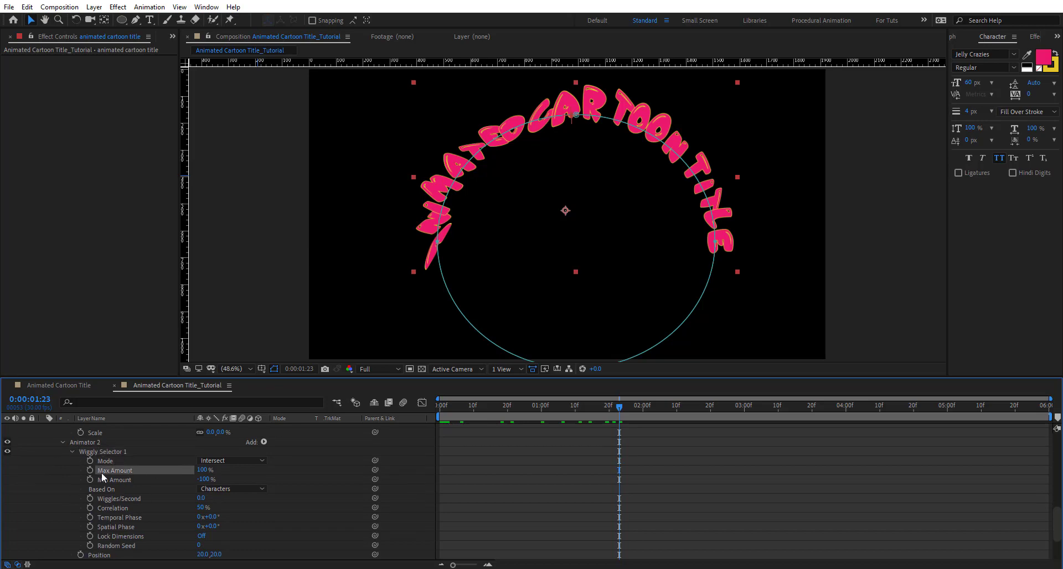
Keyframe Max/Min Amount from 0% to 100%/-100% and preview the ramping jitter.
{"action": "left_click", "coordinate": [439, 405]}
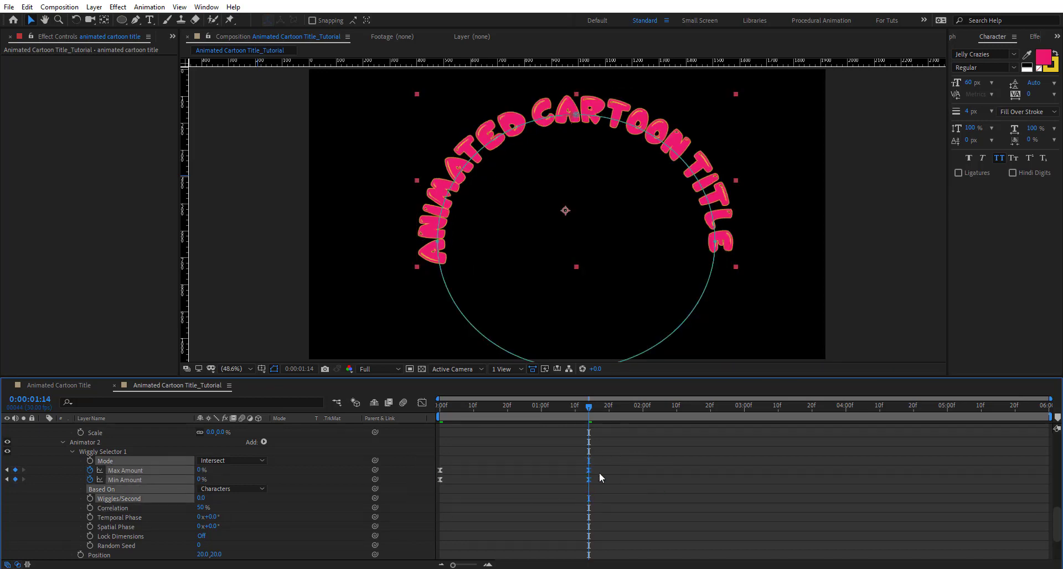
{"action": "left_click", "coordinate": [439, 405]}
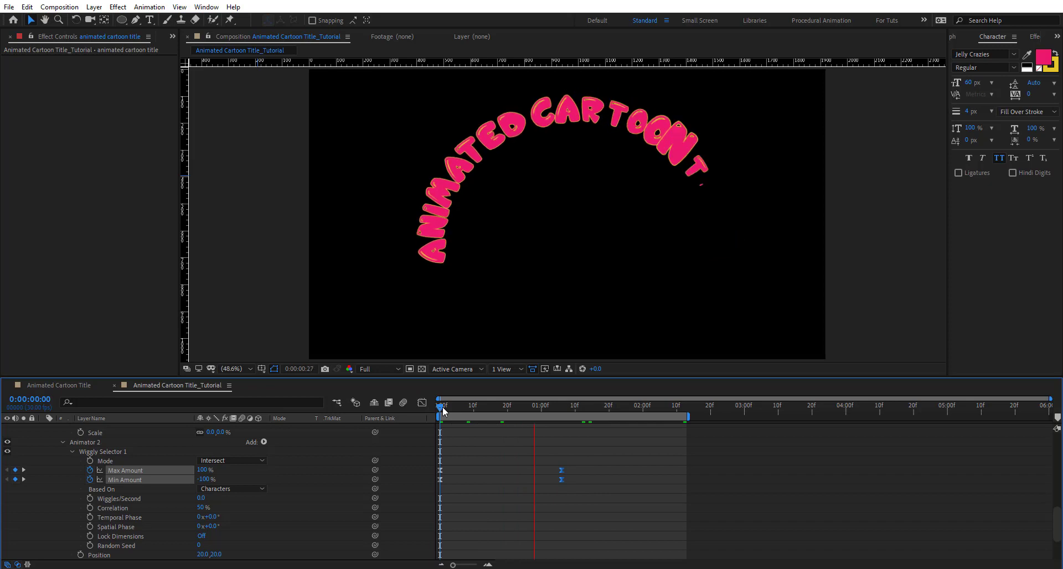
{"action": "left_click_drag", "start_coordinate": [444, 405], "coordinate": [545, 405]}
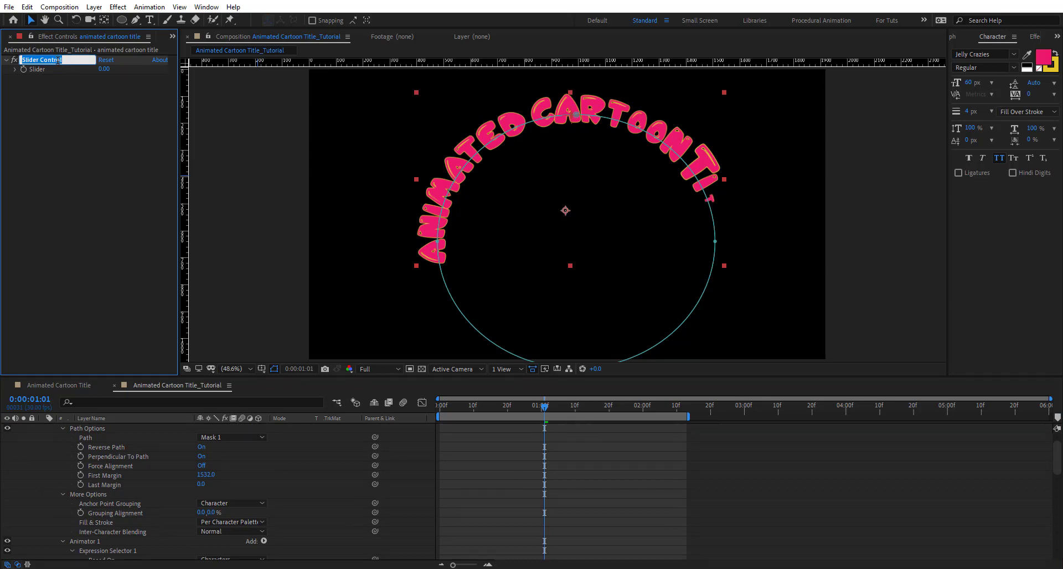
Apply a Slider Control effect to the title layer, rename it, and scrub the bounce.
{"action": "left_click_drag", "start_coordinate": [543, 405], "coordinate": [572, 405]}
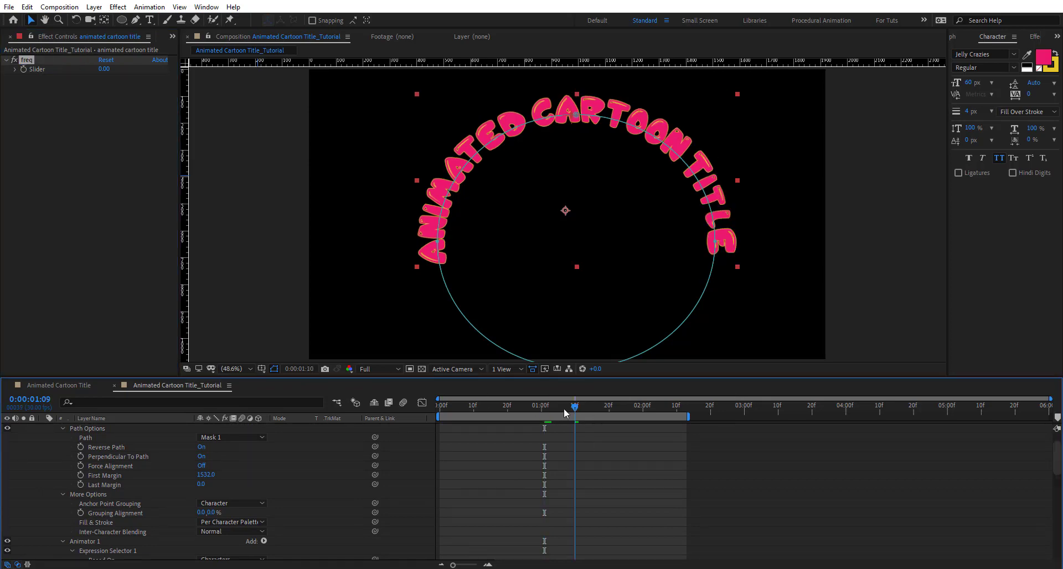